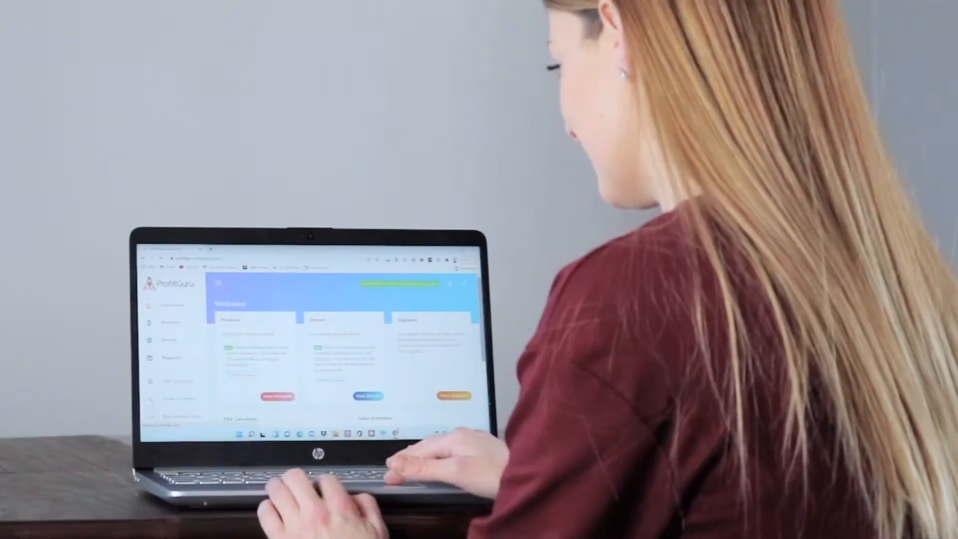
- Bring the $40/month plan card with its feature list into view on the Pricing page
{"action": "scroll", "scroll_direction": "down", "scroll_amount": 3}
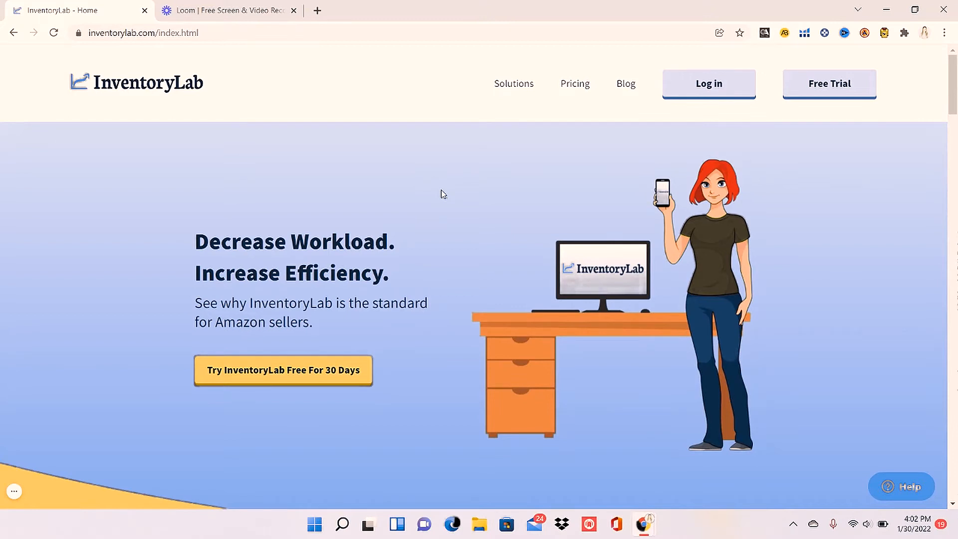
{"action": "mouse_move", "coordinate": [205, 451]}
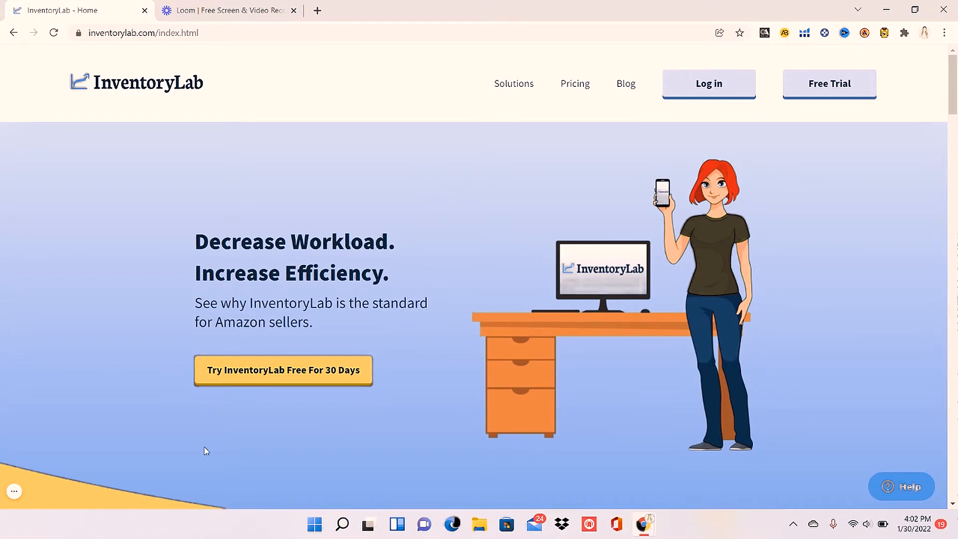
{"action": "mouse_move", "coordinate": [227, 415]}
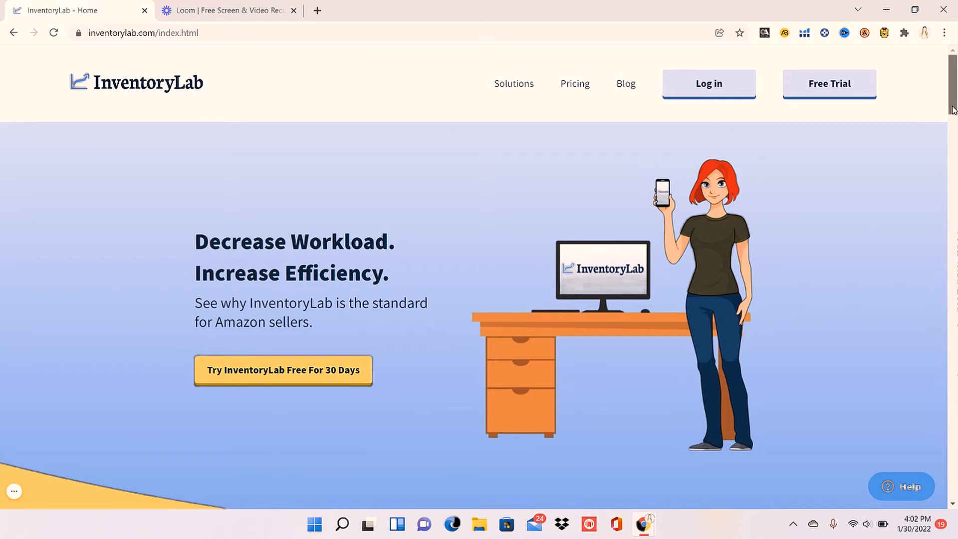
{"action": "scroll", "scroll_direction": "down", "scroll_amount": 3}
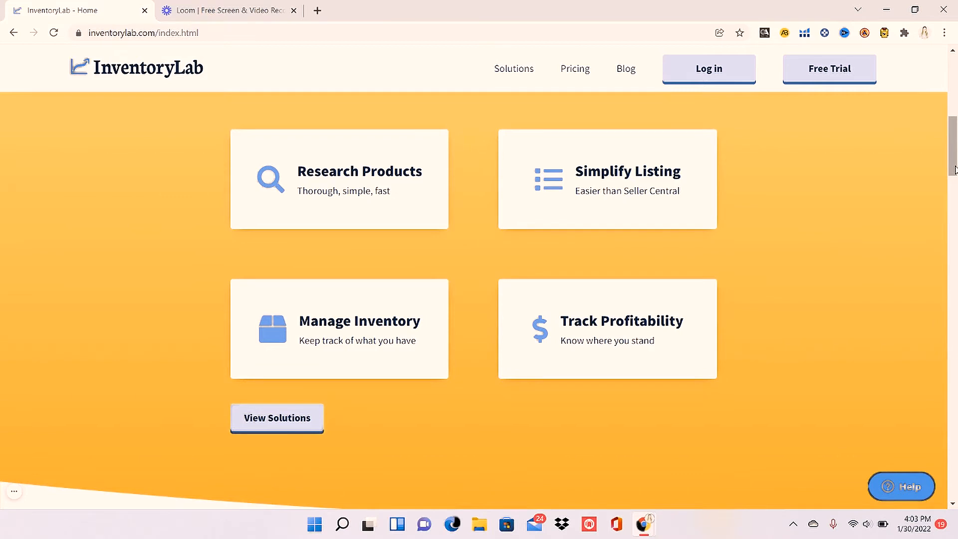
{"action": "mouse_move", "coordinate": [433, 100]}
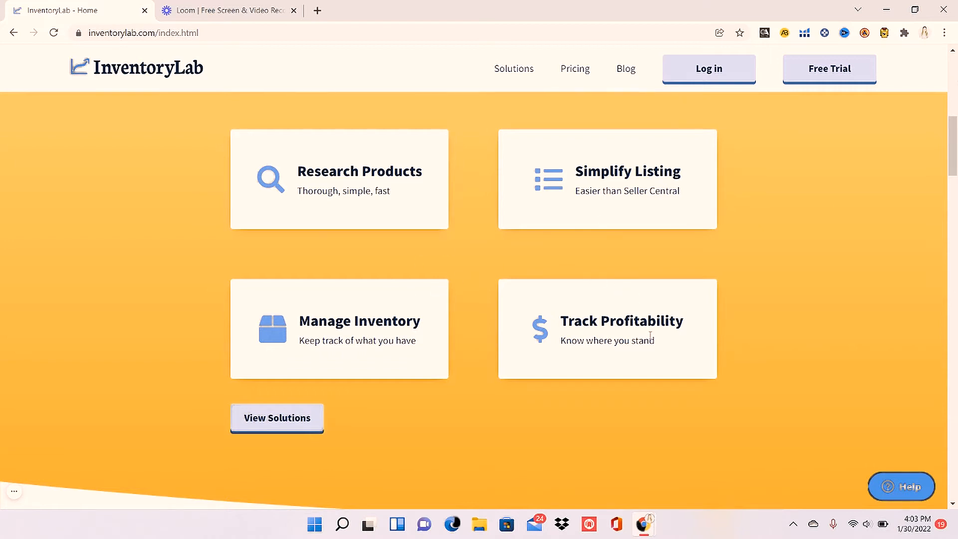
{"action": "mouse_move", "coordinate": [812, 309]}
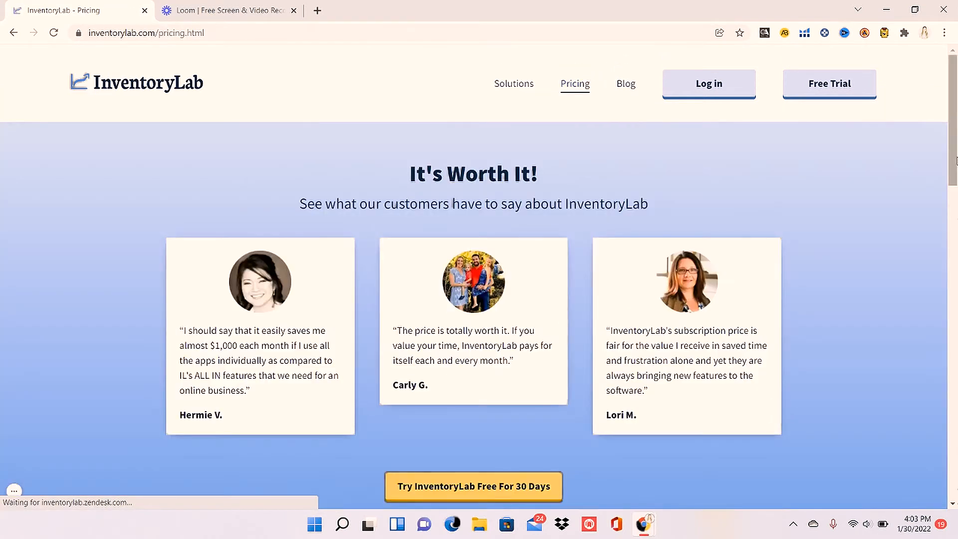
{"action": "scroll", "scroll_direction": "down", "scroll_amount": 3}
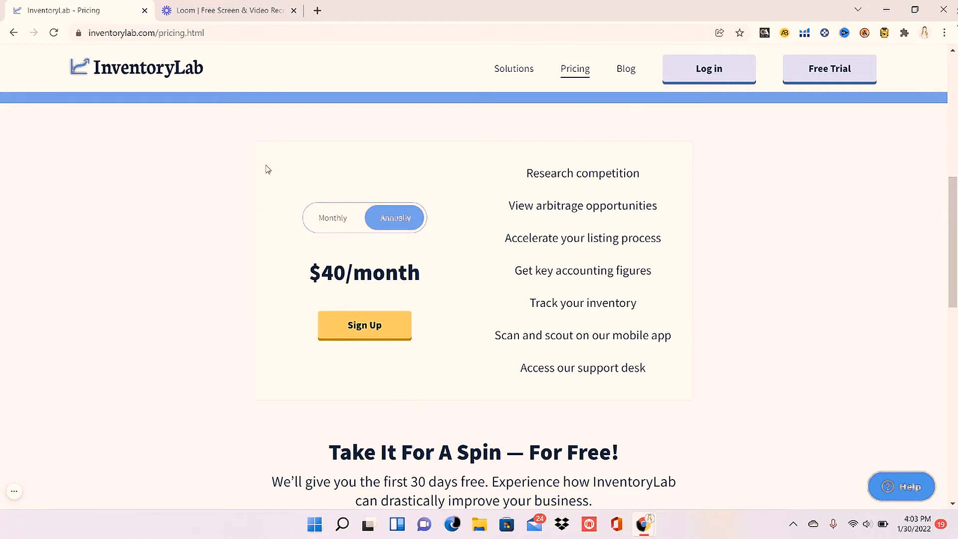
{"action": "mouse_move", "coordinate": [698, 154]}
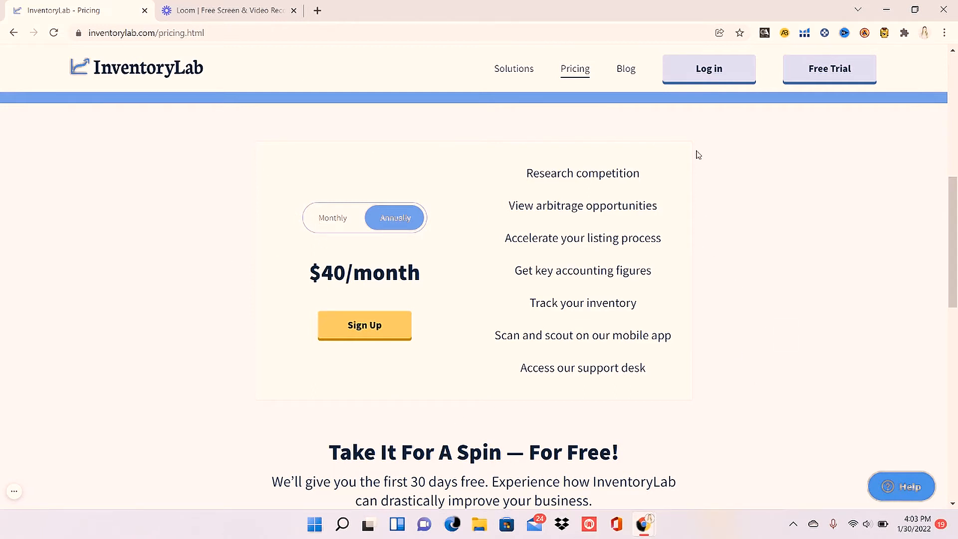
- Sign in with saved credentials and reach List & Prep with its empty open batch
{"action": "left_click", "coordinate": [708, 68]}
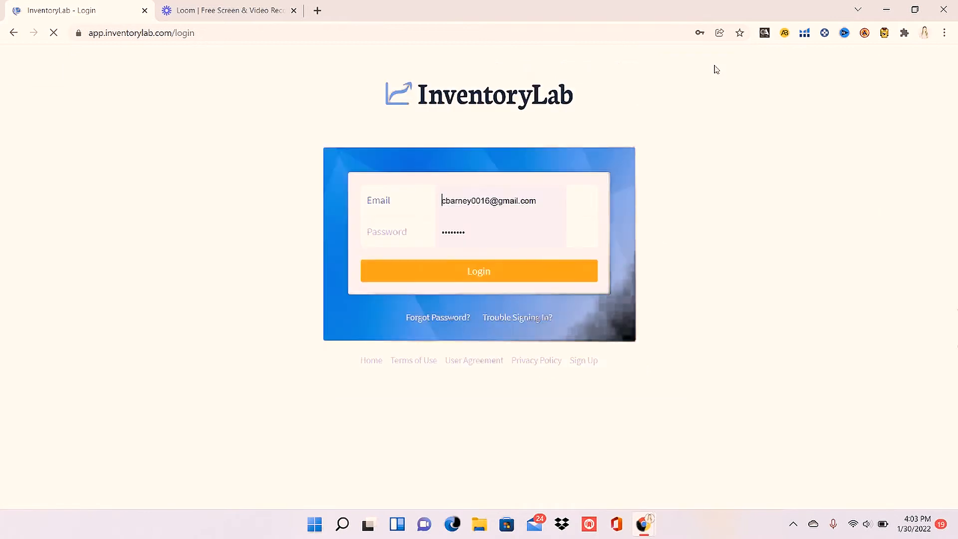
{"action": "left_click", "coordinate": [477, 271]}
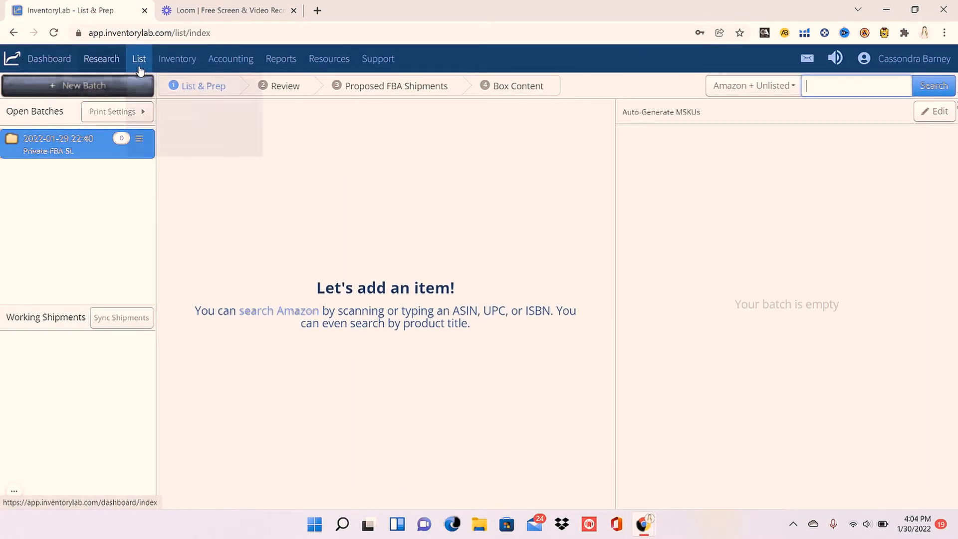
{"action": "left_click", "coordinate": [139, 58]}
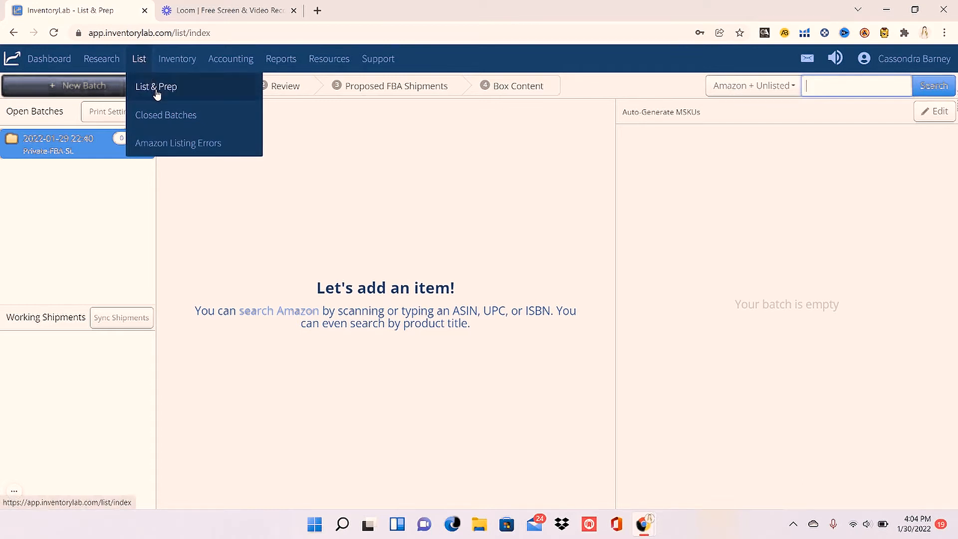
{"action": "left_click", "coordinate": [155, 86]}
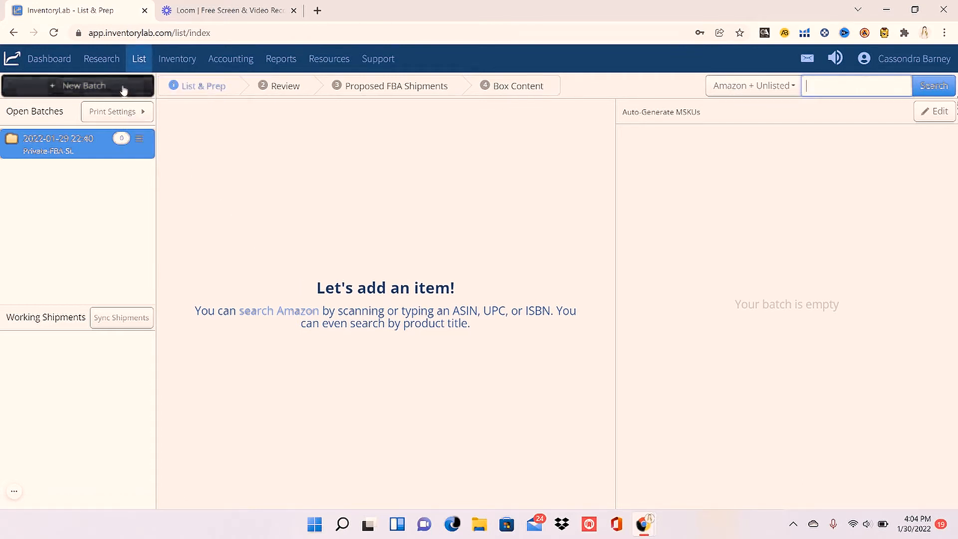
- Create a new batch with Individual Products packing, FBA channel and Private workflow
{"action": "left_click", "coordinate": [78, 86]}
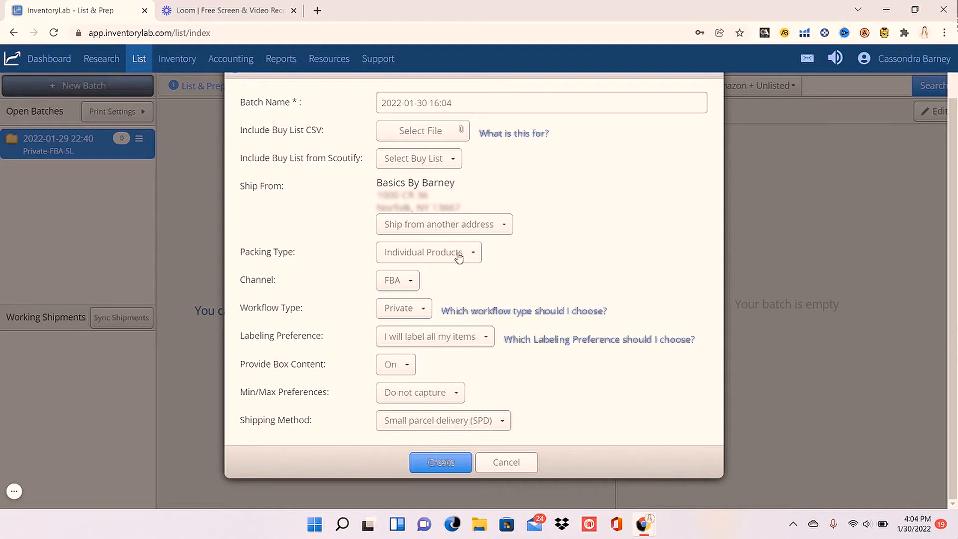
{"action": "left_click", "coordinate": [427, 252]}
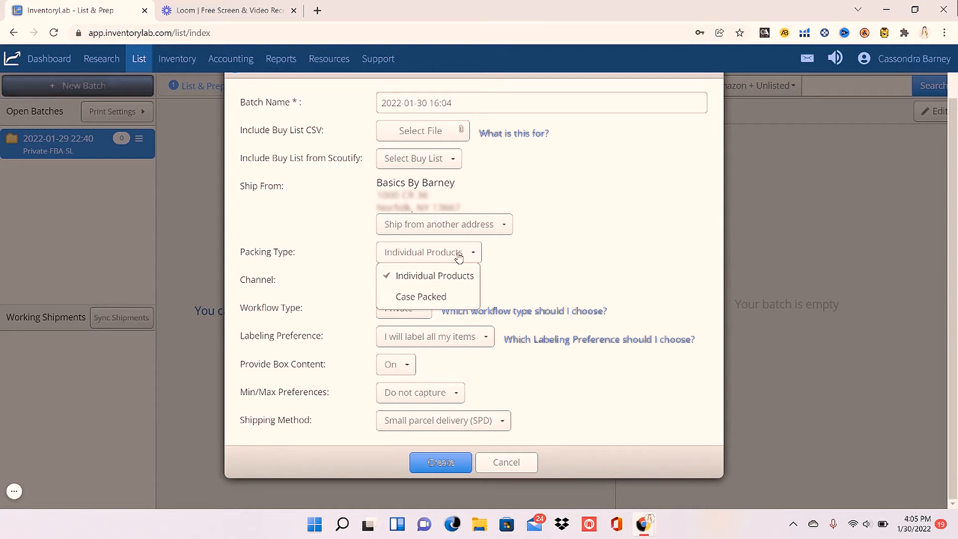
{"action": "mouse_move", "coordinate": [458, 267]}
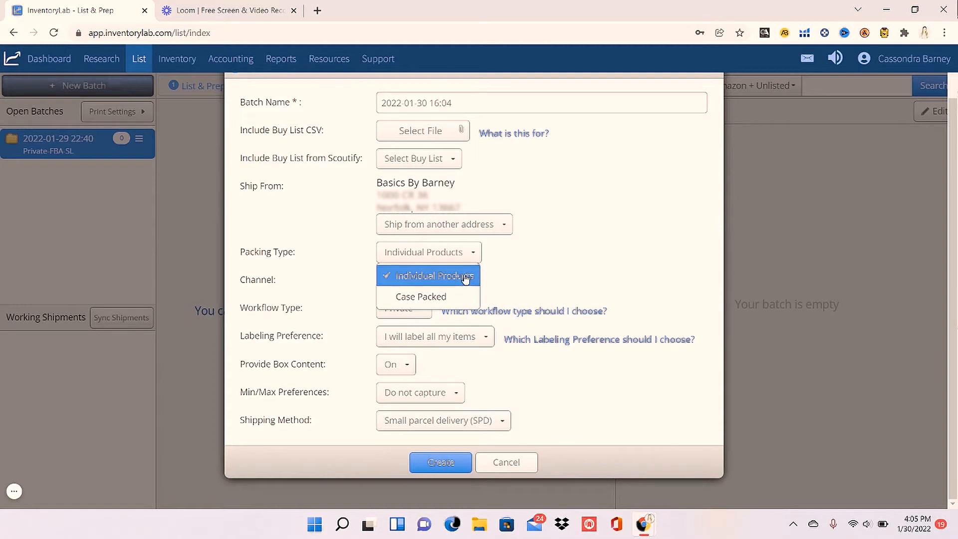
{"action": "left_click", "coordinate": [429, 276]}
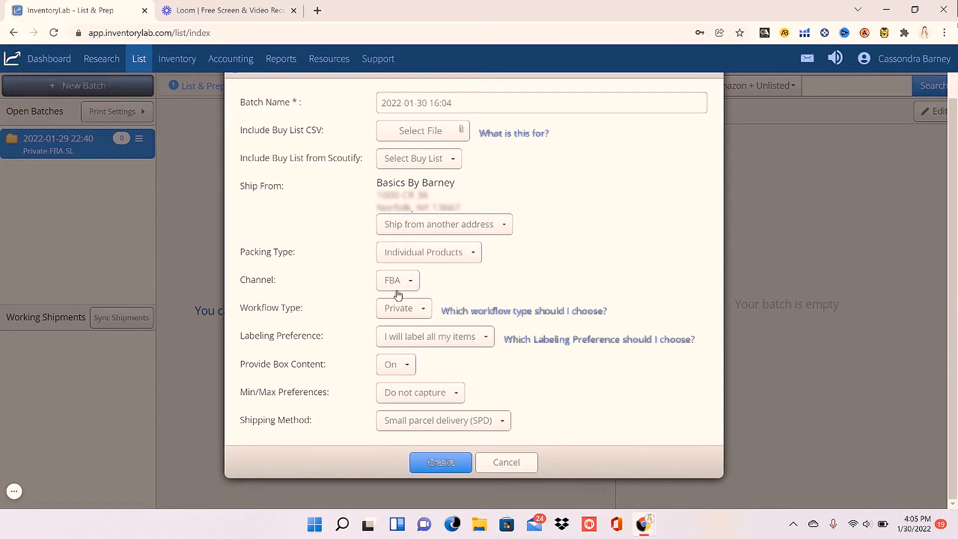
{"action": "left_click", "coordinate": [396, 279]}
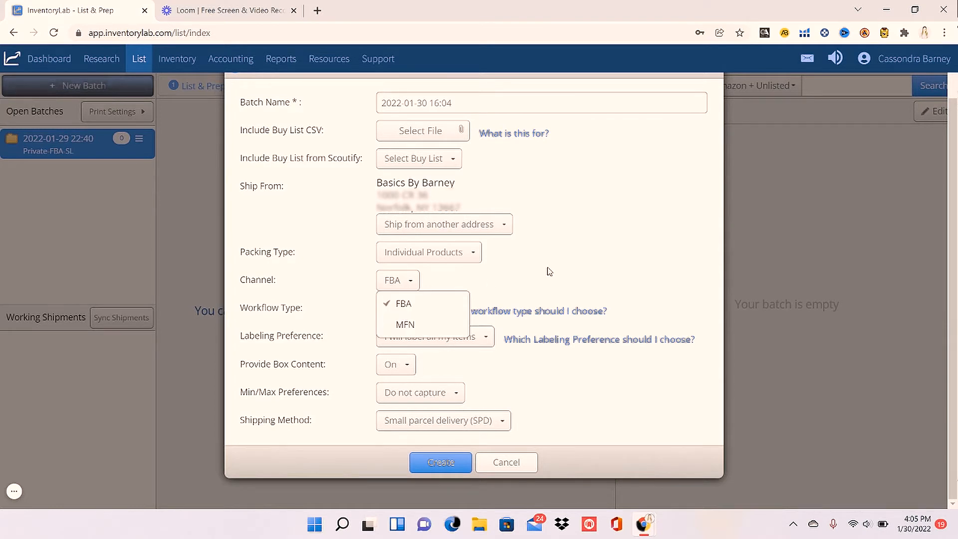
{"action": "left_click", "coordinate": [400, 307]}
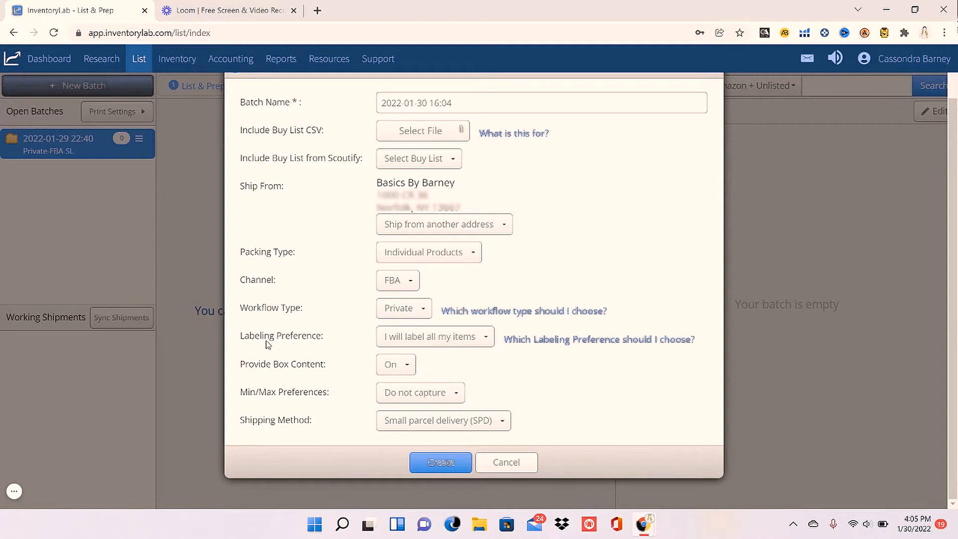
{"action": "mouse_move", "coordinate": [334, 336]}
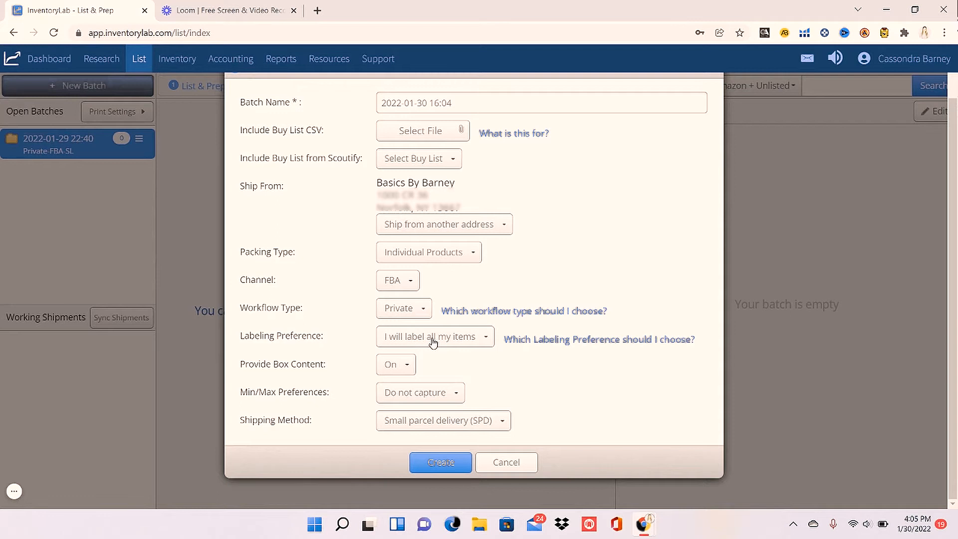
{"action": "left_click", "coordinate": [434, 337]}
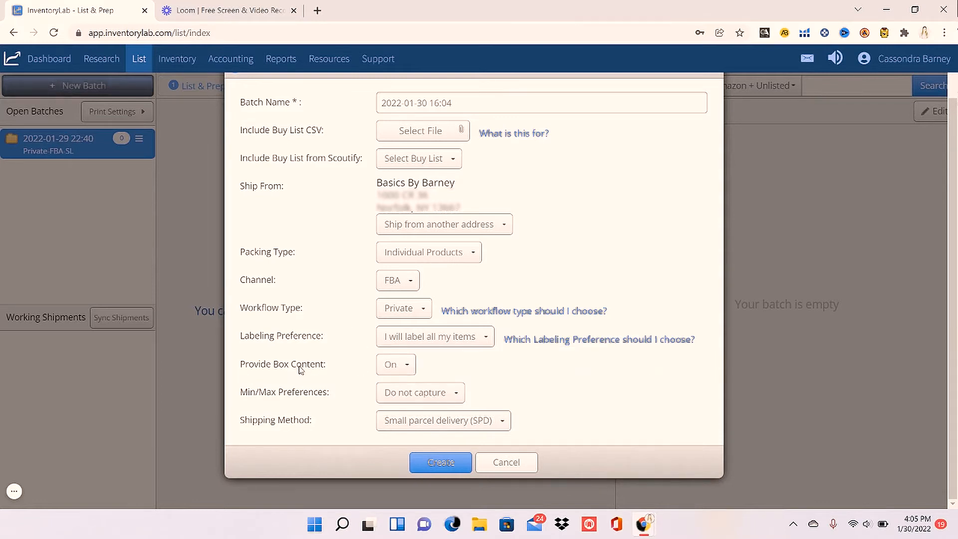
{"action": "mouse_move", "coordinate": [351, 435]}
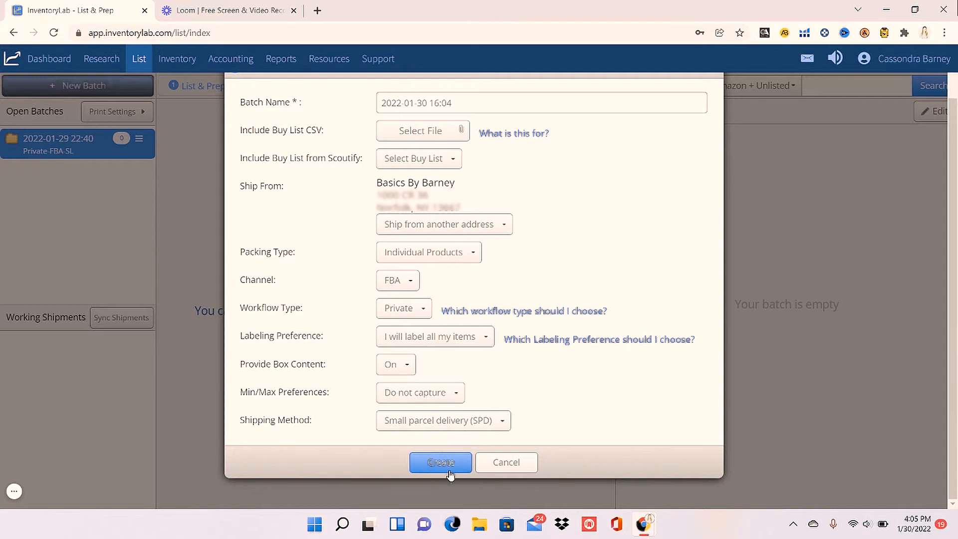
{"action": "left_click", "coordinate": [440, 462]}
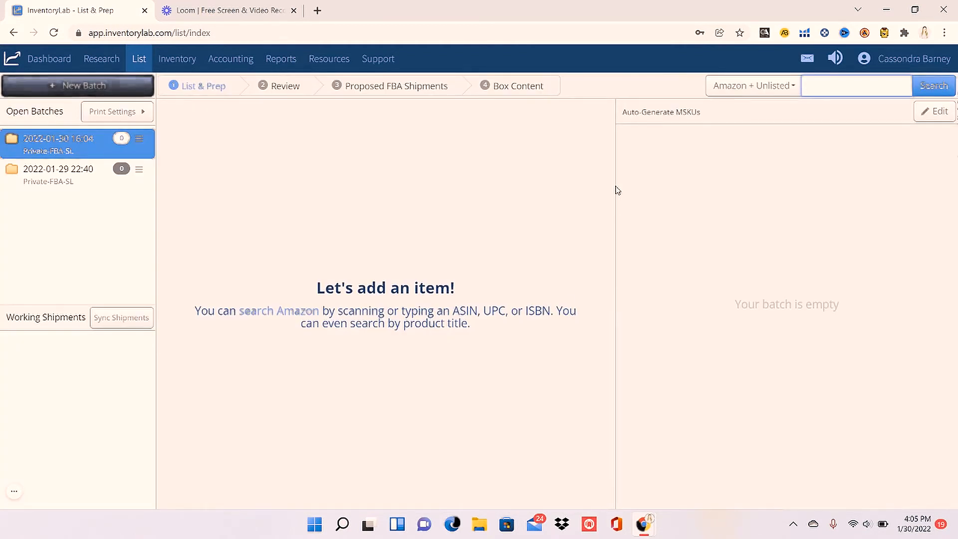
- Search Amazon for shampoo in a new tab and reach the Dove Hydration Spa product page
{"action": "left_click", "coordinate": [855, 85]}
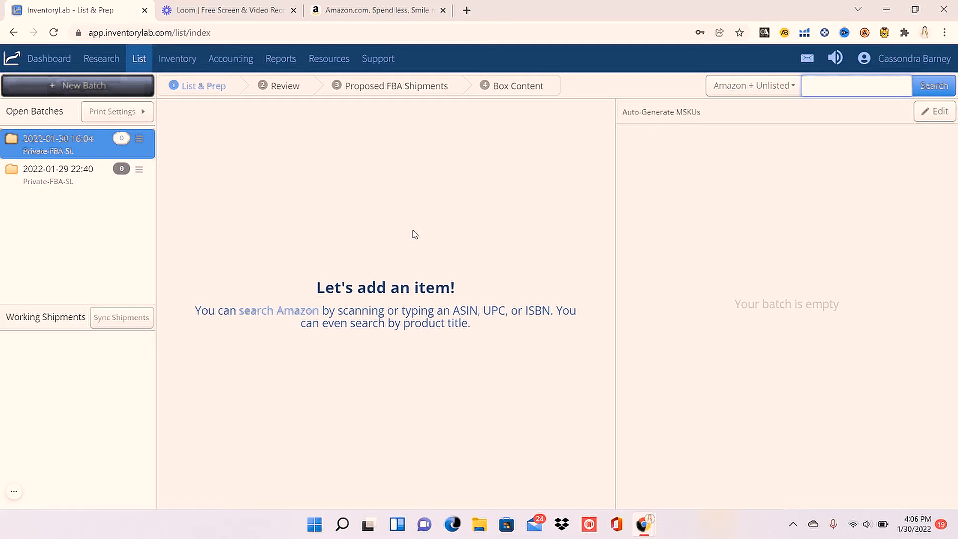
{"action": "mouse_move", "coordinate": [406, 227]}
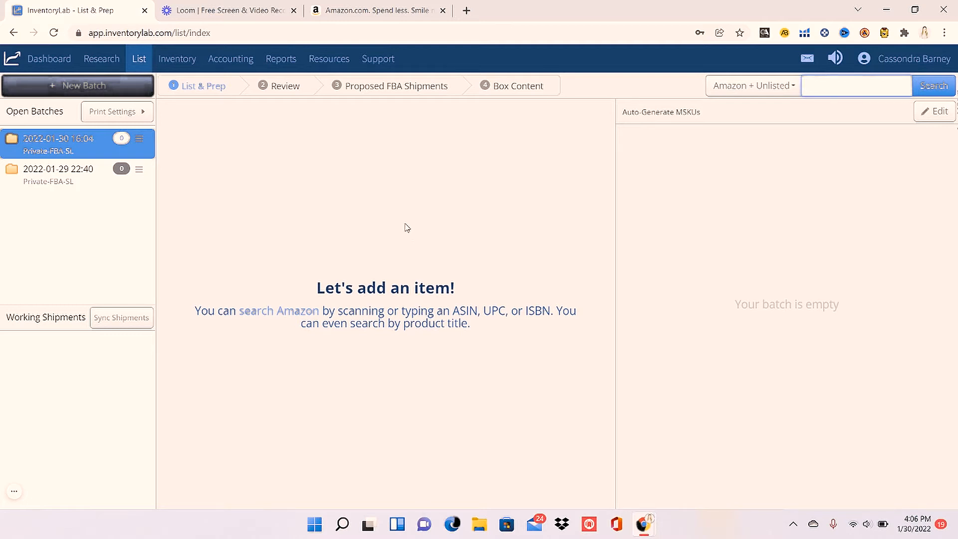
{"action": "left_click", "coordinate": [374, 10]}
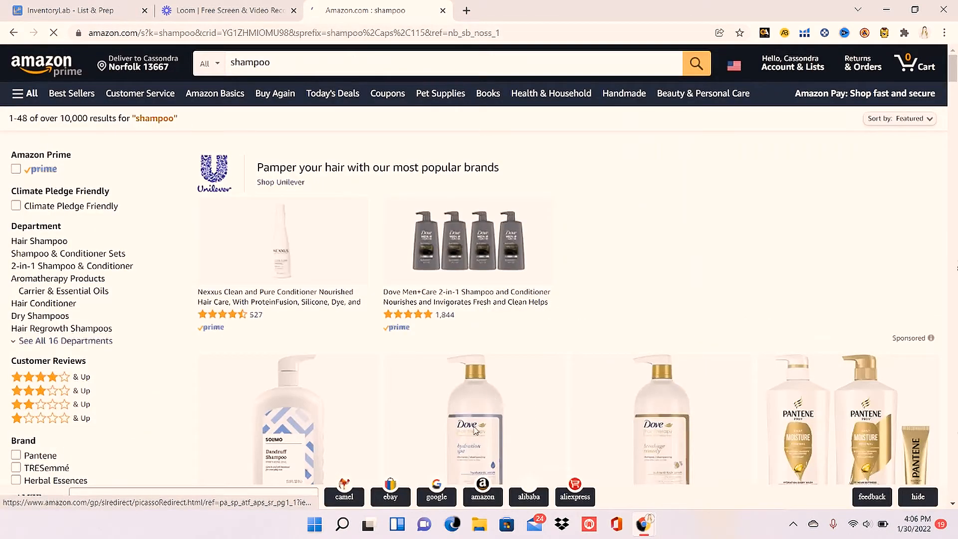
{"action": "scroll", "scroll_direction": "down", "scroll_amount": 3}
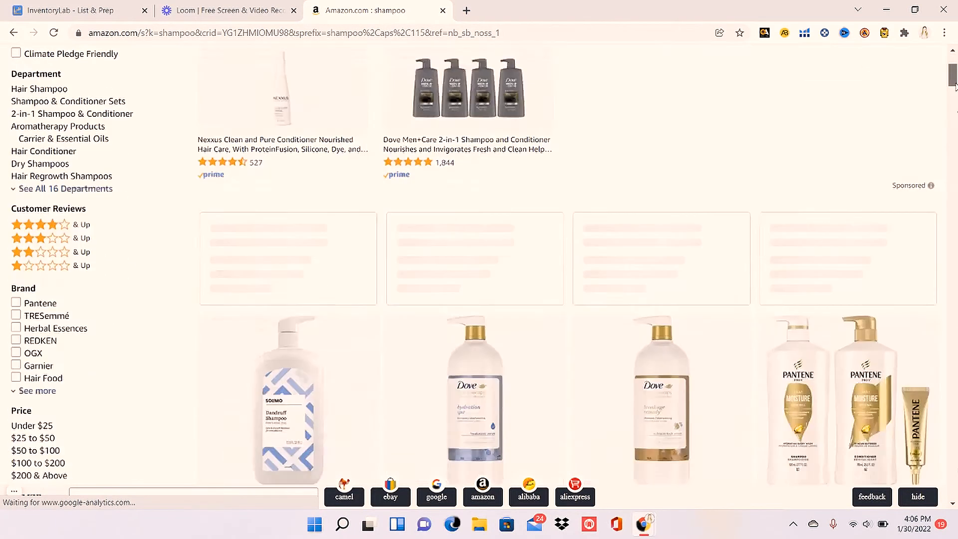
{"action": "scroll", "scroll_direction": "down", "scroll_amount": 3}
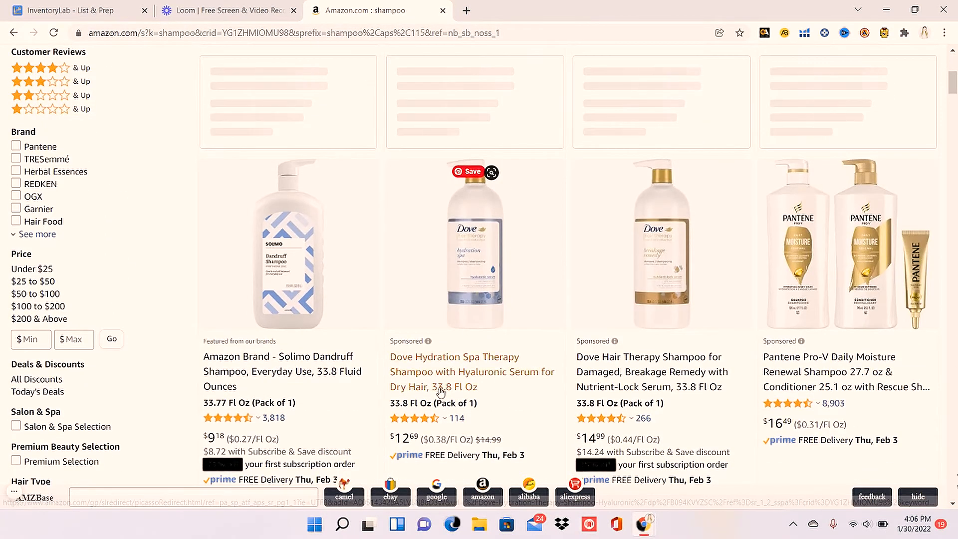
{"action": "left_click", "coordinate": [471, 371]}
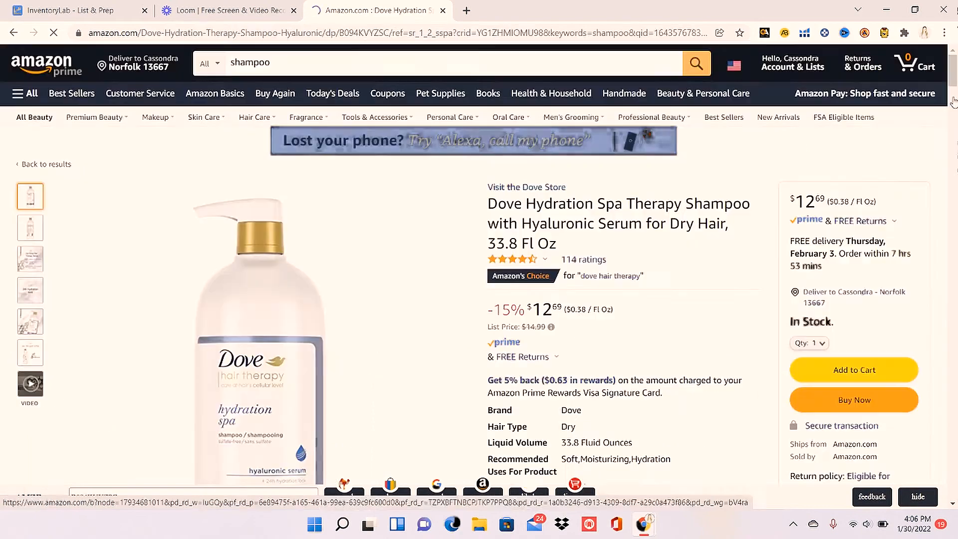
- Review the Dove listing down to Product details (ASIN B094KVYZSC), then return to InventoryLab
{"action": "scroll", "scroll_direction": "down", "scroll_amount": 3}
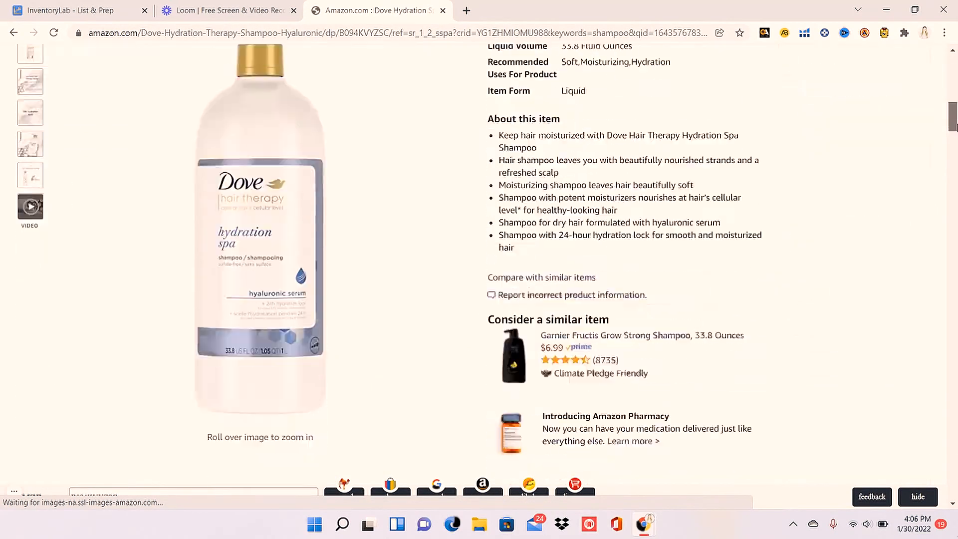
{"action": "scroll", "scroll_direction": "down", "scroll_amount": 3}
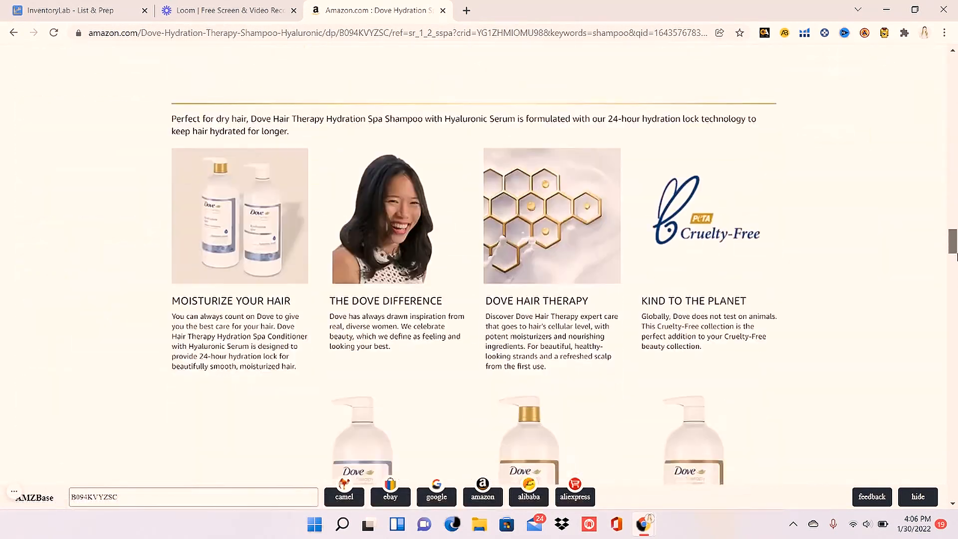
{"action": "scroll", "scroll_direction": "down", "scroll_amount": 3}
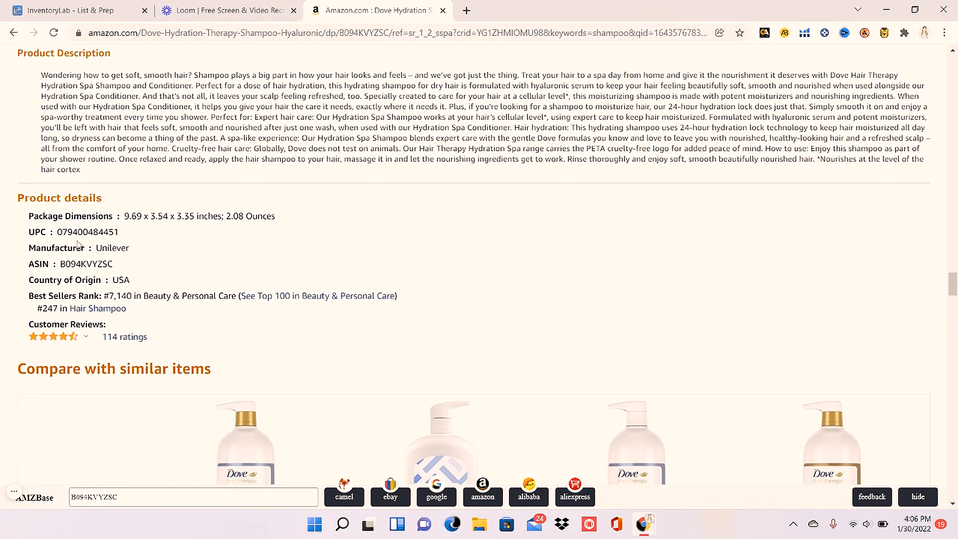
{"action": "left_click", "coordinate": [72, 10]}
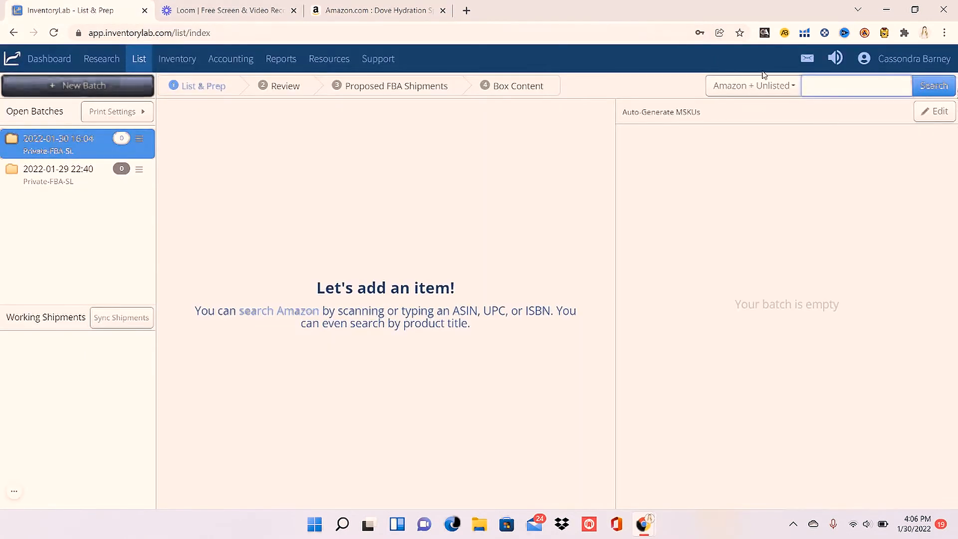
- Search for the Cinnamon Toast Crunch Cinnadust Cookie Mix, 12.6 oz to get its Amazon match
{"action": "left_click", "coordinate": [856, 86]}
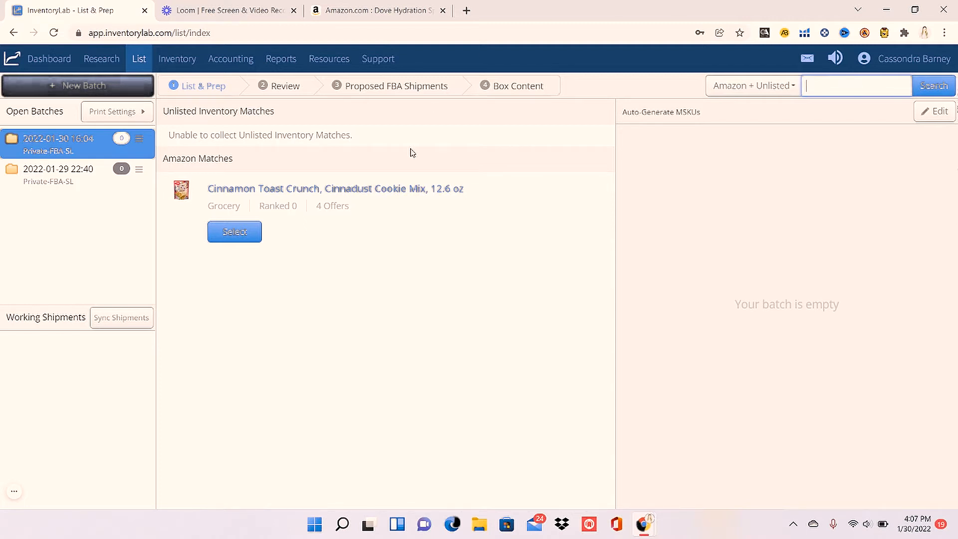
{"action": "mouse_move", "coordinate": [336, 313]}
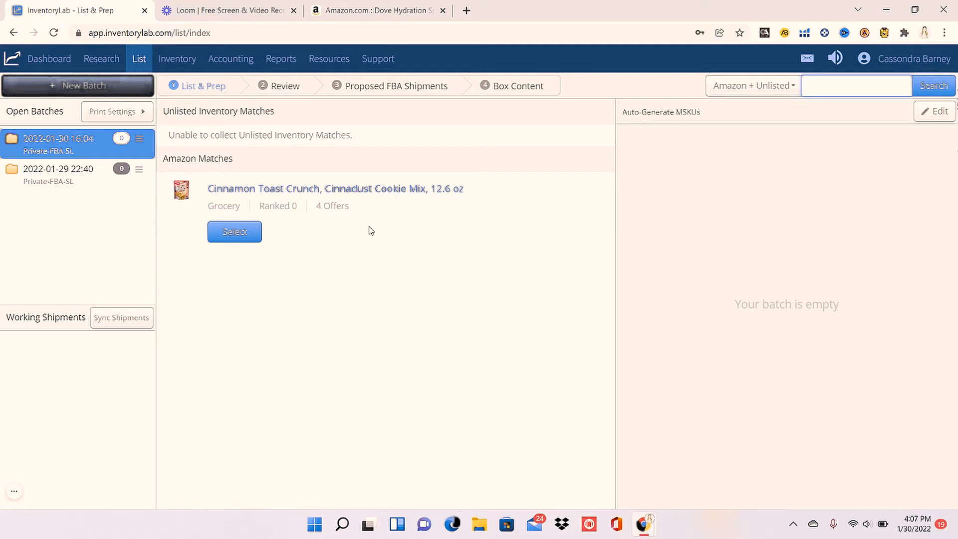
{"action": "mouse_move", "coordinate": [459, 276]}
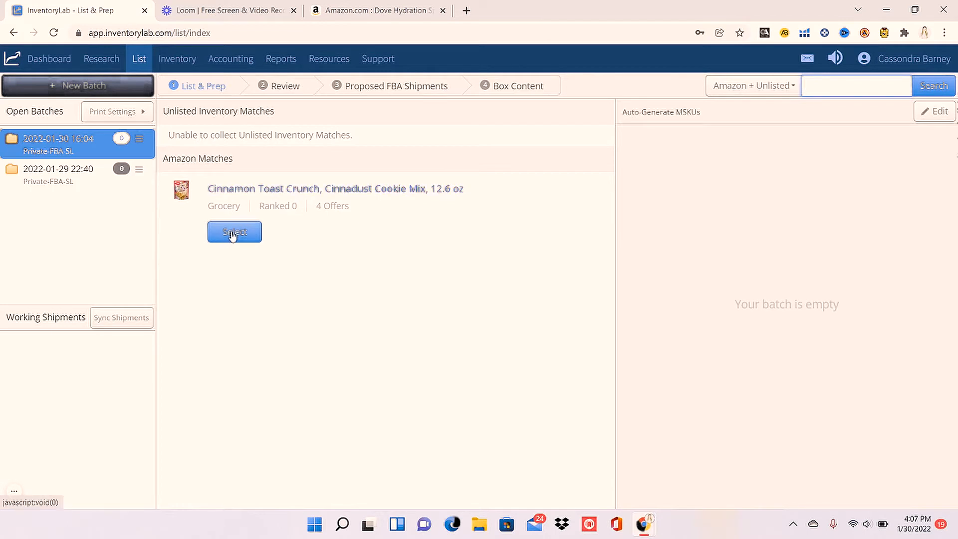
- Select the Cinnamon Toast Crunch match and enter Total Quantity 12 at Avg Cost 1.98
{"action": "left_click", "coordinate": [233, 231]}
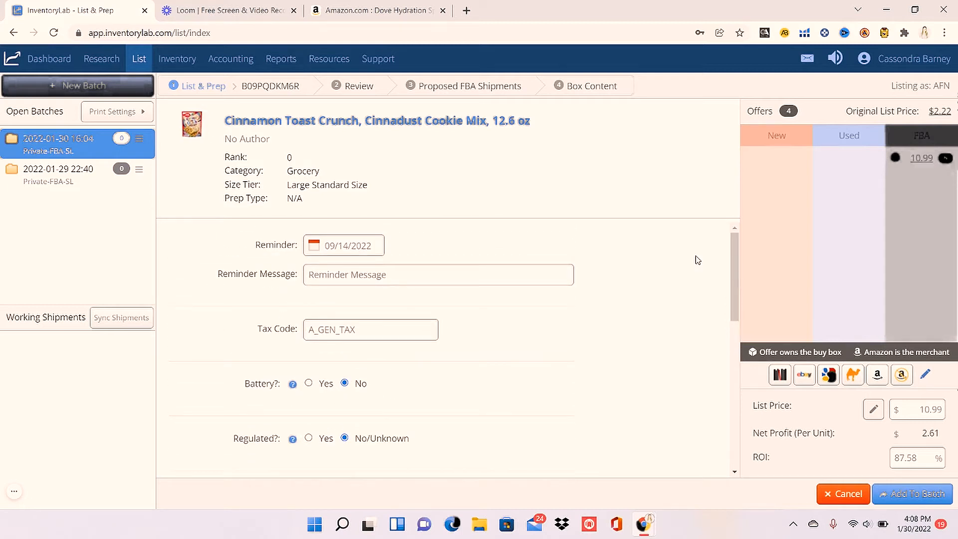
{"action": "mouse_move", "coordinate": [287, 264]}
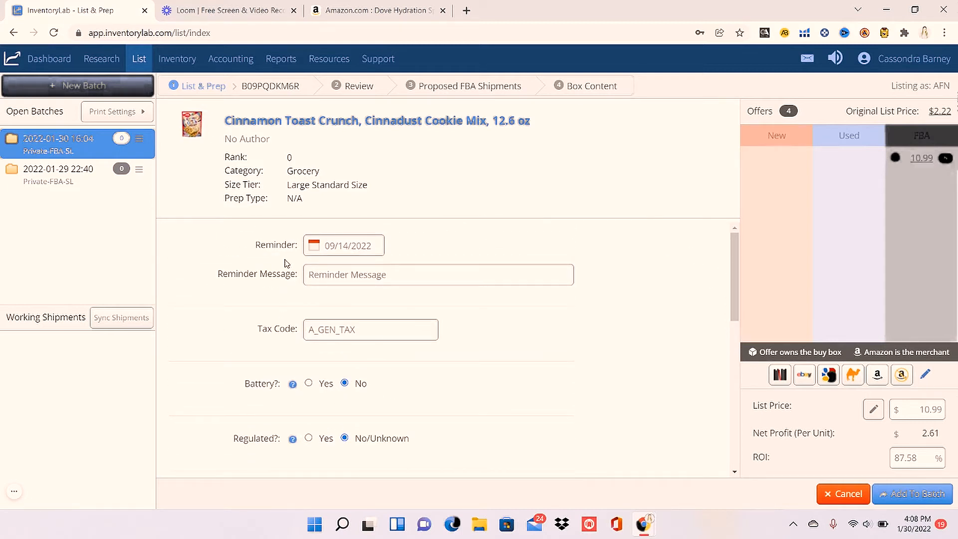
{"action": "mouse_move", "coordinate": [262, 248]}
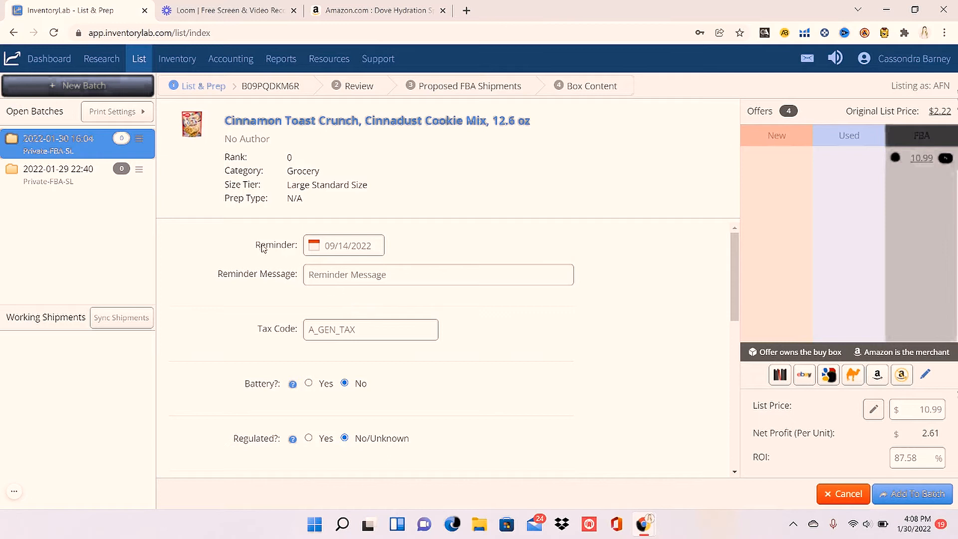
{"action": "mouse_move", "coordinate": [722, 281]}
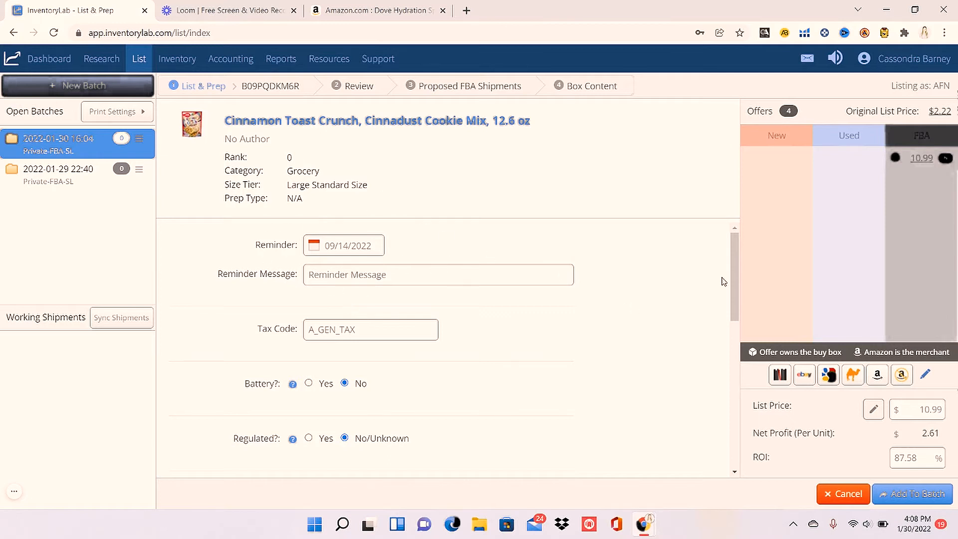
{"action": "scroll", "scroll_direction": "down", "scroll_amount": 3}
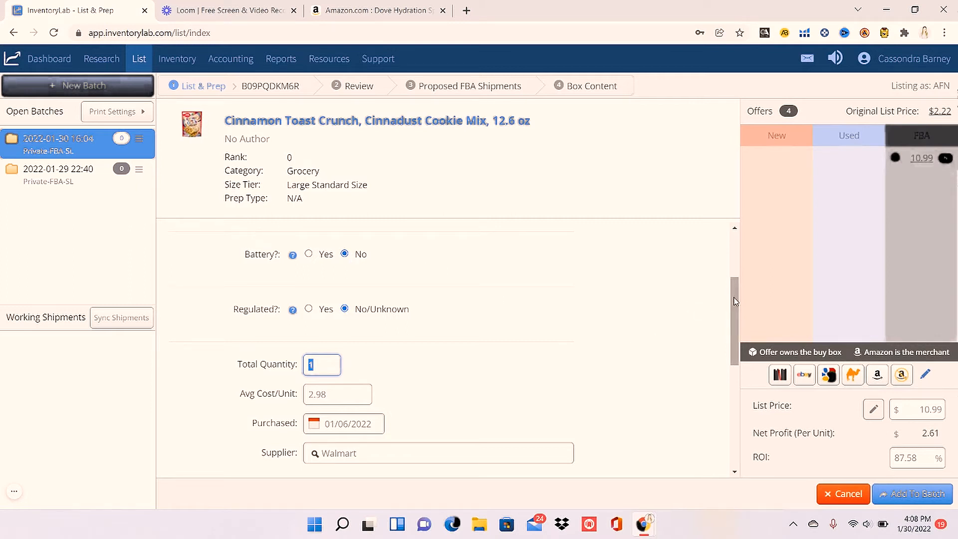
{"action": "scroll", "scroll_direction": "down", "scroll_amount": 3}
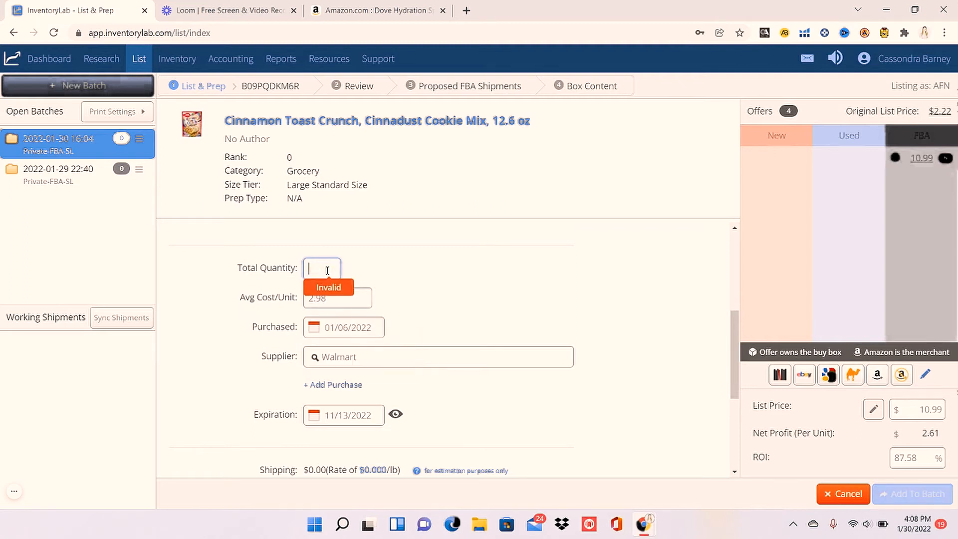
{"action": "type", "text": "12"}
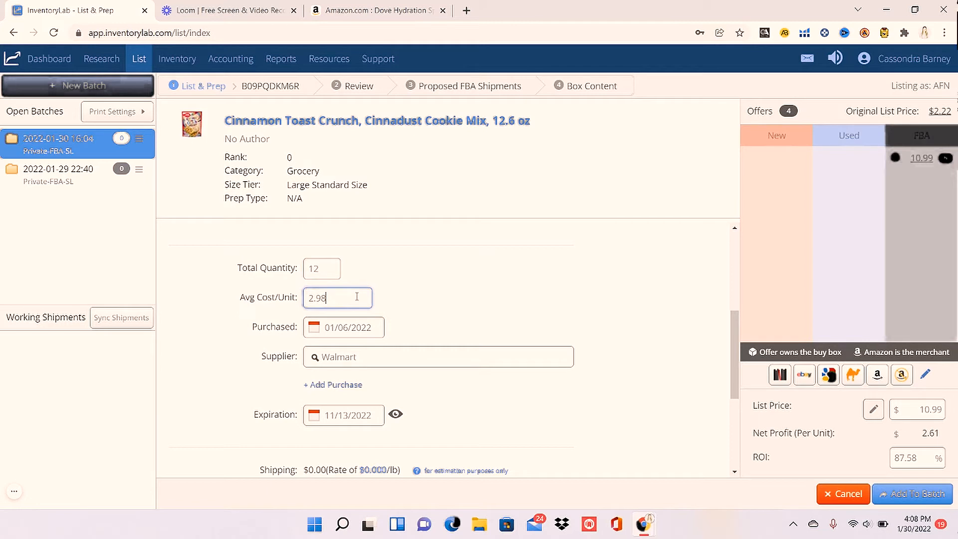
{"action": "type", "text": "1.9"}
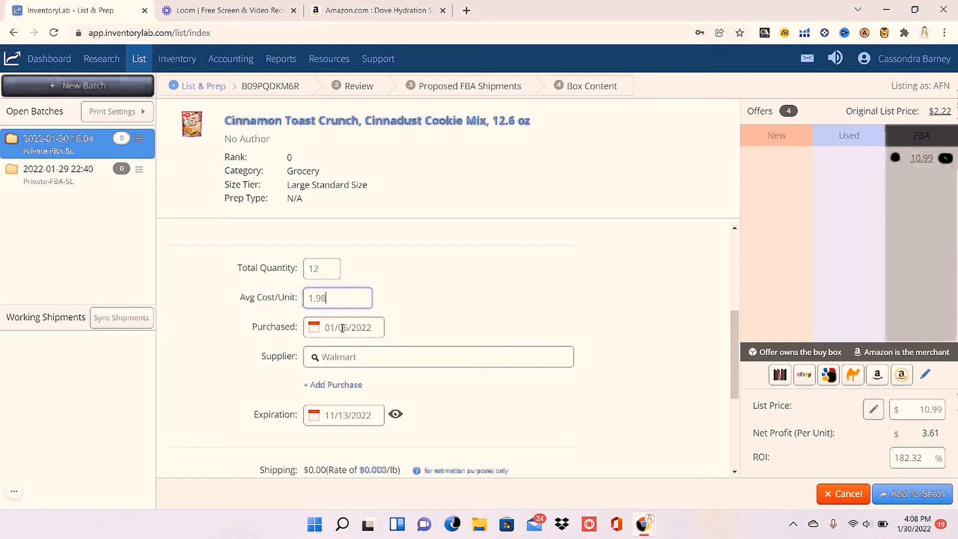
{"action": "mouse_move", "coordinate": [671, 348]}
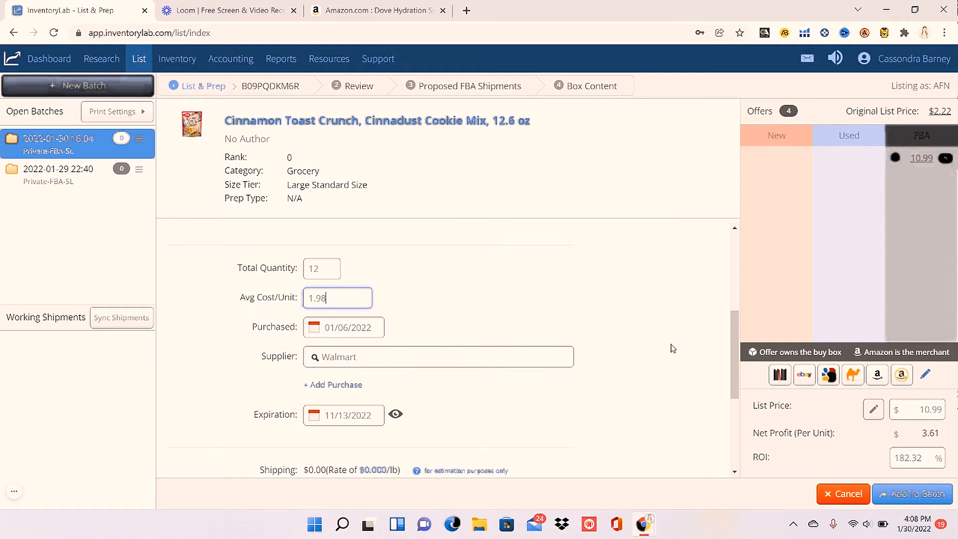
- Replace the expiration date with 12/25/2022
{"action": "scroll", "scroll_direction": "down", "scroll_amount": 3}
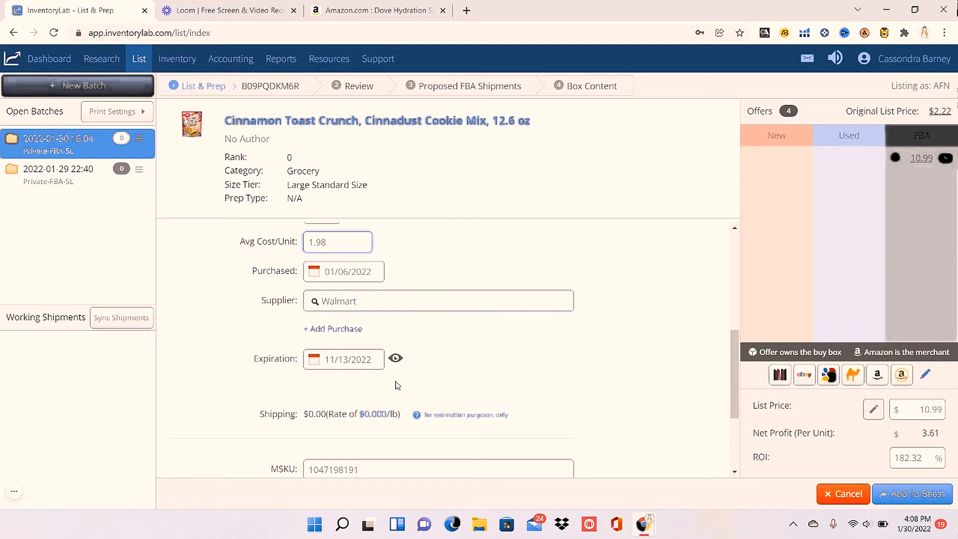
{"action": "left_click", "coordinate": [395, 358]}
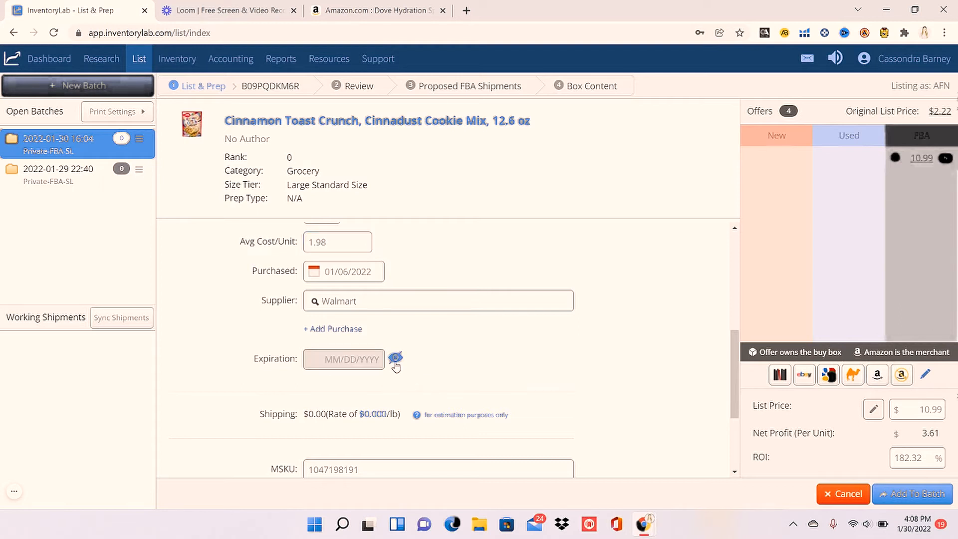
{"action": "left_click", "coordinate": [343, 359]}
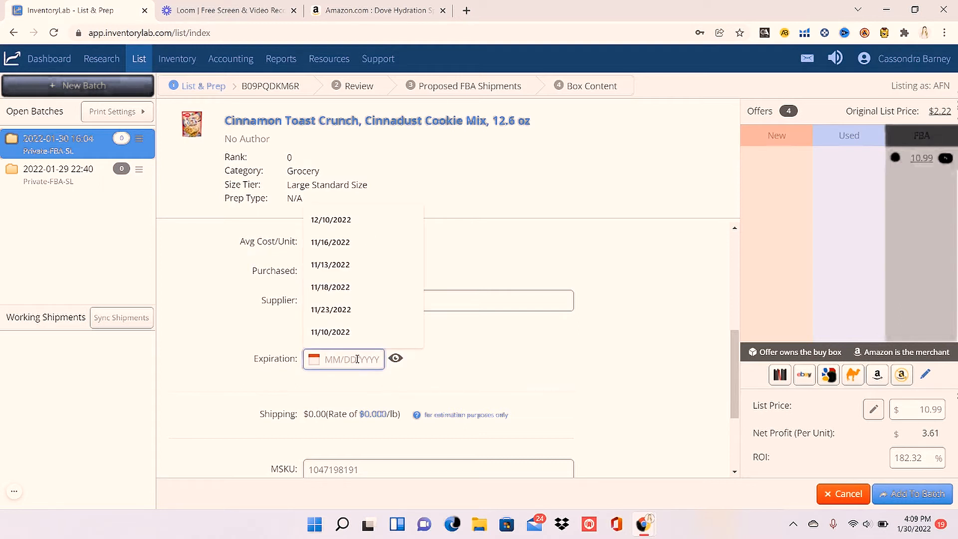
{"action": "type", "text": "12/25/"}
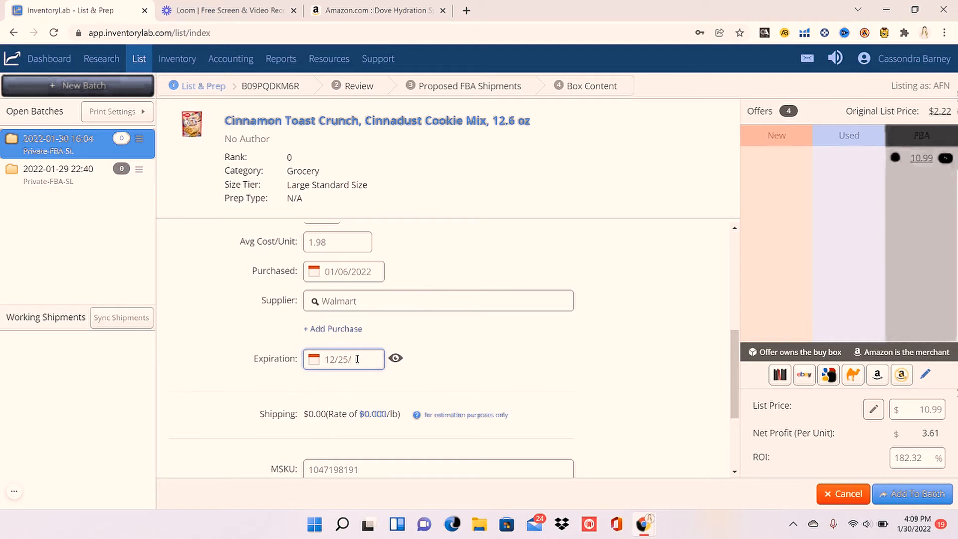
{"action": "type", "text": "2022"}
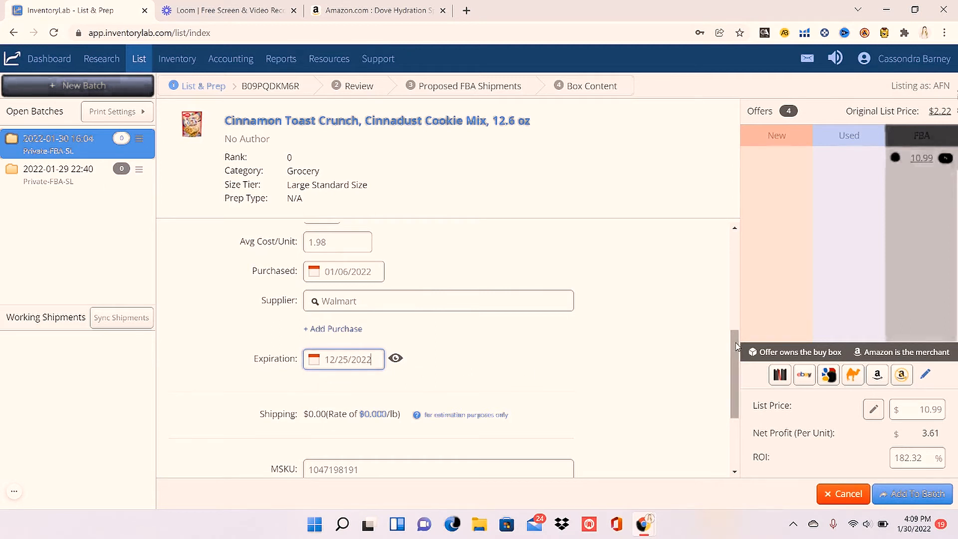
{"action": "scroll", "scroll_direction": "down", "scroll_amount": 3}
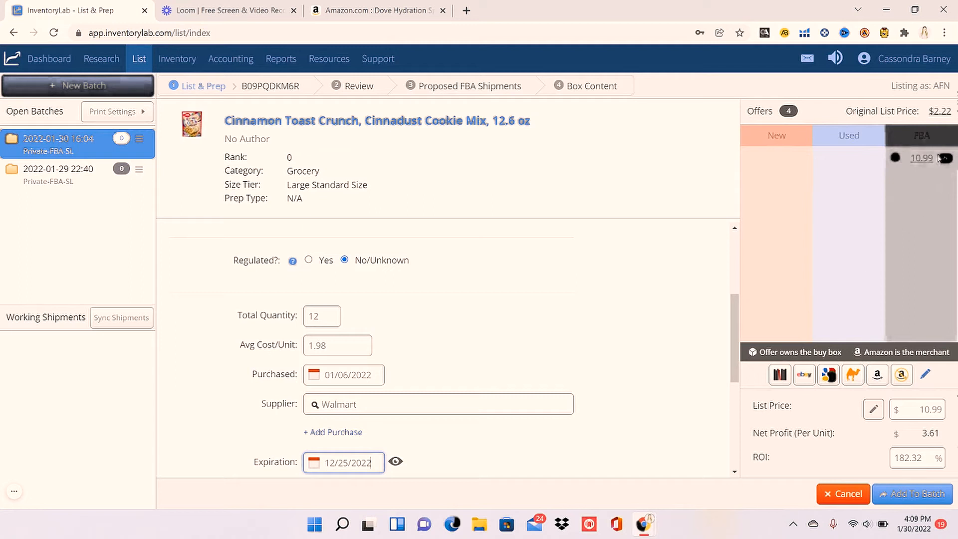
{"action": "mouse_move", "coordinate": [749, 164]}
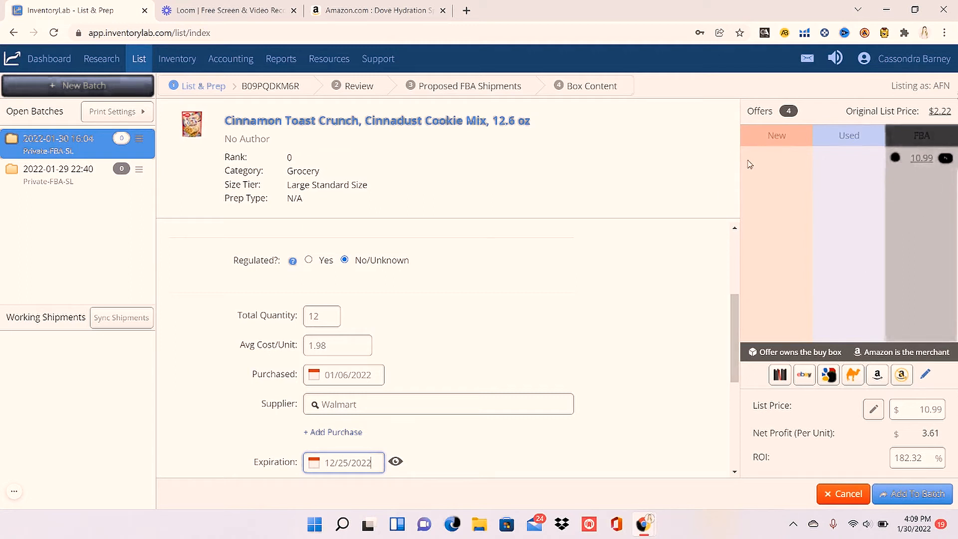
{"action": "mouse_move", "coordinate": [788, 289]}
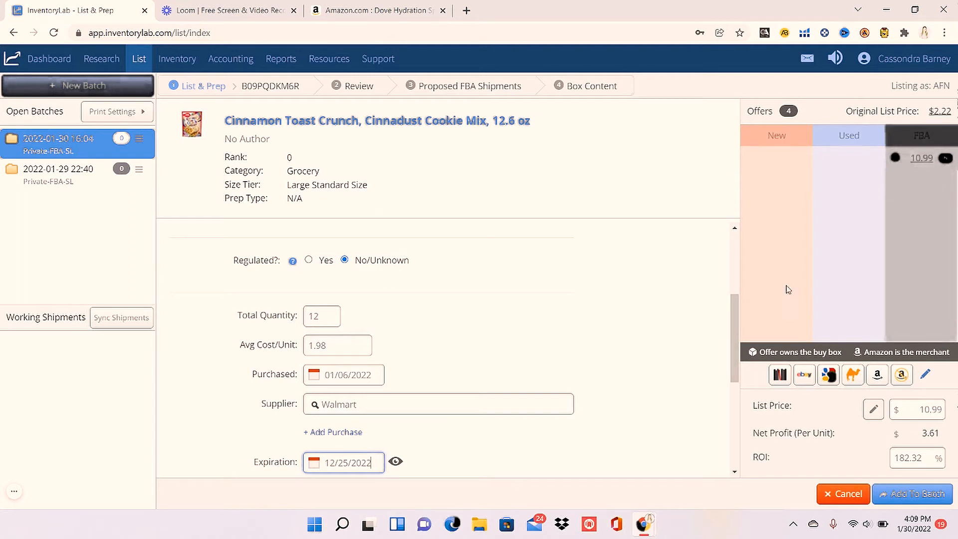
{"action": "mouse_move", "coordinate": [792, 131]}
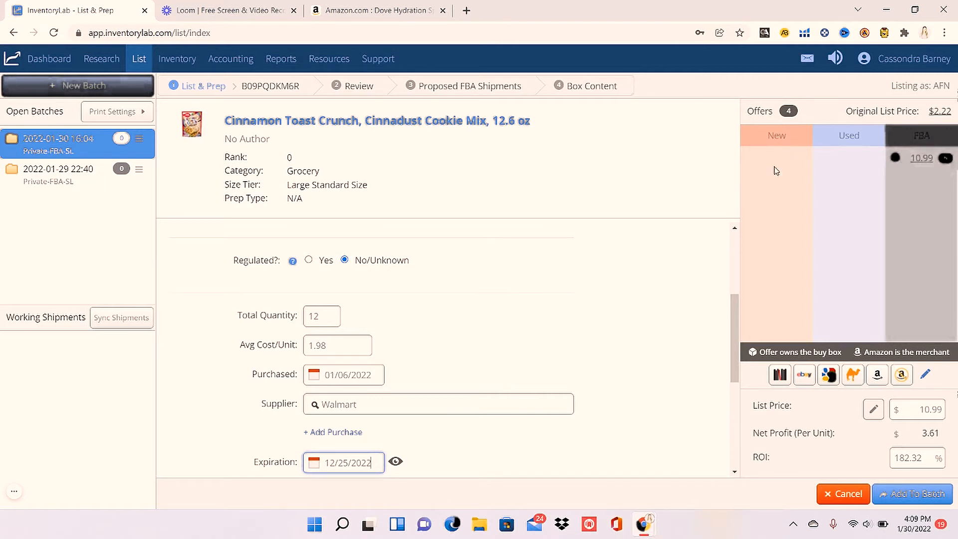
{"action": "mouse_move", "coordinate": [933, 212]}
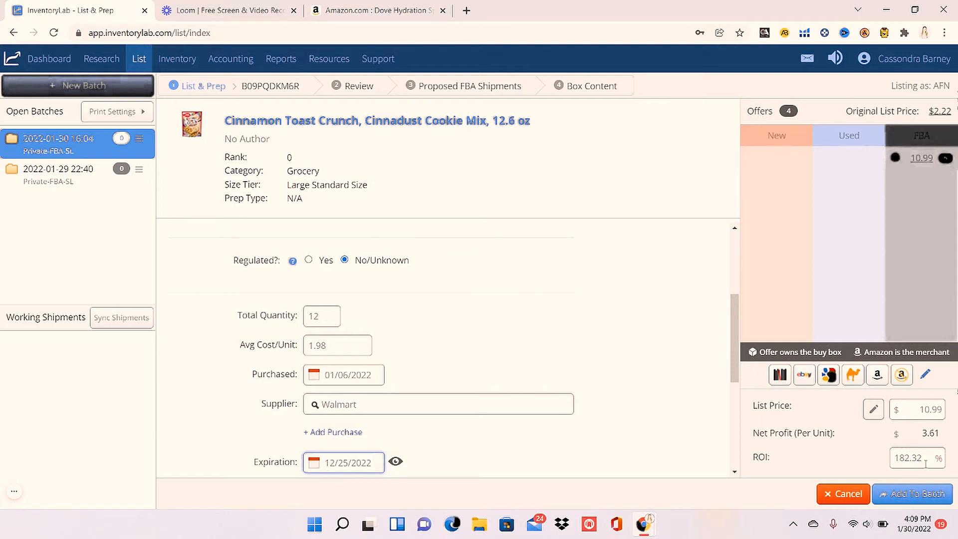
{"action": "mouse_move", "coordinate": [809, 394]}
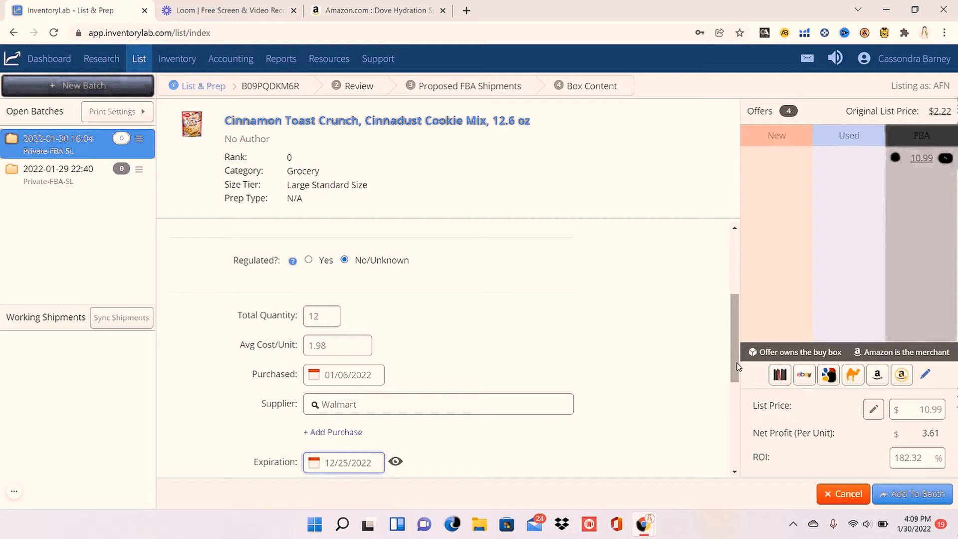
- Review the Cinnadust listing's $10.99 price, $3.61 net profit and 182.32% ROI
{"action": "scroll", "scroll_direction": "down", "scroll_amount": 3}
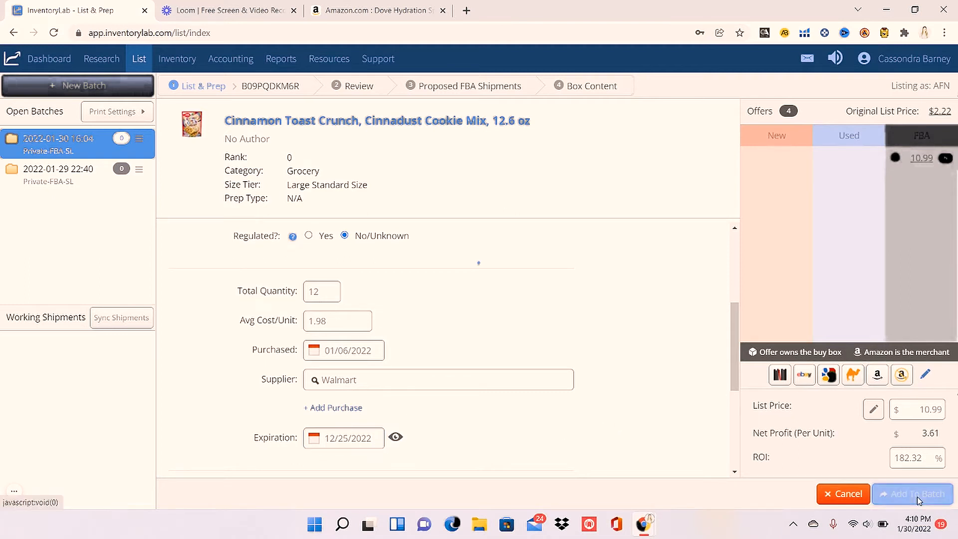
- Add the 12 Cinnamon Toast Crunch units to the batch and close the Print Label page
{"action": "left_click", "coordinate": [916, 493]}
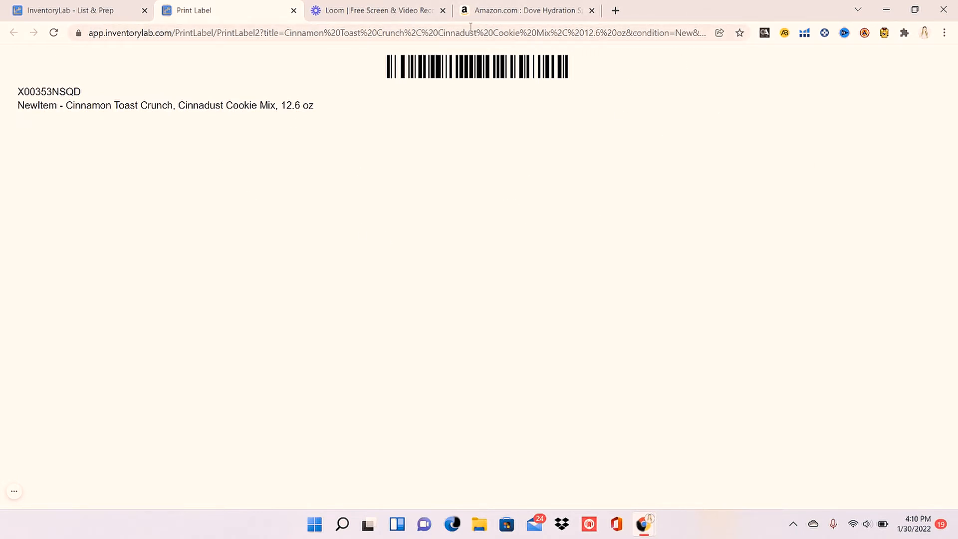
{"action": "left_click", "coordinate": [293, 10]}
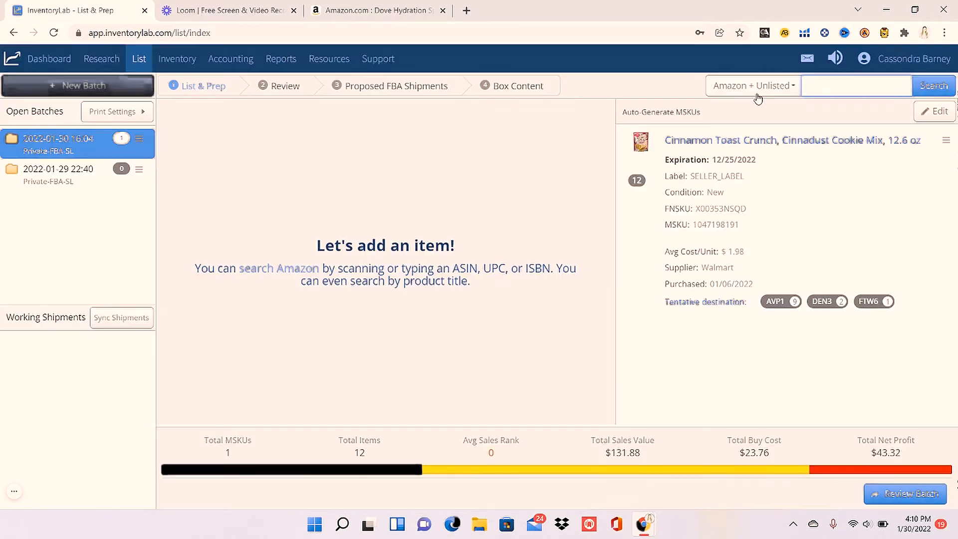
{"action": "mouse_move", "coordinate": [839, 215]}
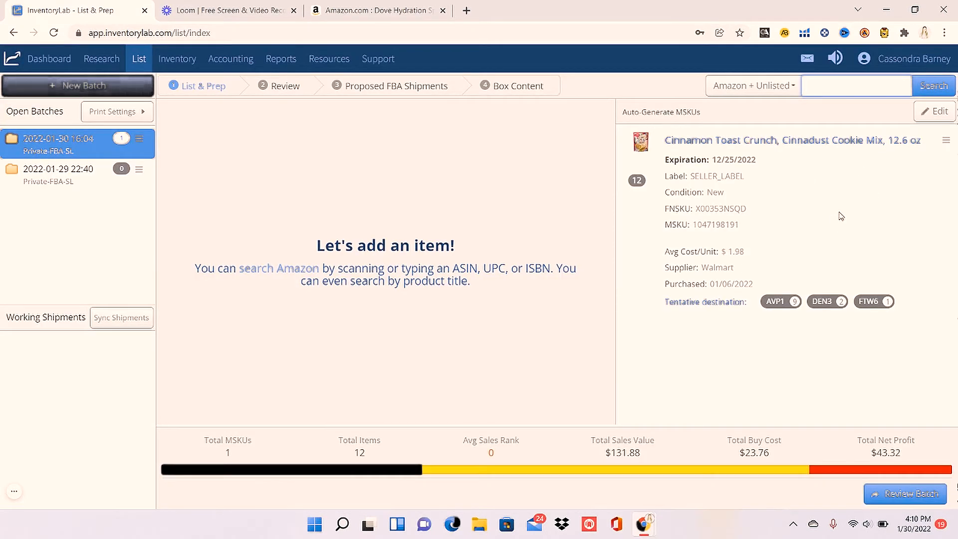
{"action": "mouse_move", "coordinate": [924, 201]}
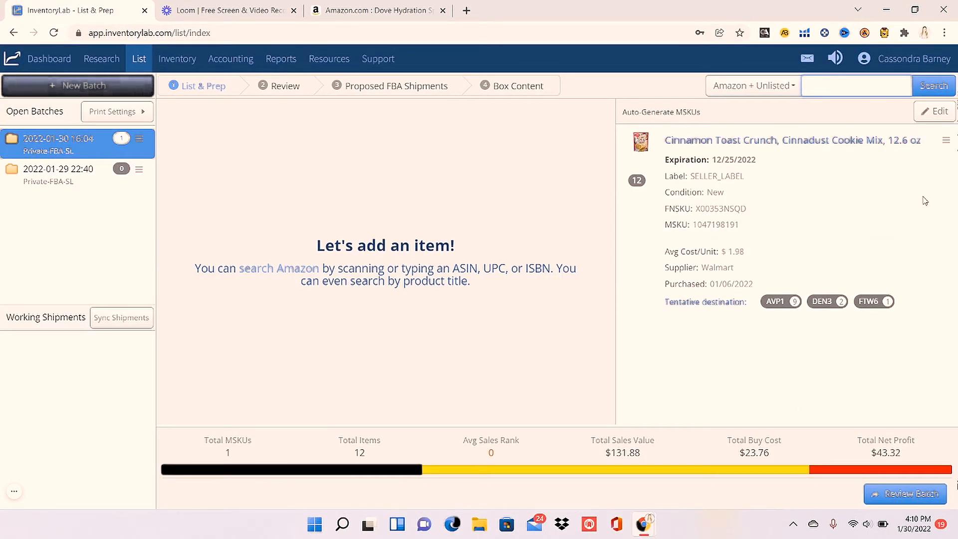
{"action": "mouse_move", "coordinate": [663, 58]}
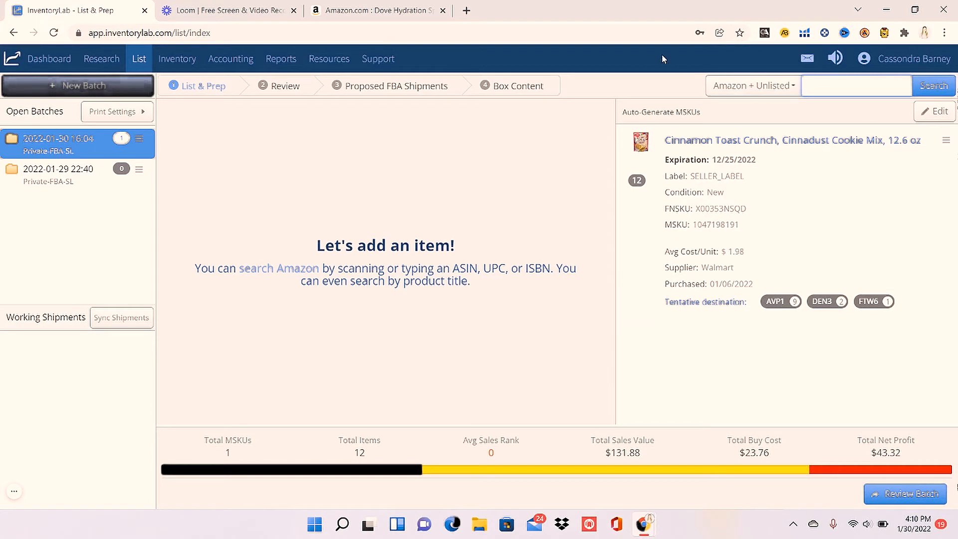
- Search Kernel Seasons products and select the Chip White Jumbo Jar, 8.5 oz match
{"action": "left_click", "coordinate": [855, 85]}
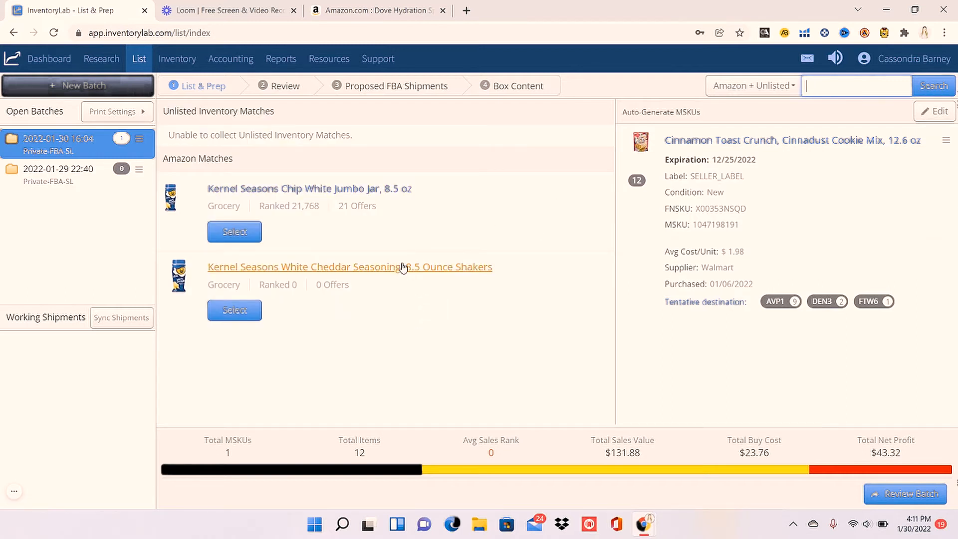
{"action": "mouse_move", "coordinate": [412, 202]}
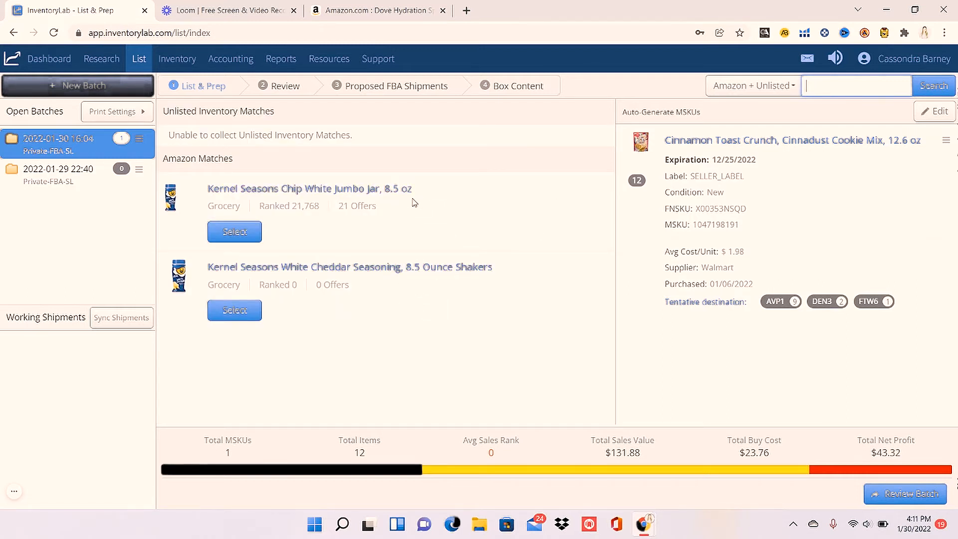
{"action": "mouse_move", "coordinate": [273, 276]}
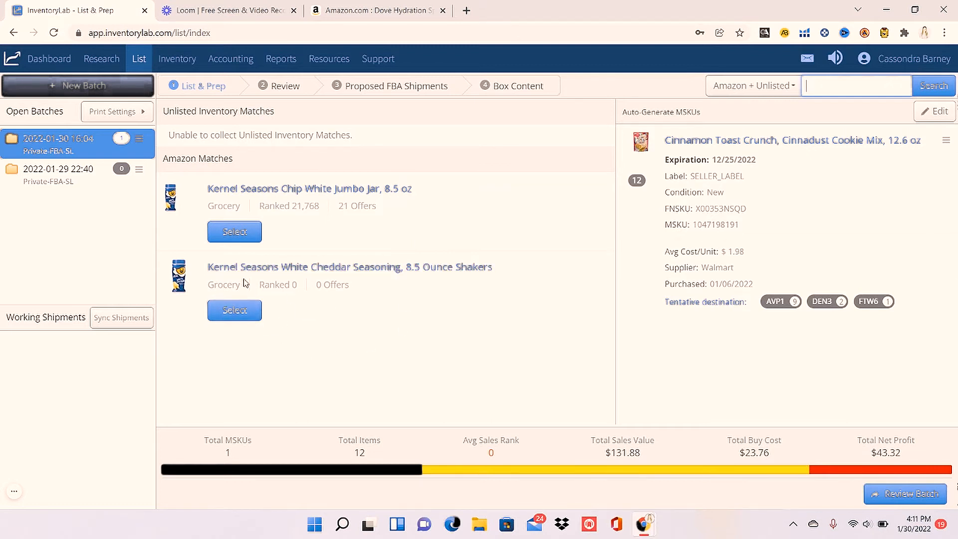
{"action": "mouse_move", "coordinate": [227, 227]}
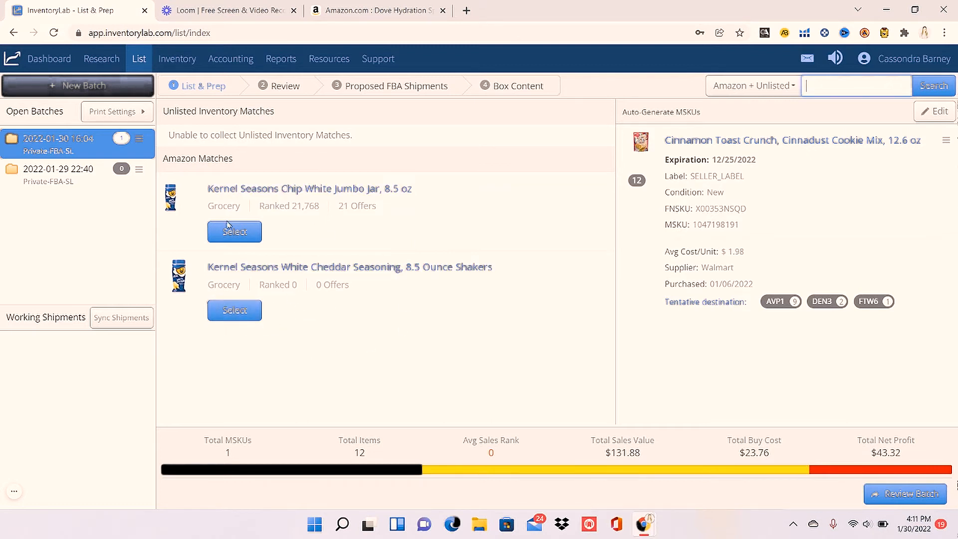
{"action": "left_click", "coordinate": [234, 230]}
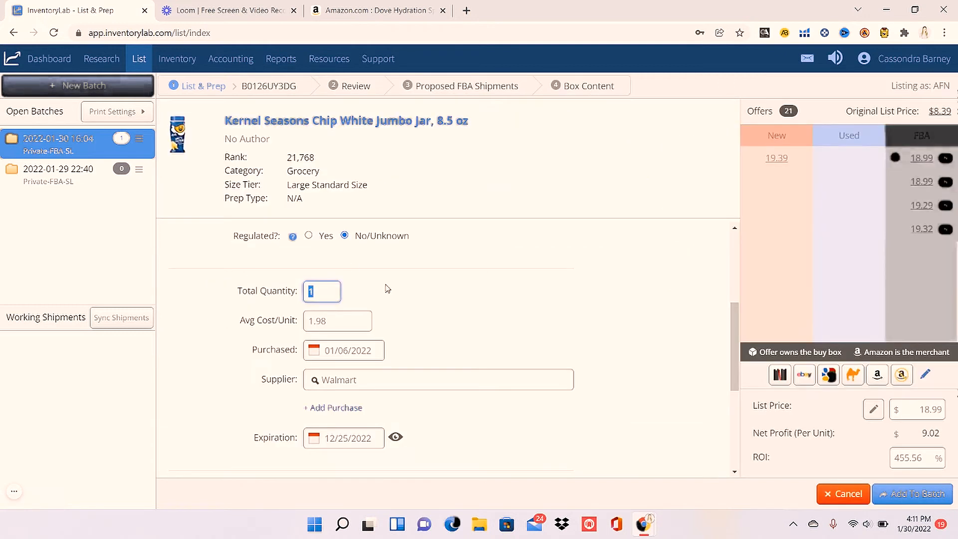
- Set the Kernel Seasons jar to 5 units at 4.98 each, expiring 05/16/2023
{"action": "left_click", "coordinate": [322, 291]}
{"action": "type", "text": "5"}
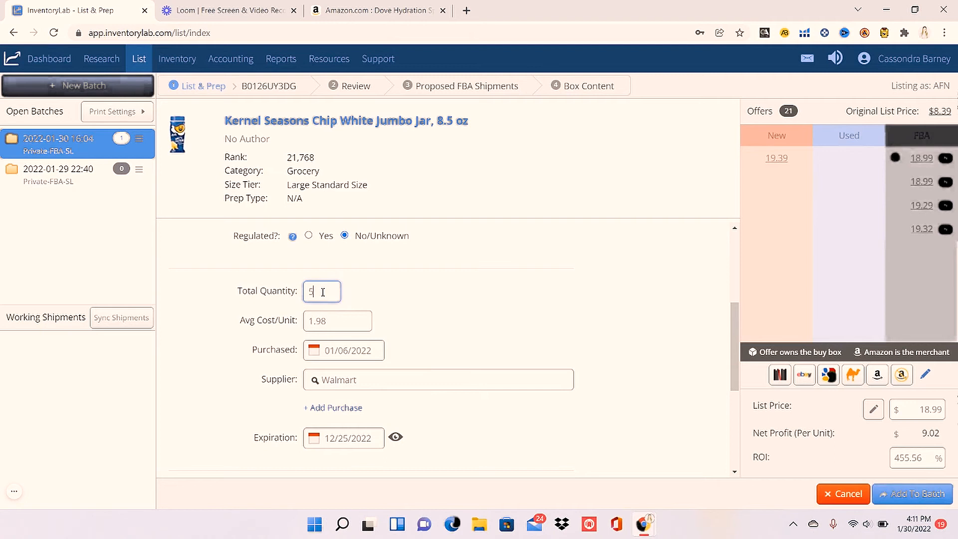
{"action": "left_click", "coordinate": [336, 320]}
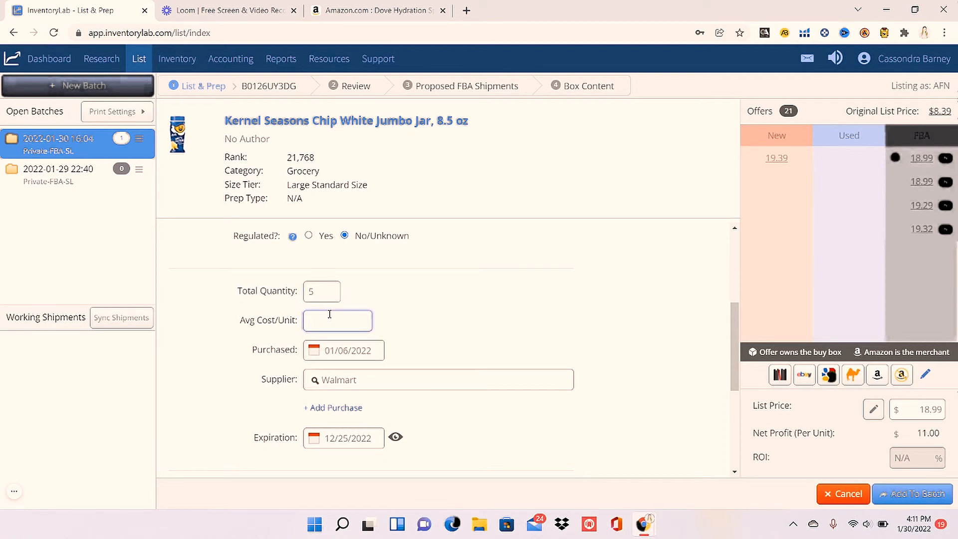
{"action": "type", "text": "4.98"}
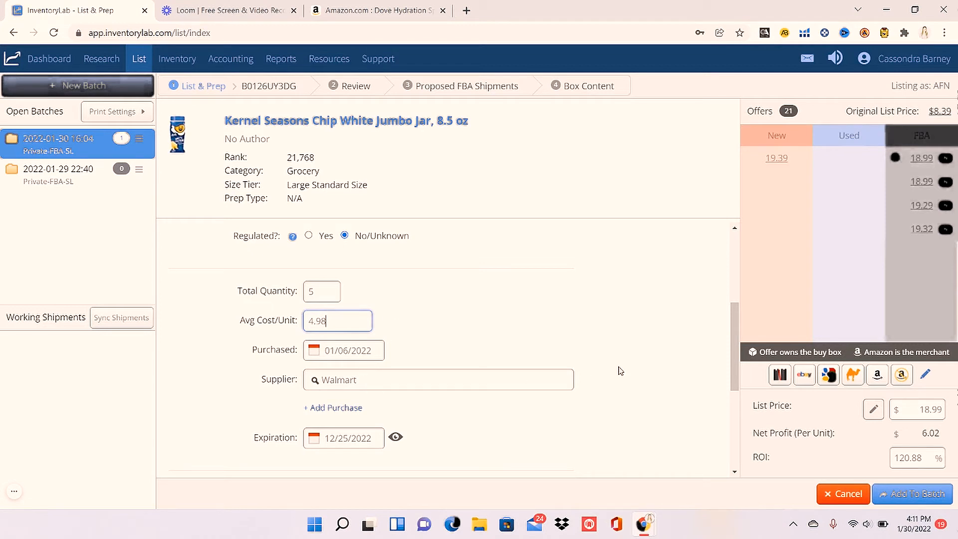
{"action": "scroll", "scroll_direction": "down", "scroll_amount": 3}
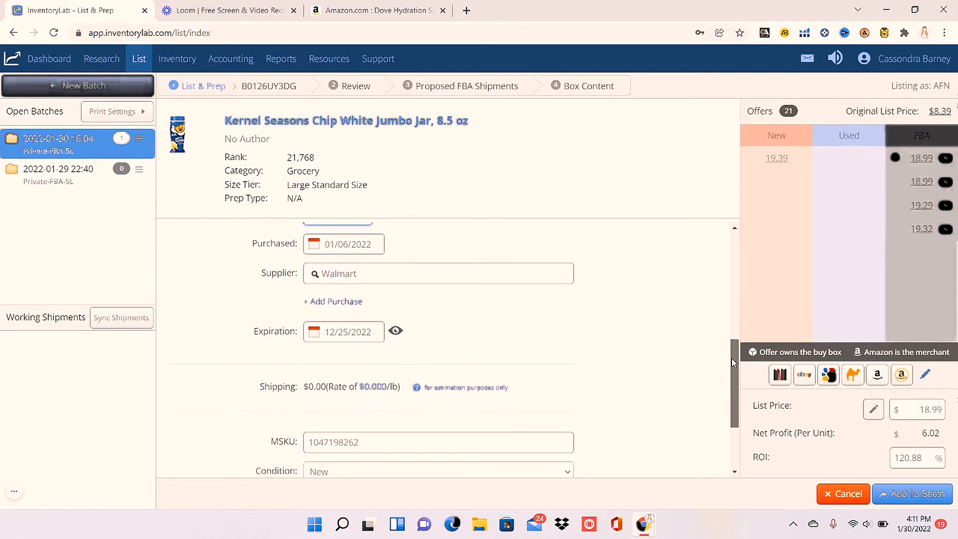
{"action": "type", "text": "05/16"}
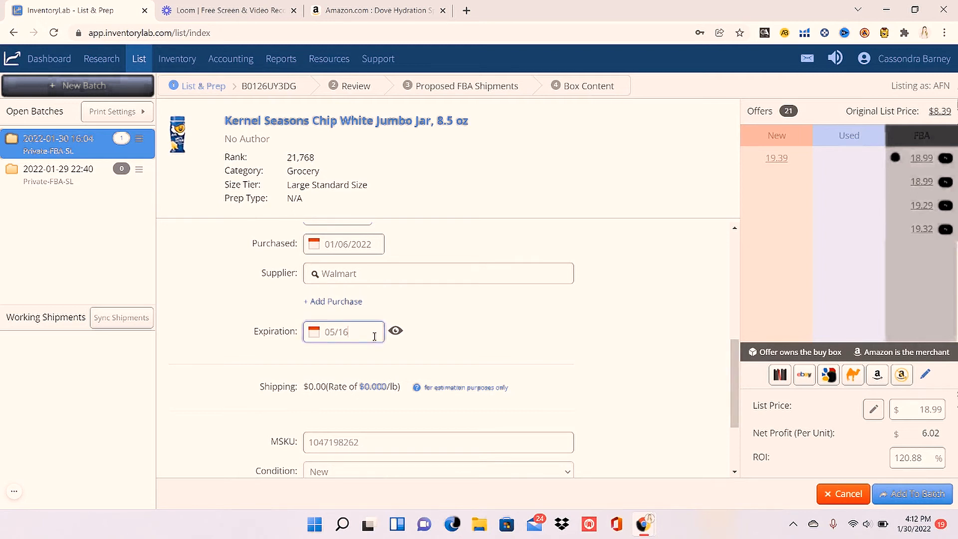
{"action": "type", "text": "/2023"}
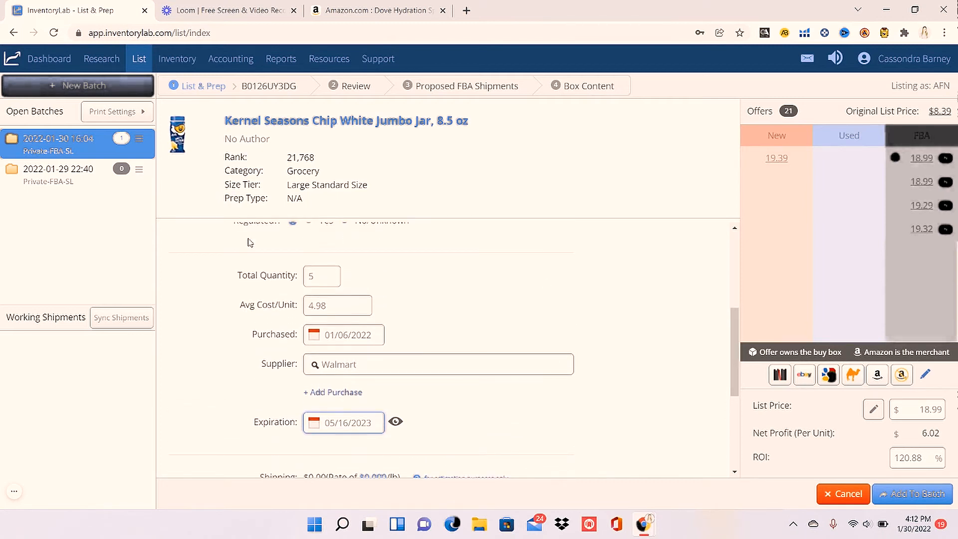
{"action": "mouse_move", "coordinate": [880, 425]}
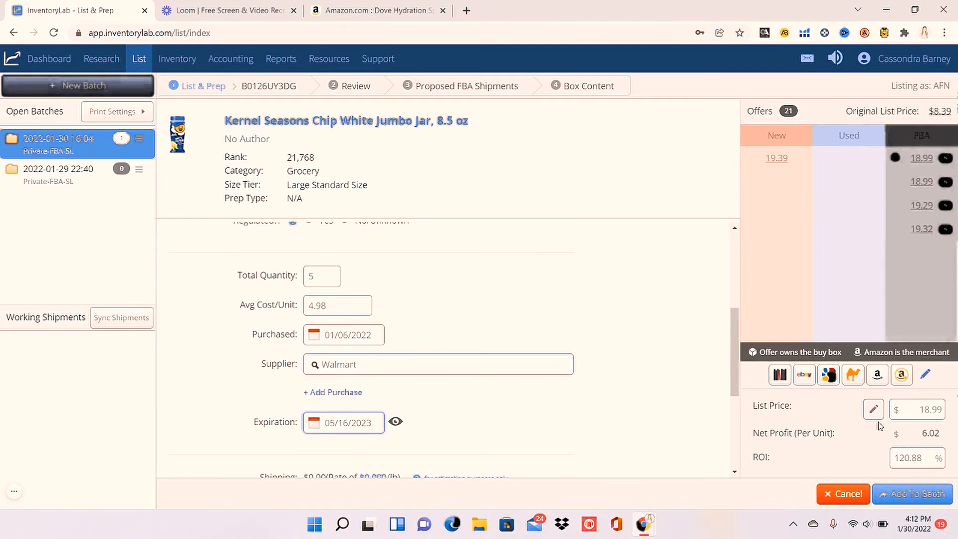
{"action": "mouse_move", "coordinate": [748, 190]}
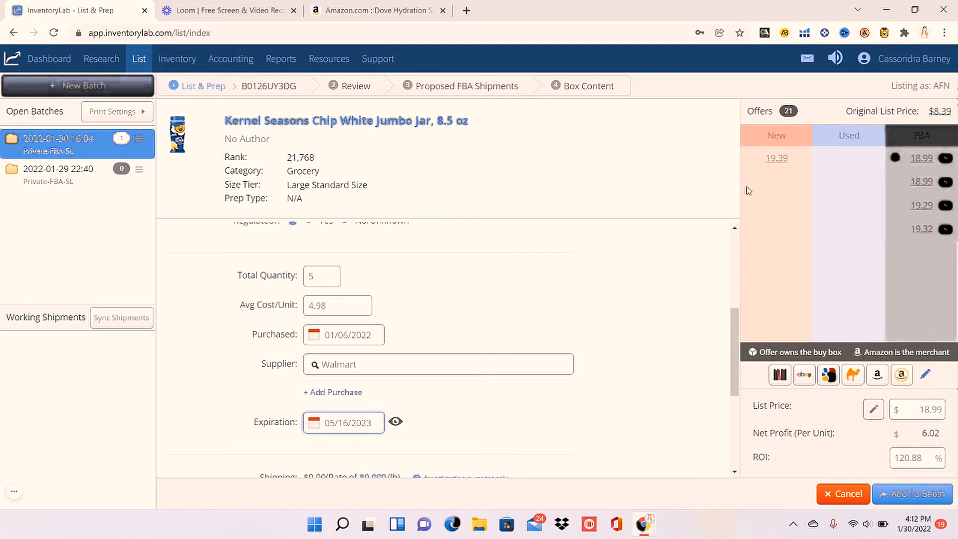
{"action": "mouse_move", "coordinate": [888, 223]}
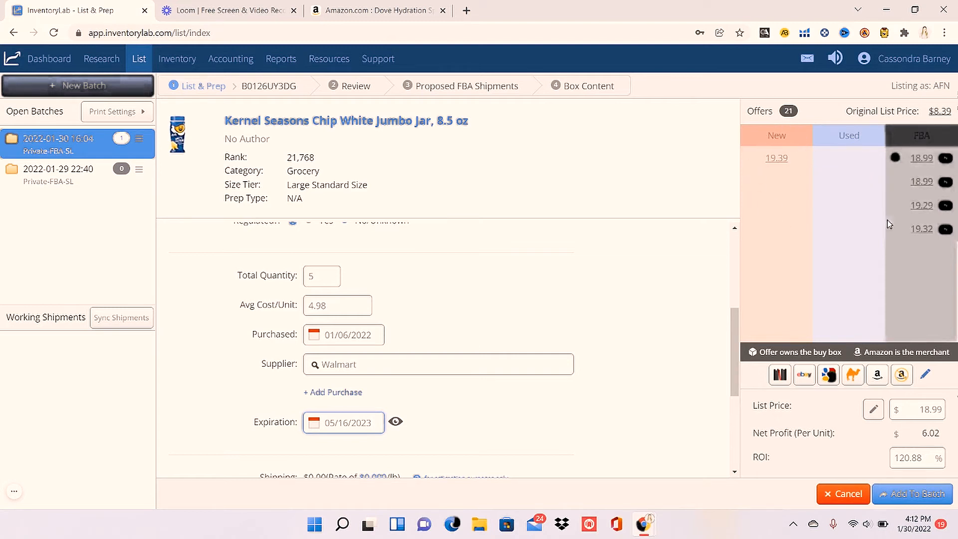
{"action": "left_click", "coordinate": [343, 422]}
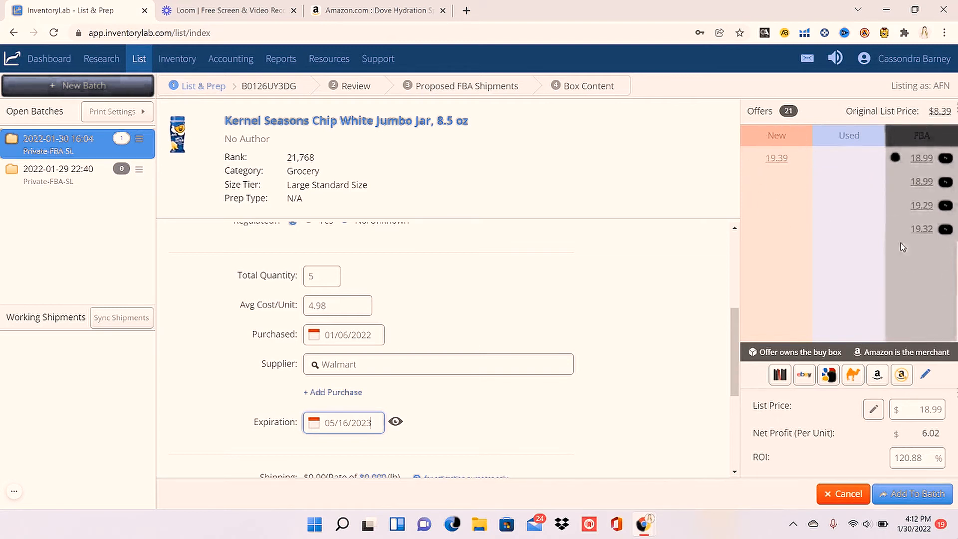
{"action": "mouse_move", "coordinate": [952, 245]}
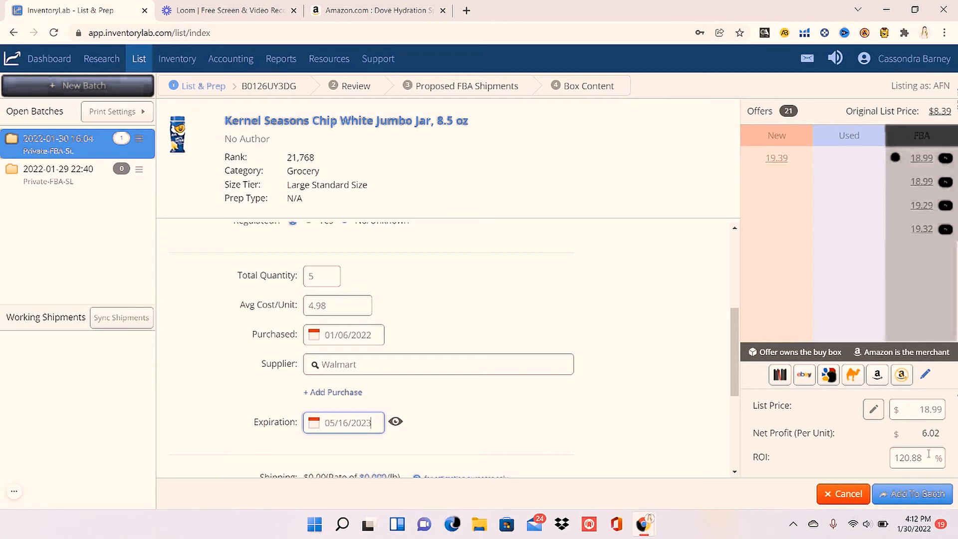
{"action": "mouse_move", "coordinate": [899, 480]}
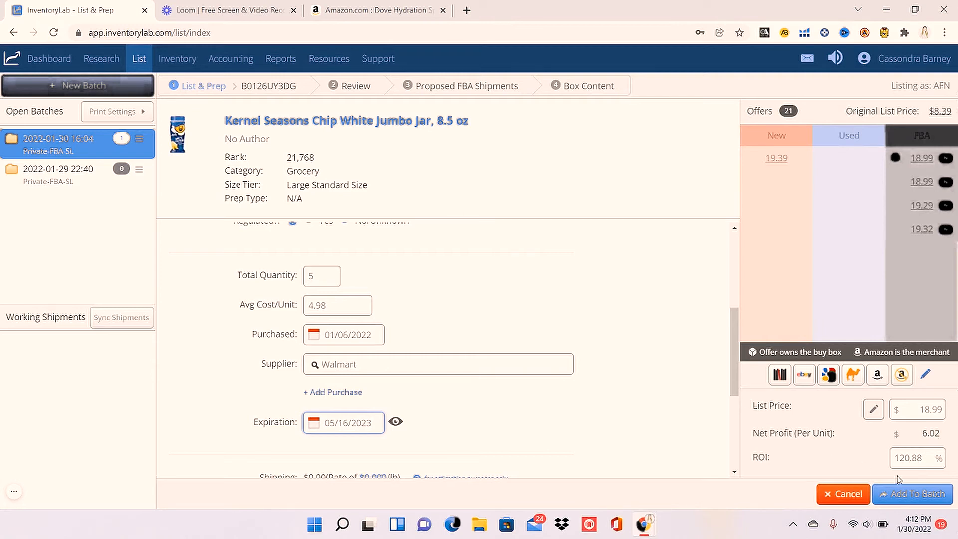
- Add the 5 Kernel Seasons jars to the batch (2 MSKUs, 17 items) and return to Amazon results
{"action": "left_click", "coordinate": [916, 494]}
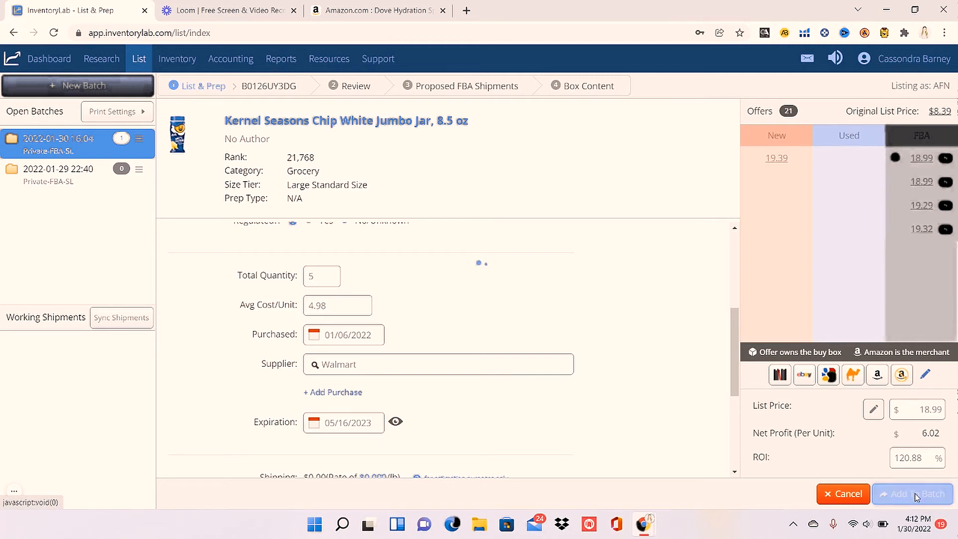
{"action": "left_click", "coordinate": [911, 494]}
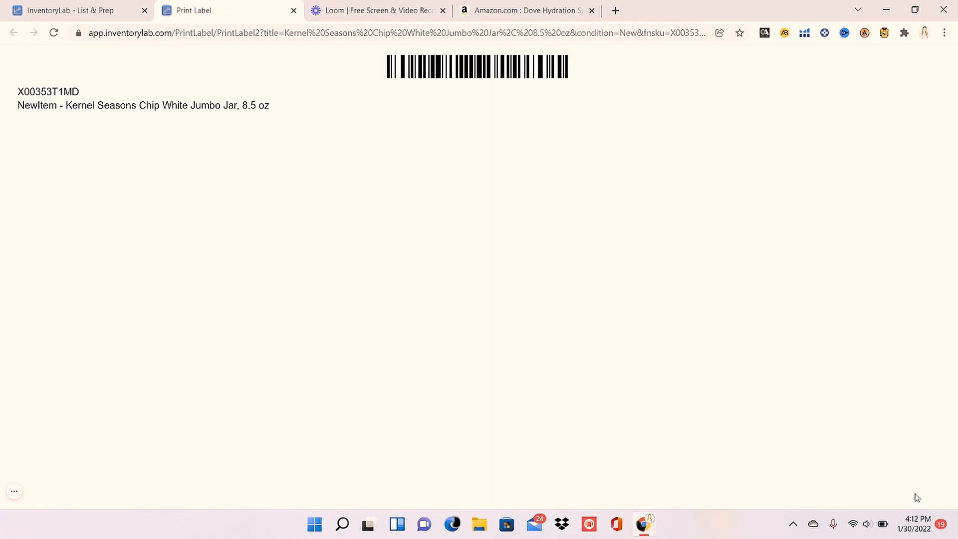
{"action": "left_click", "coordinate": [294, 10]}
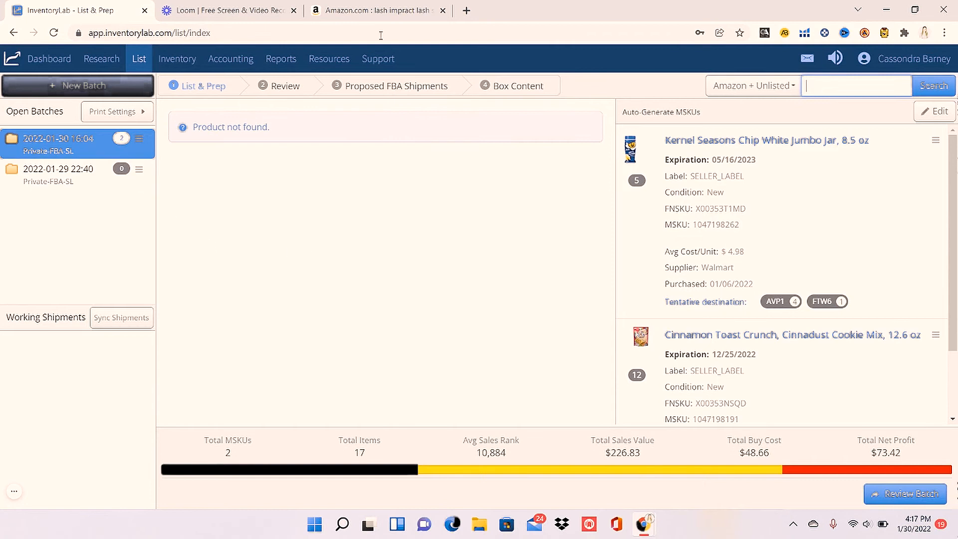
{"action": "left_click", "coordinate": [377, 10]}
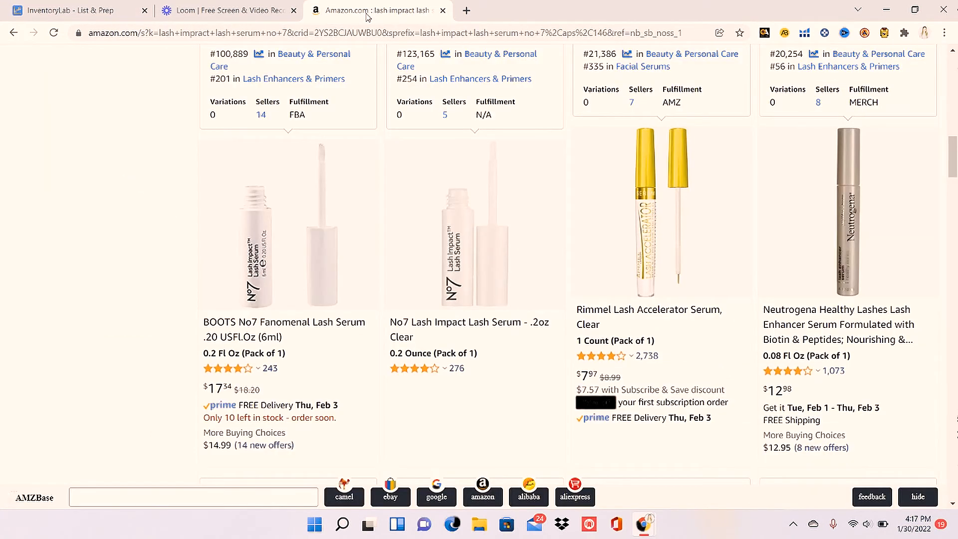
{"action": "mouse_move", "coordinate": [462, 253]}
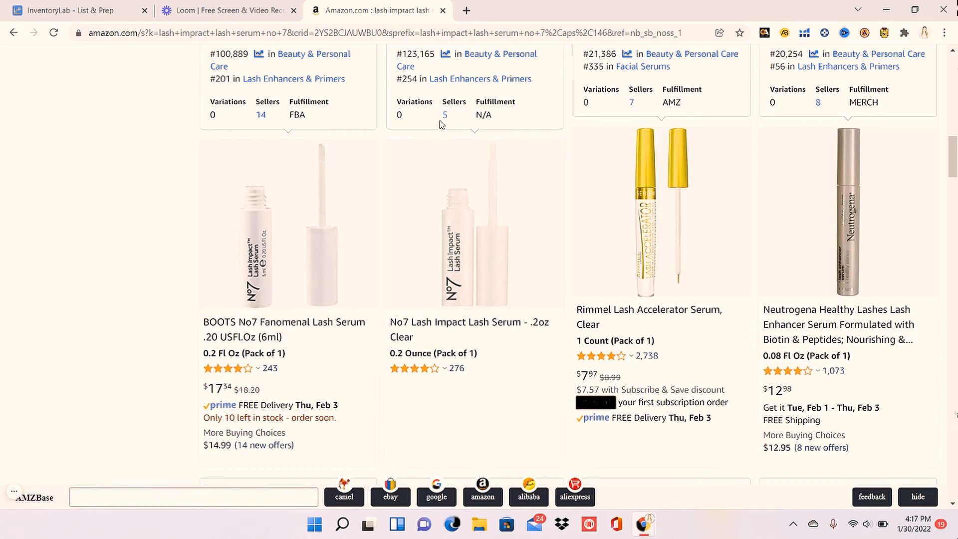
{"action": "mouse_move", "coordinate": [428, 234]}
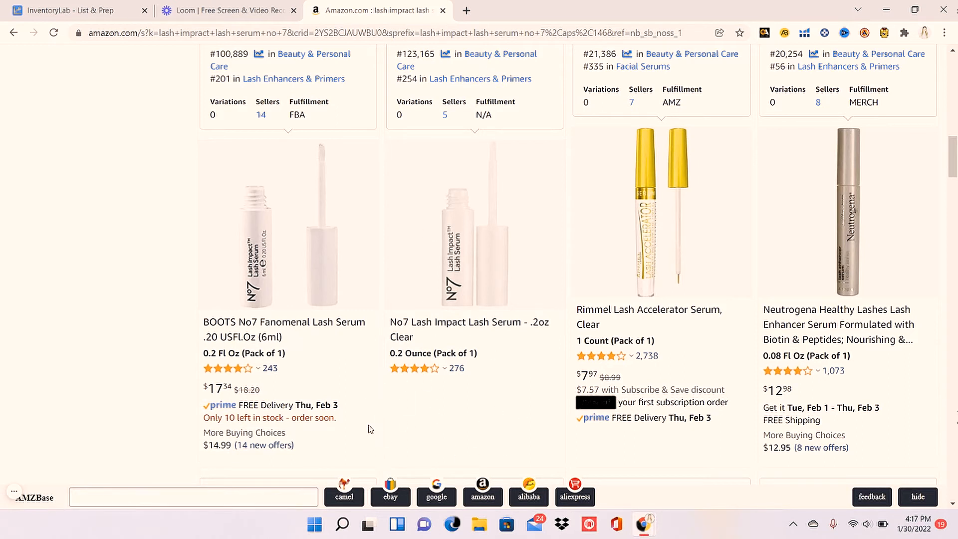
{"action": "mouse_move", "coordinate": [221, 391]}
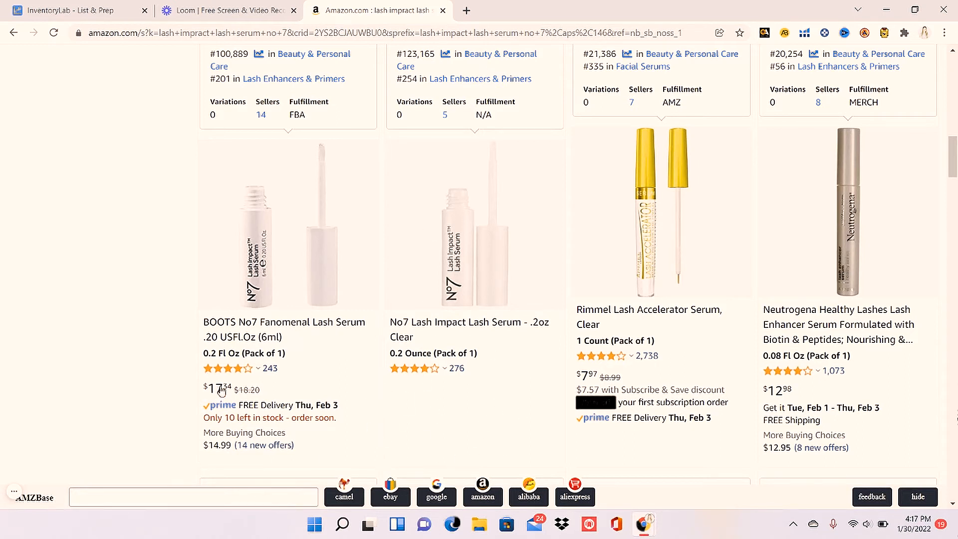
{"action": "mouse_move", "coordinate": [455, 392]}
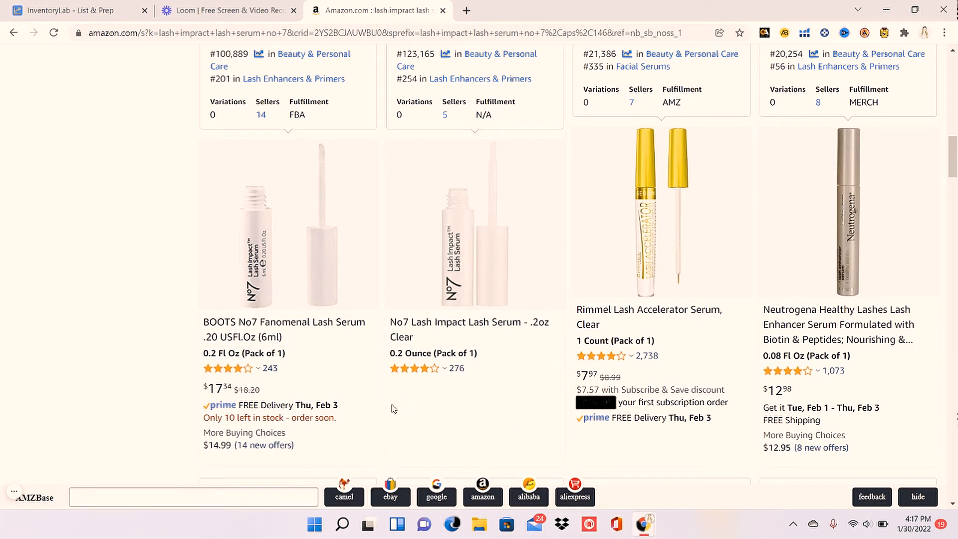
{"action": "mouse_move", "coordinate": [439, 387]}
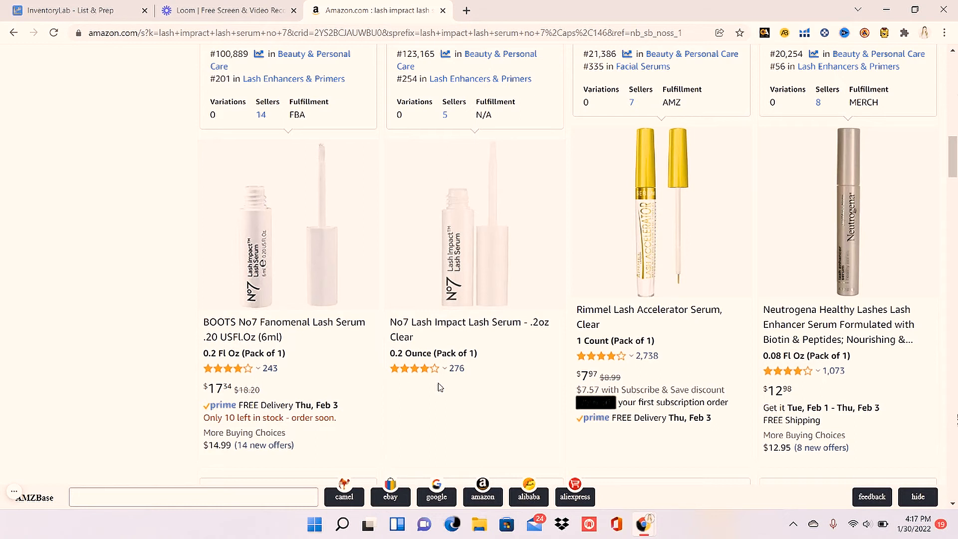
{"action": "mouse_move", "coordinate": [454, 418]}
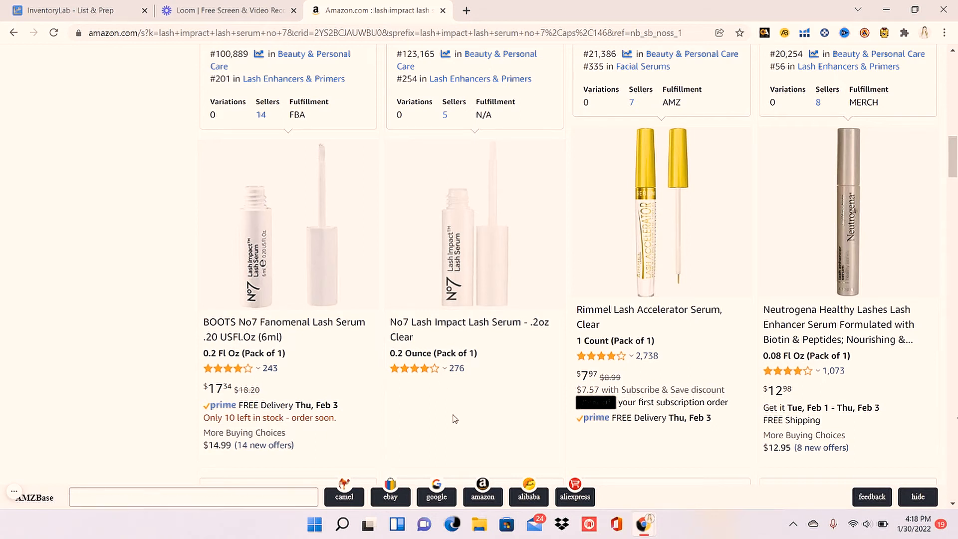
{"action": "mouse_move", "coordinate": [252, 254]}
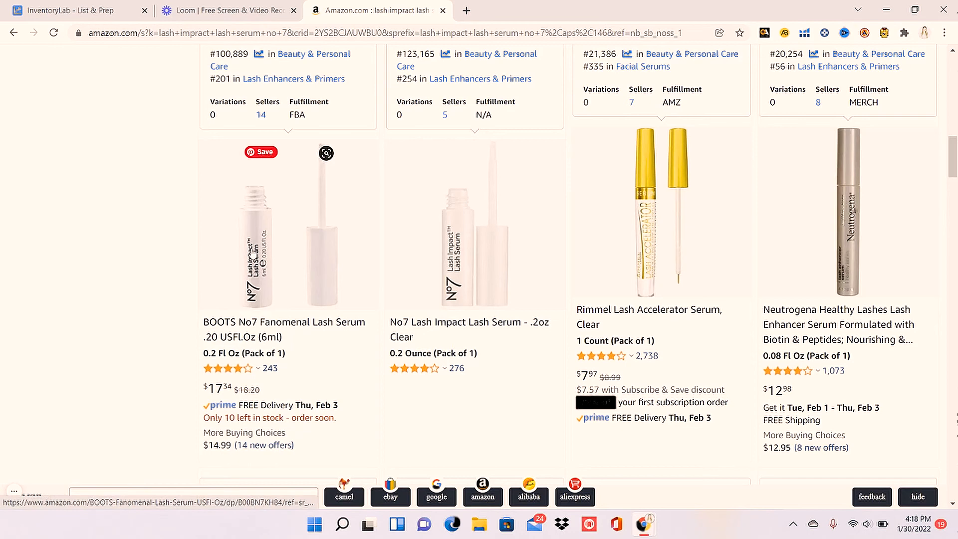
{"action": "mouse_move", "coordinate": [291, 243]}
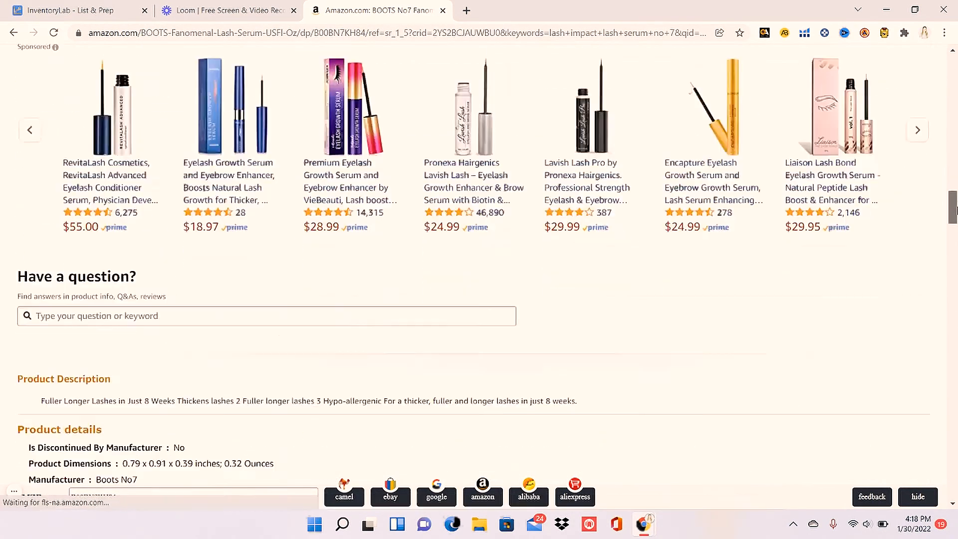
- Search ASIN B00BN7KH84 in InventoryLab and add the BOOTS No7 lash serum to the batch
{"action": "scroll", "scroll_direction": "down", "scroll_amount": 3}
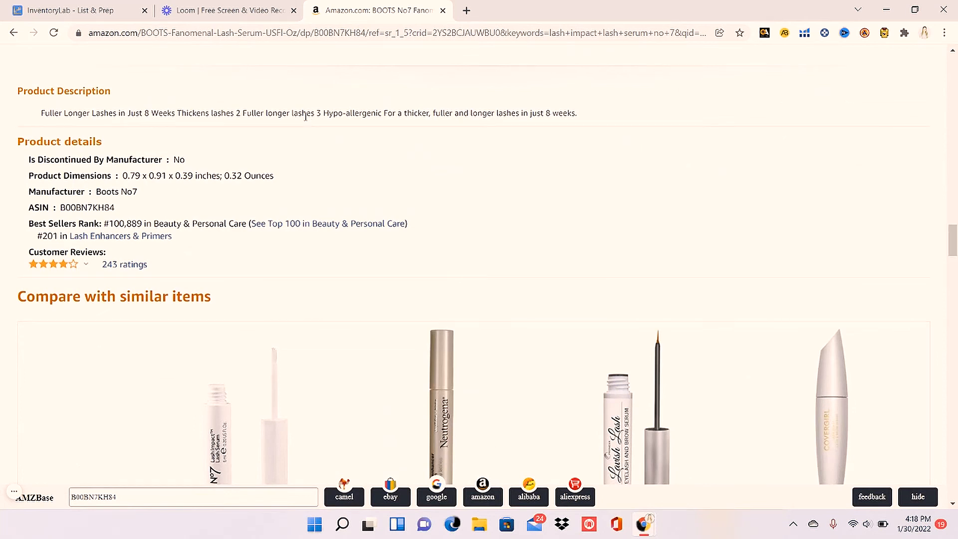
{"action": "double_click", "coordinate": [49, 222]}
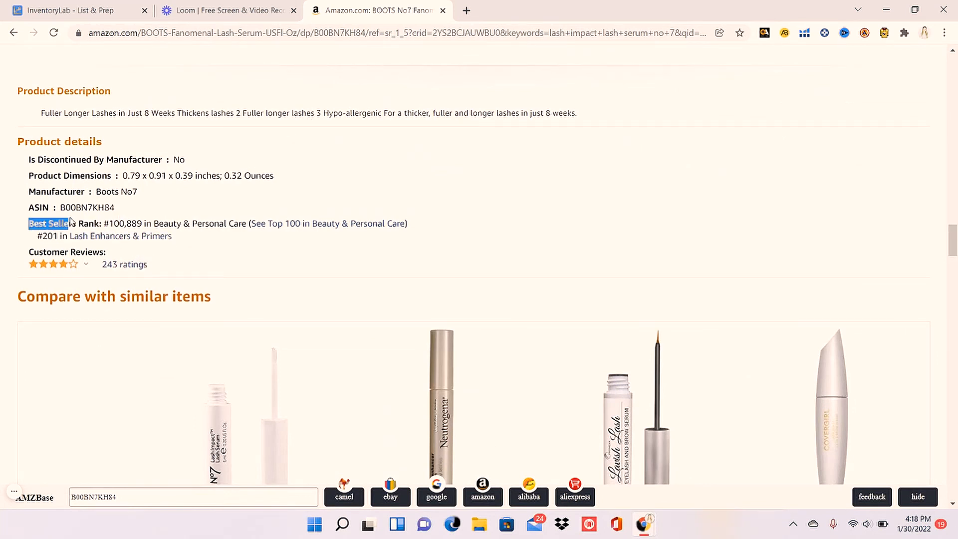
{"action": "left_click", "coordinate": [73, 10]}
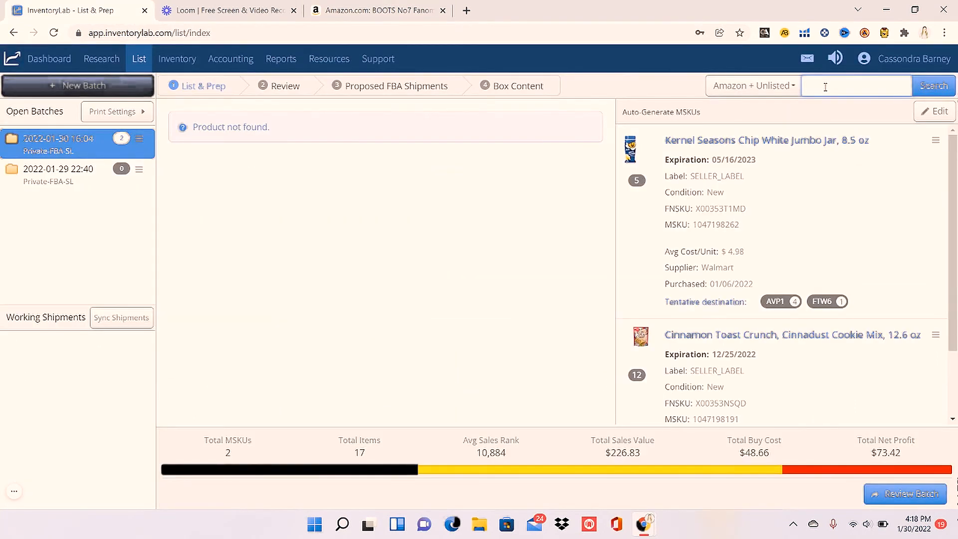
{"action": "type", "text": "B00BN7KH84"}
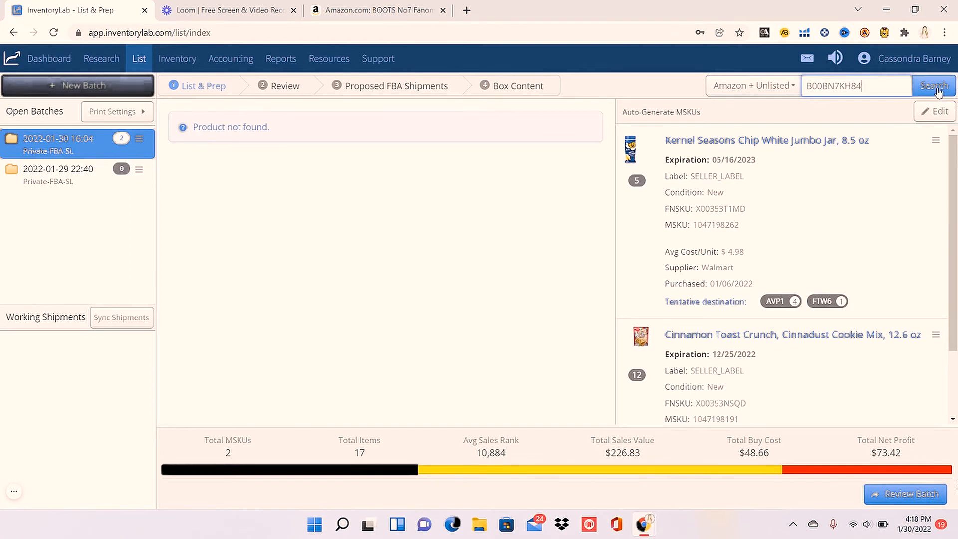
{"action": "left_click", "coordinate": [932, 86]}
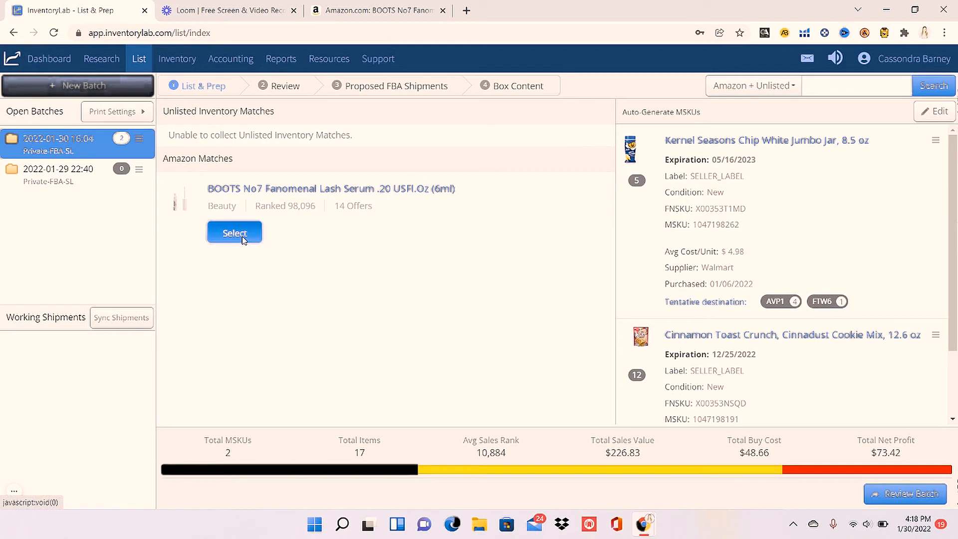
{"action": "left_click", "coordinate": [233, 232]}
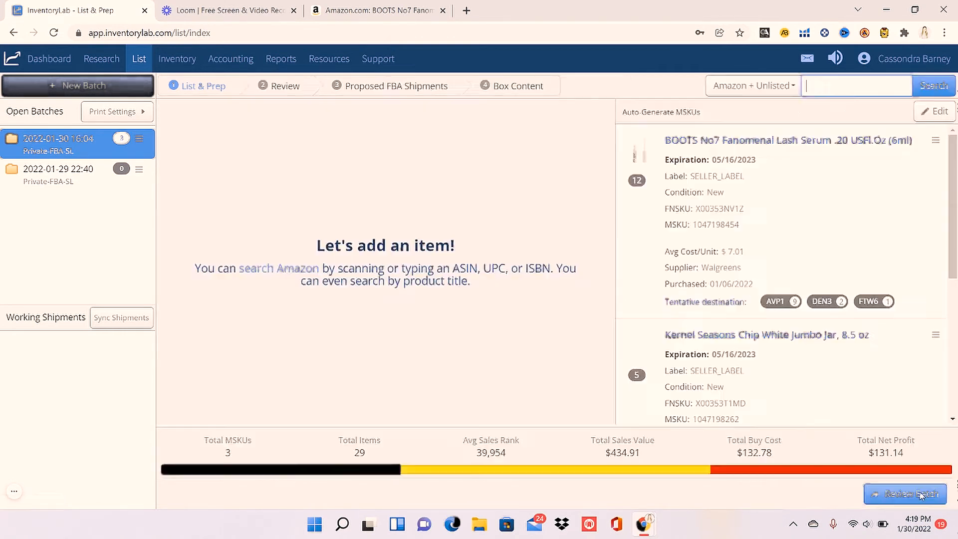
{"action": "left_click", "coordinate": [377, 10]}
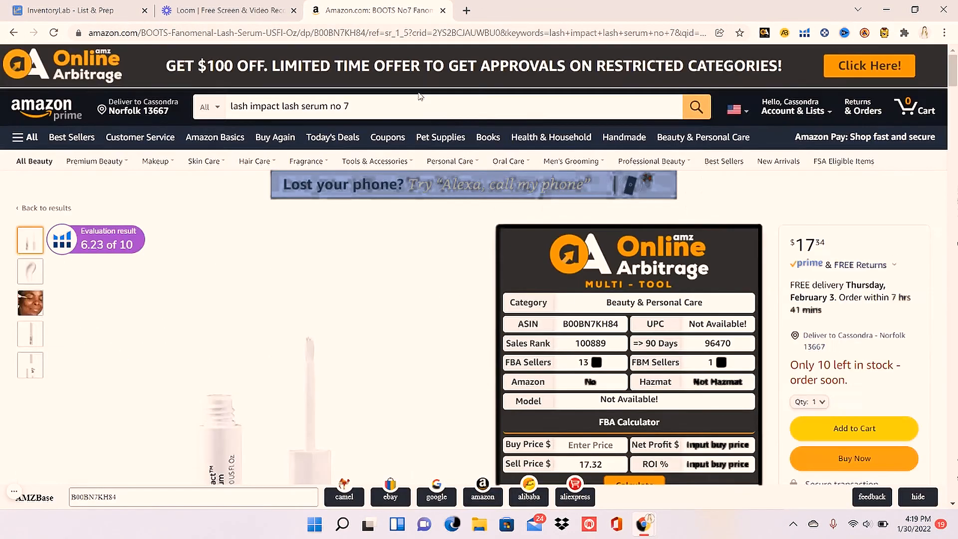
- Look up 'no 7 airbrush a' primer on Amazon and bring its ASIN over to the InventoryLab batch
{"action": "type", "text": "no 7 airbrush a"}
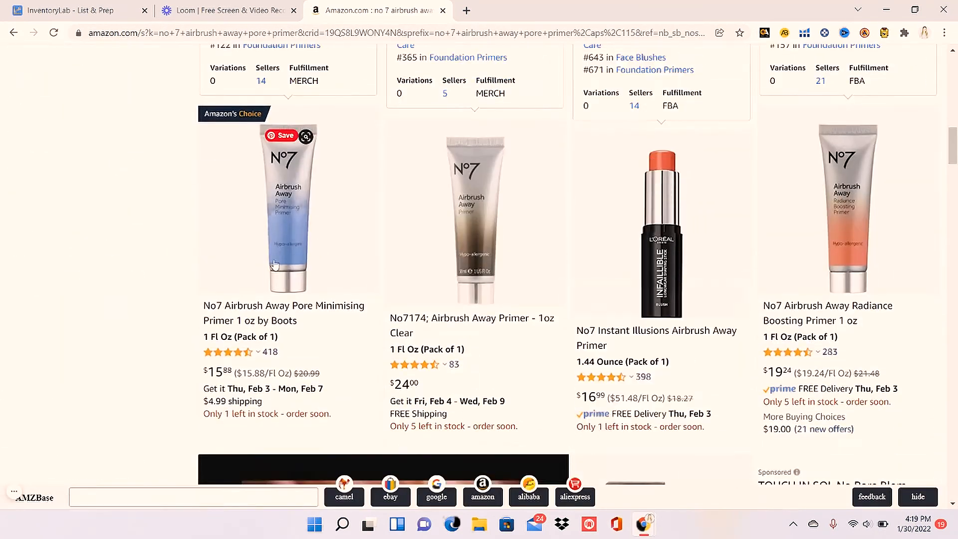
{"action": "left_click", "coordinate": [73, 10]}
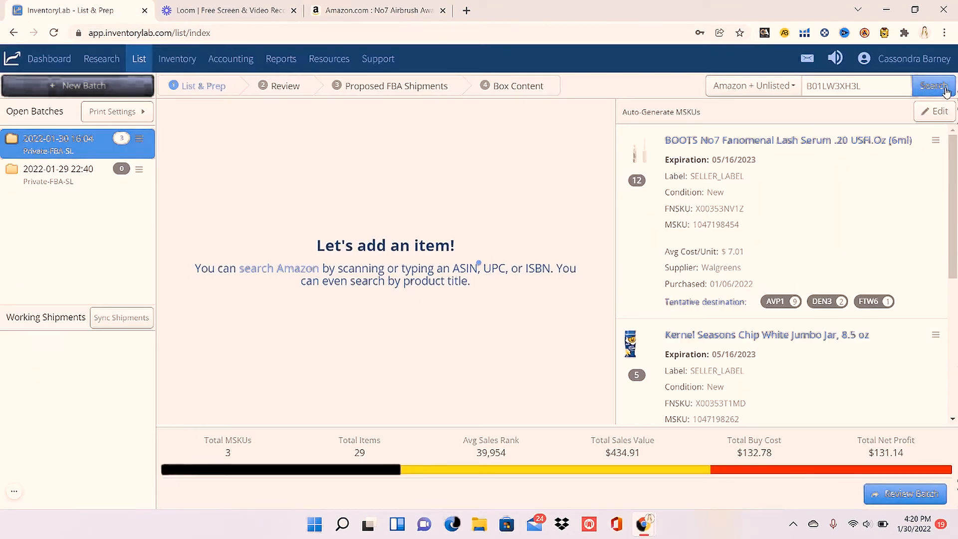
{"action": "left_click", "coordinate": [377, 10]}
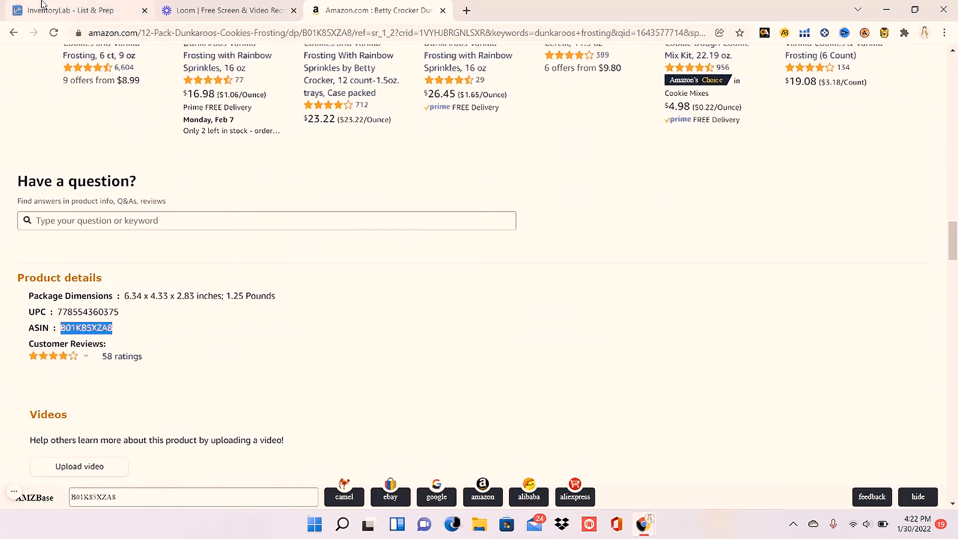
{"action": "left_click", "coordinate": [70, 10]}
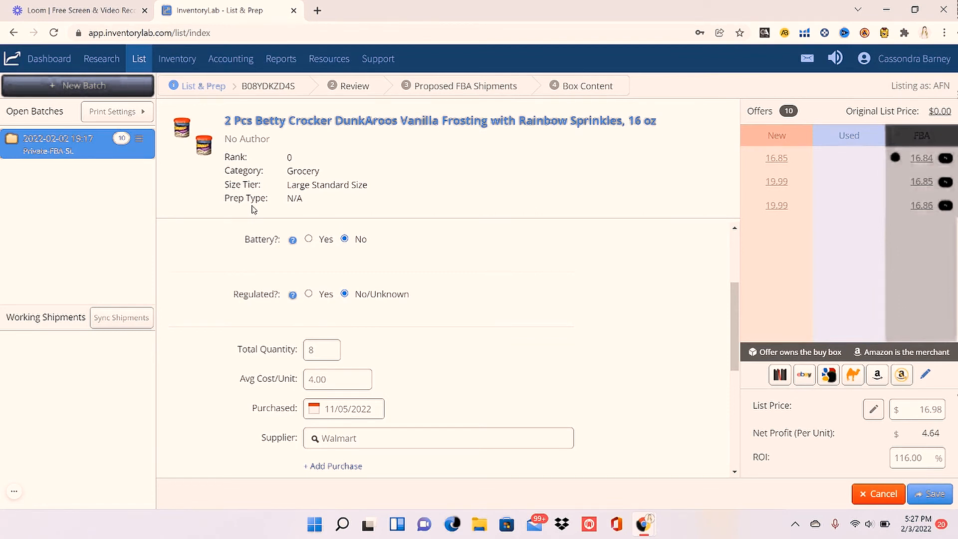
{"action": "mouse_move", "coordinate": [257, 212]}
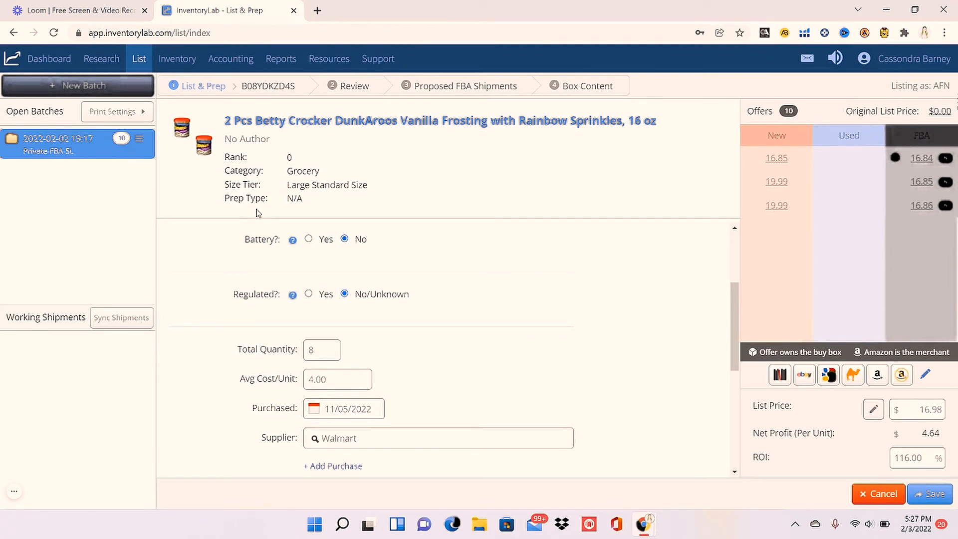
{"action": "mouse_move", "coordinate": [262, 212]}
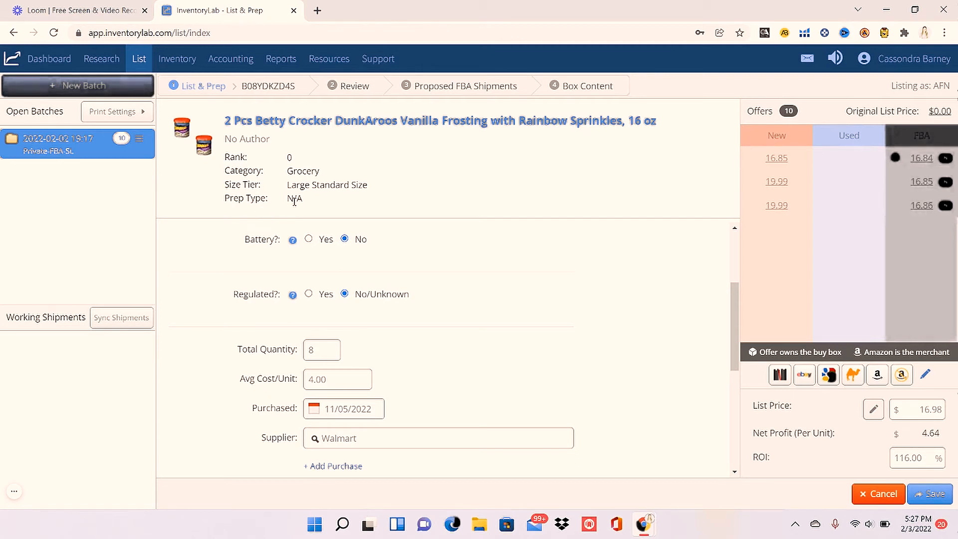
{"action": "mouse_move", "coordinate": [213, 210]}
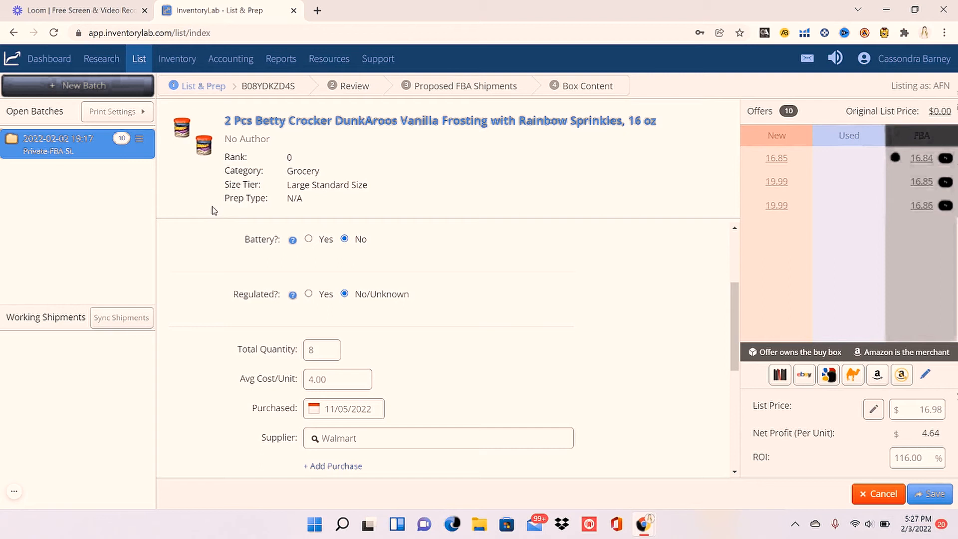
{"action": "mouse_move", "coordinate": [286, 204]}
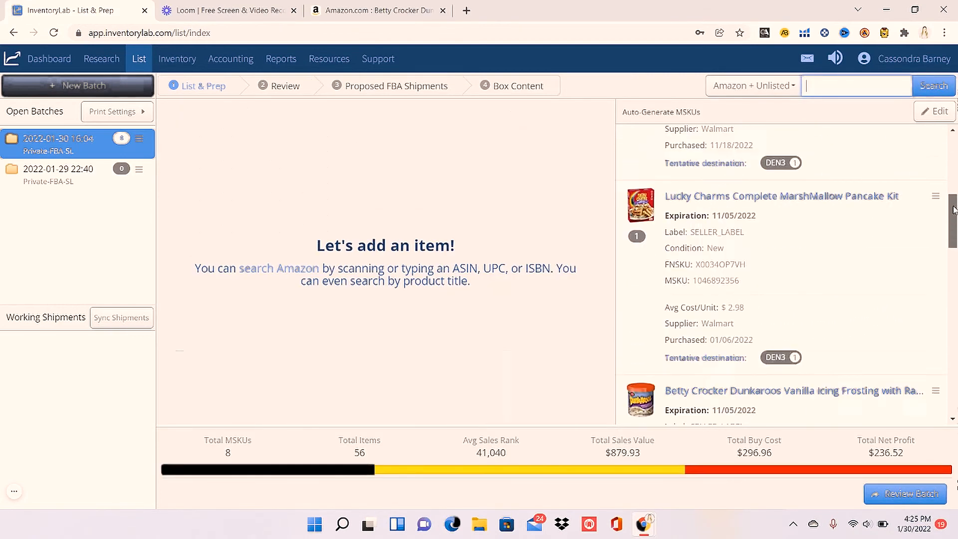
{"action": "scroll", "scroll_direction": "down", "scroll_amount": 3}
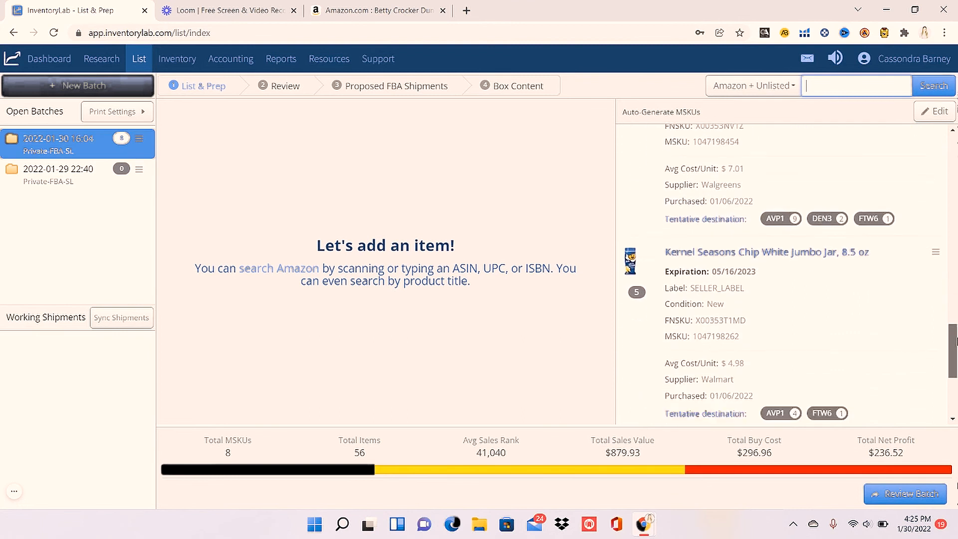
{"action": "scroll", "scroll_direction": "down", "scroll_amount": 3}
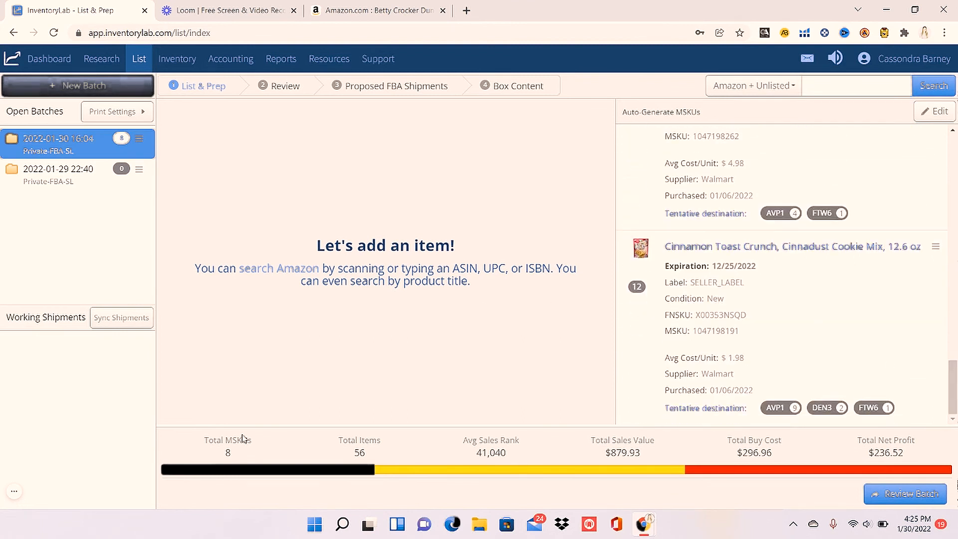
{"action": "mouse_move", "coordinate": [437, 348]}
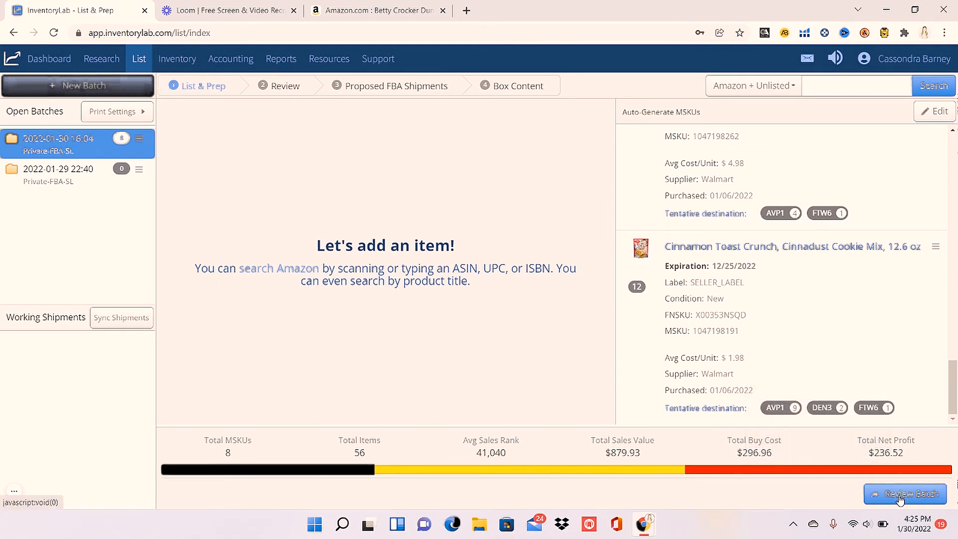
- Submit the batch and sync with Seller Central, requesting proposed FBA shipment plans from Amazon
{"action": "left_click", "coordinate": [905, 492]}
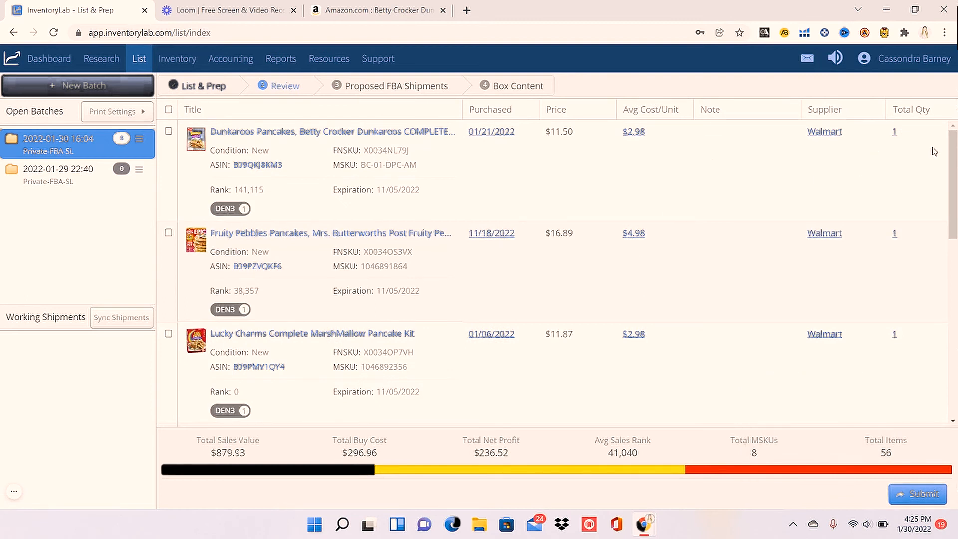
{"action": "mouse_move", "coordinate": [520, 495]}
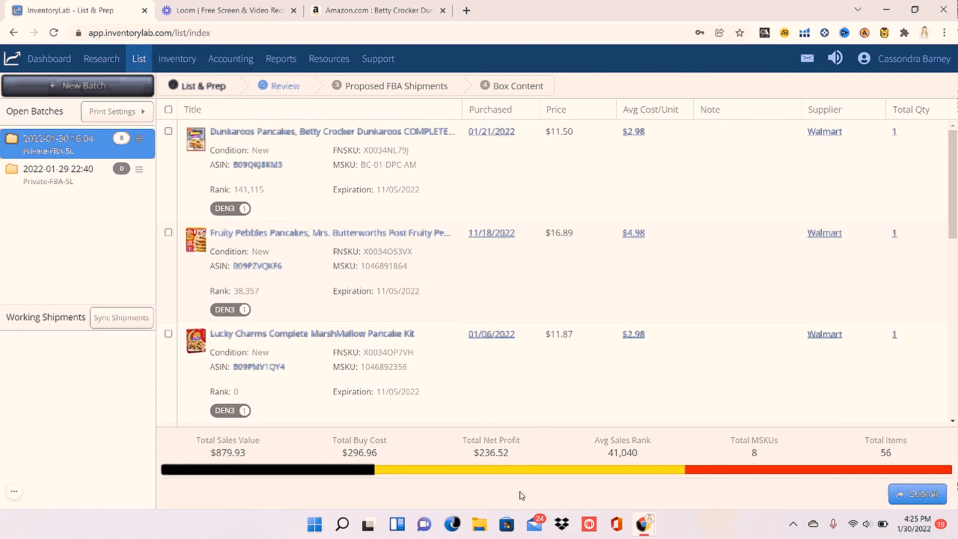
{"action": "scroll", "scroll_direction": "down", "scroll_amount": 3}
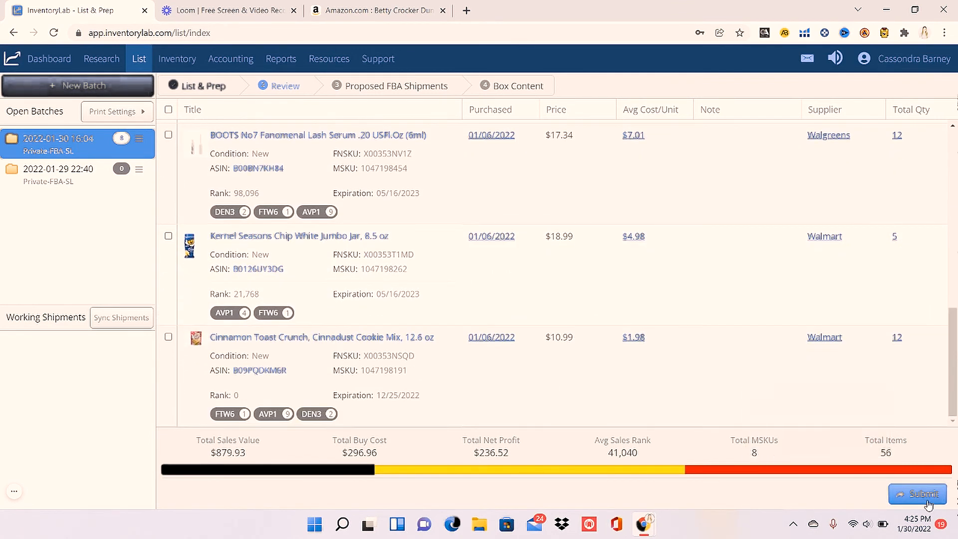
{"action": "left_click", "coordinate": [918, 494]}
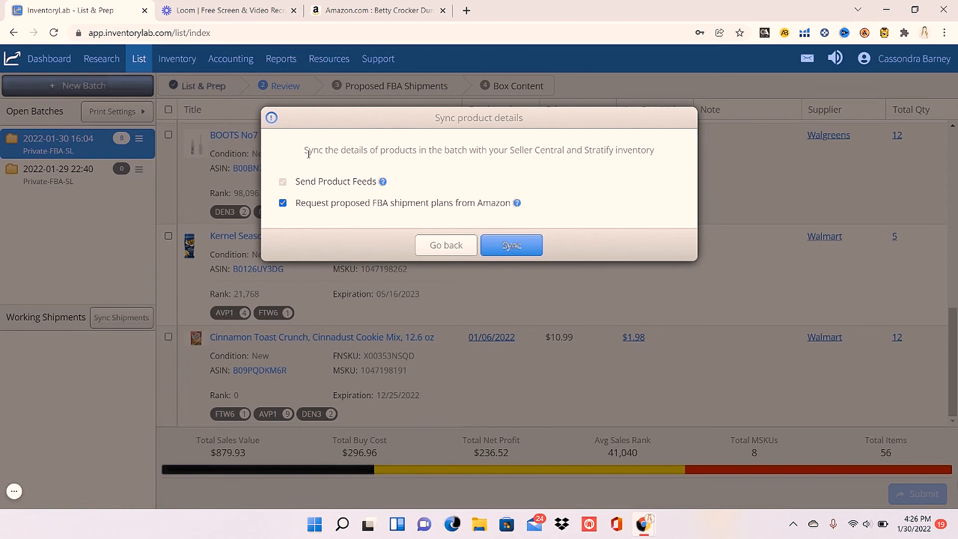
{"action": "mouse_move", "coordinate": [572, 200]}
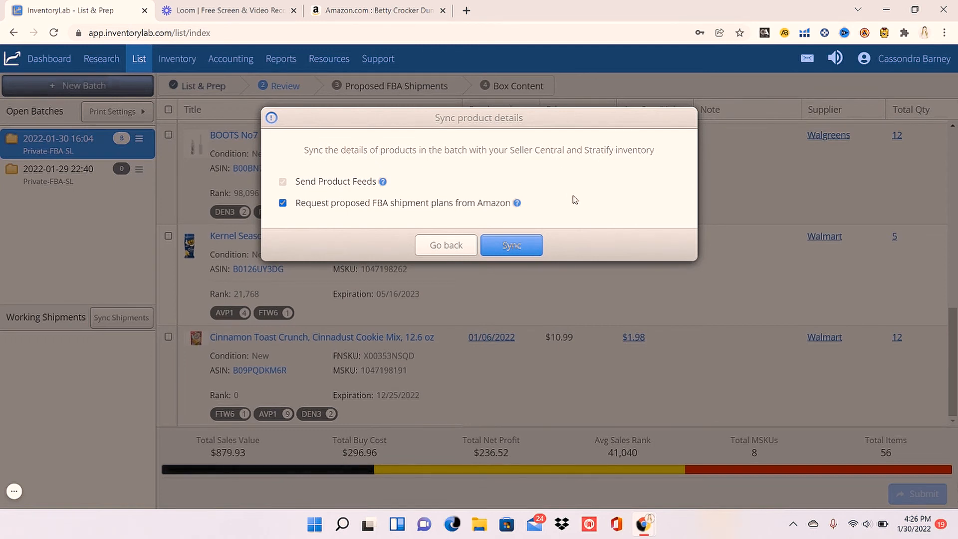
{"action": "left_click", "coordinate": [511, 245]}
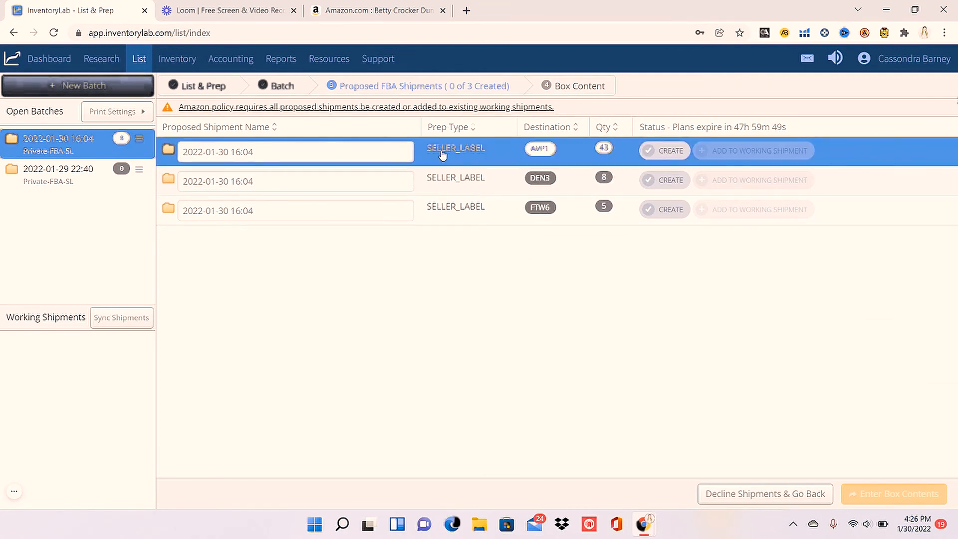
{"action": "mouse_move", "coordinate": [540, 148]}
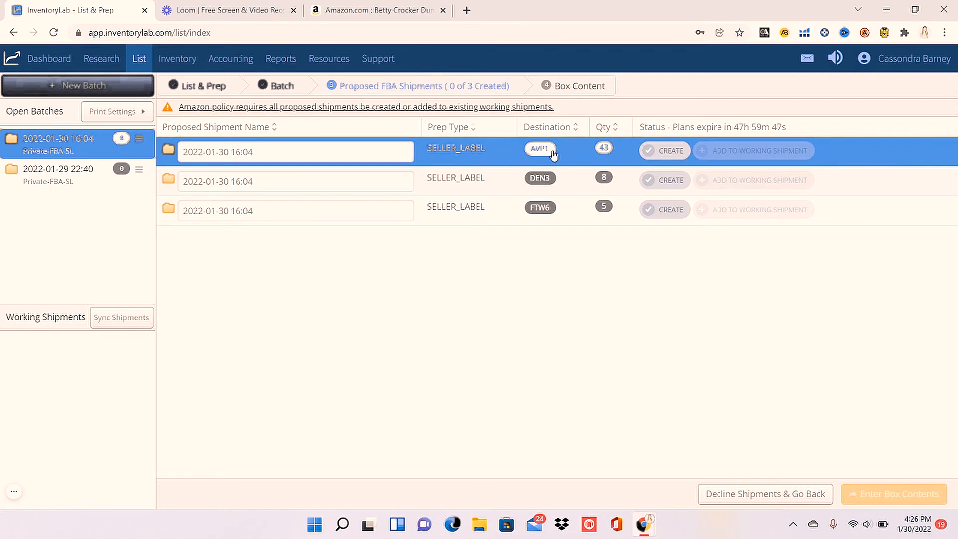
{"action": "mouse_move", "coordinate": [605, 152]}
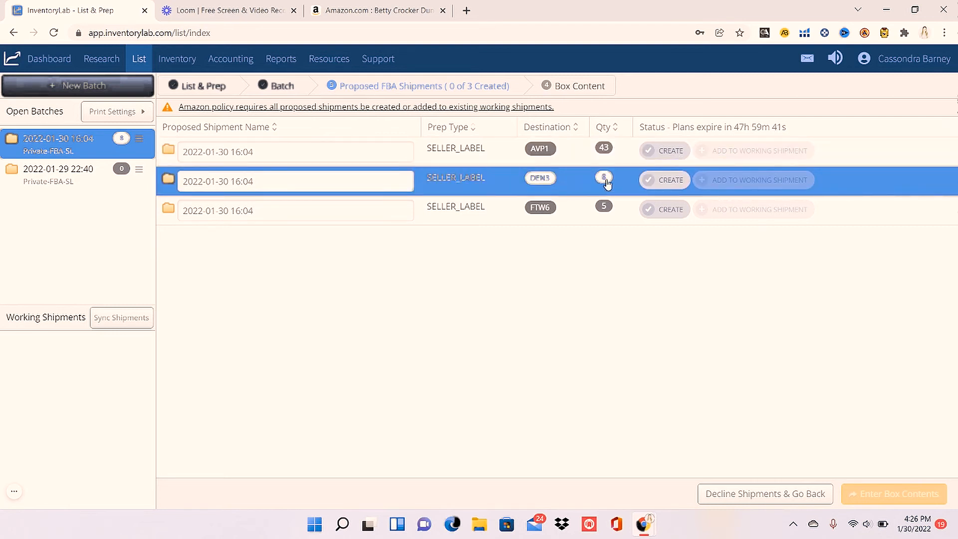
- Review the proposed shipments and start creating the 43-unit AVP1 shipment
{"action": "left_click", "coordinate": [603, 209]}
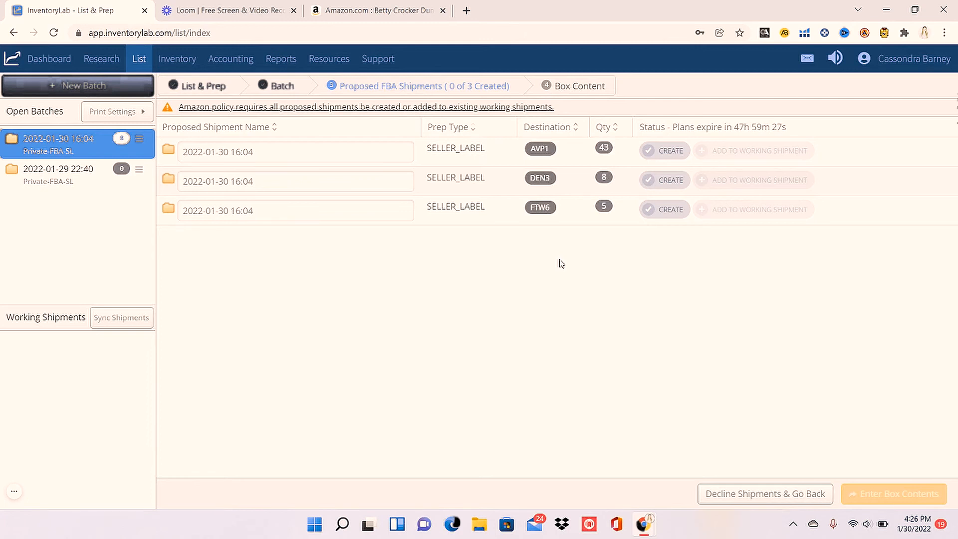
{"action": "mouse_move", "coordinate": [546, 322]}
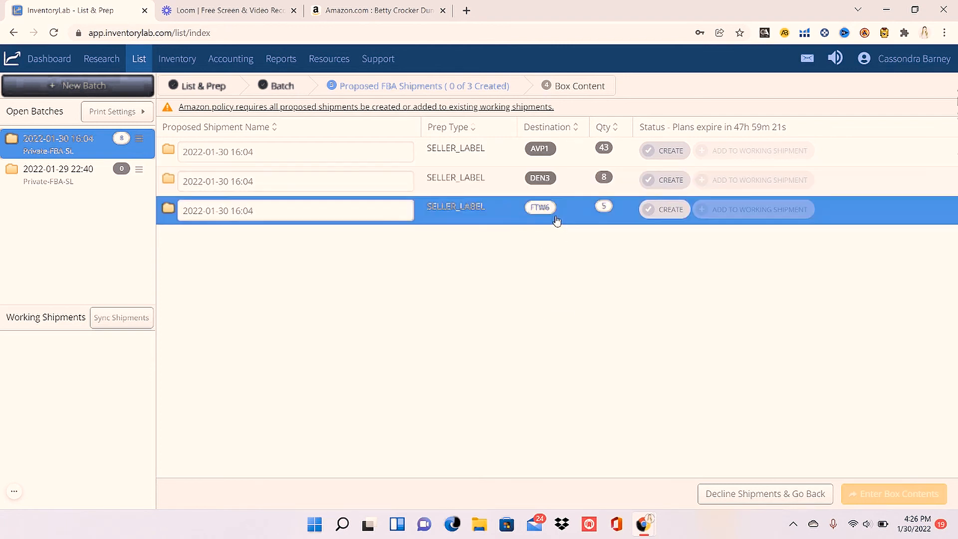
{"action": "mouse_move", "coordinate": [527, 183]}
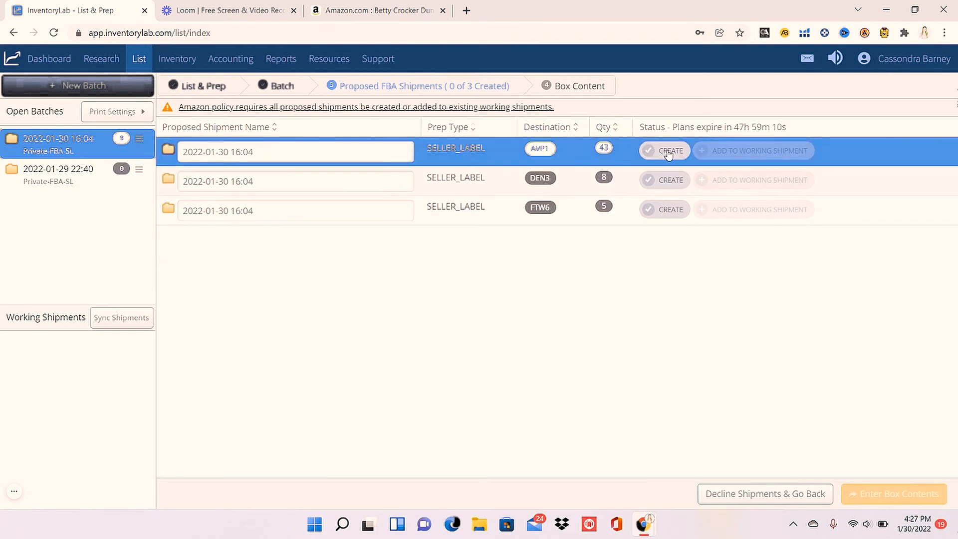
{"action": "left_click", "coordinate": [664, 150]}
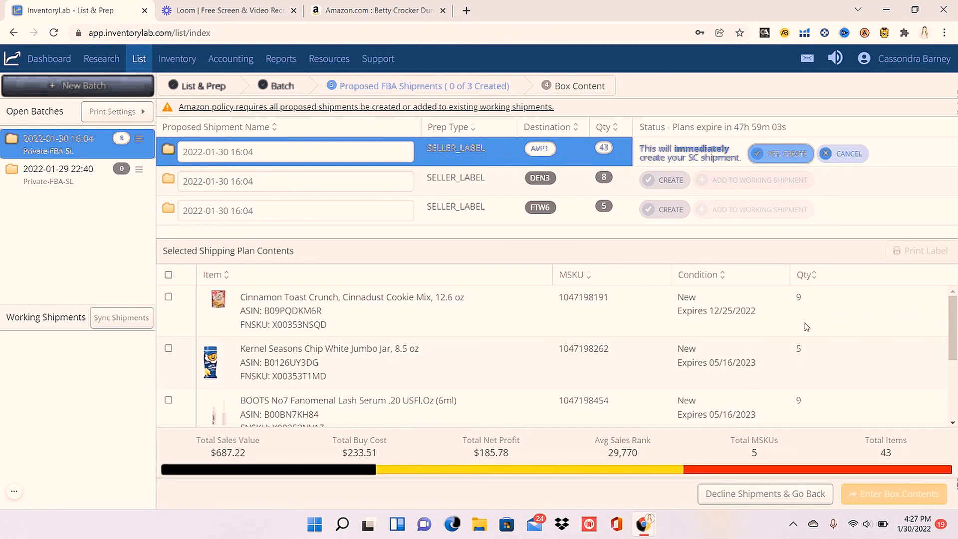
- Review the five items in the AVP1 plan contents and confirm Yes, Create
{"action": "scroll", "scroll_direction": "down", "scroll_amount": 3}
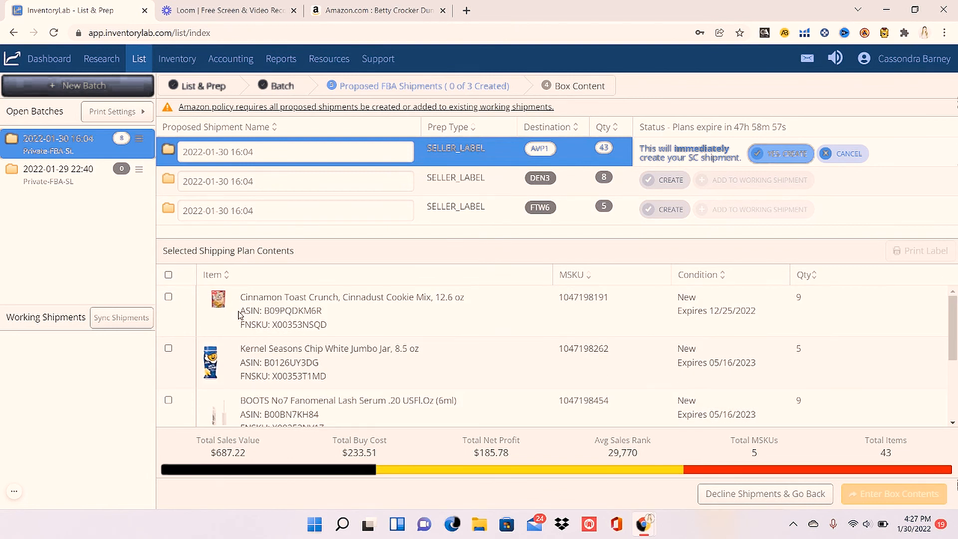
{"action": "mouse_move", "coordinate": [808, 308]}
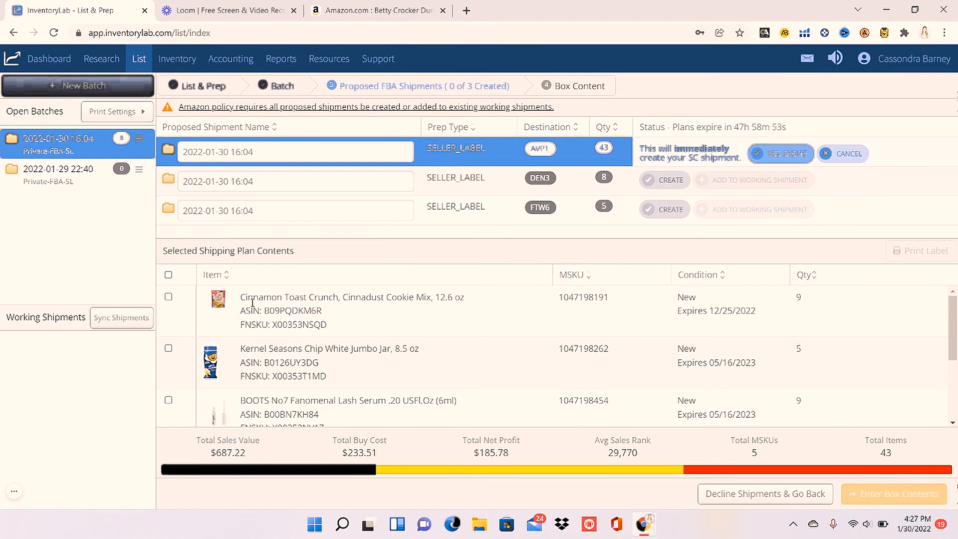
{"action": "mouse_move", "coordinate": [821, 299]}
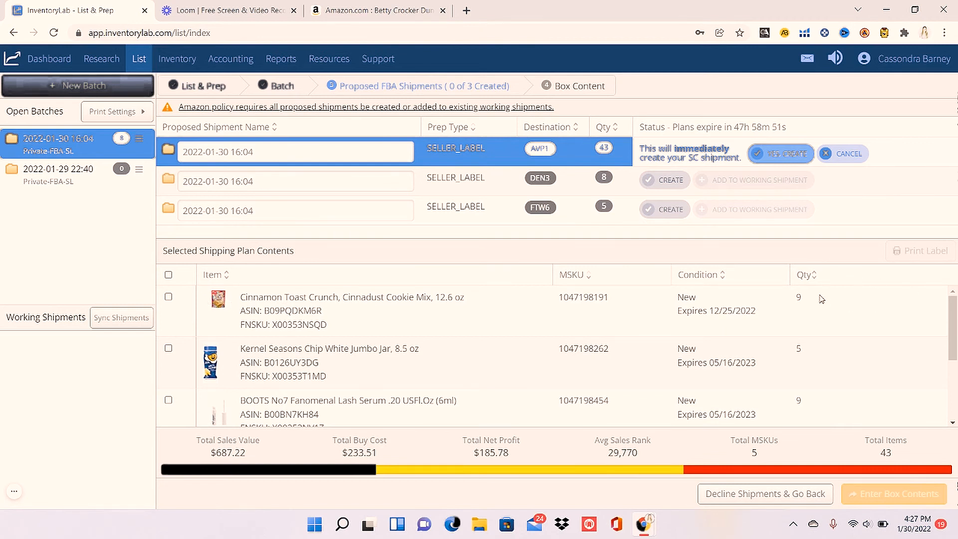
{"action": "mouse_move", "coordinate": [848, 358]}
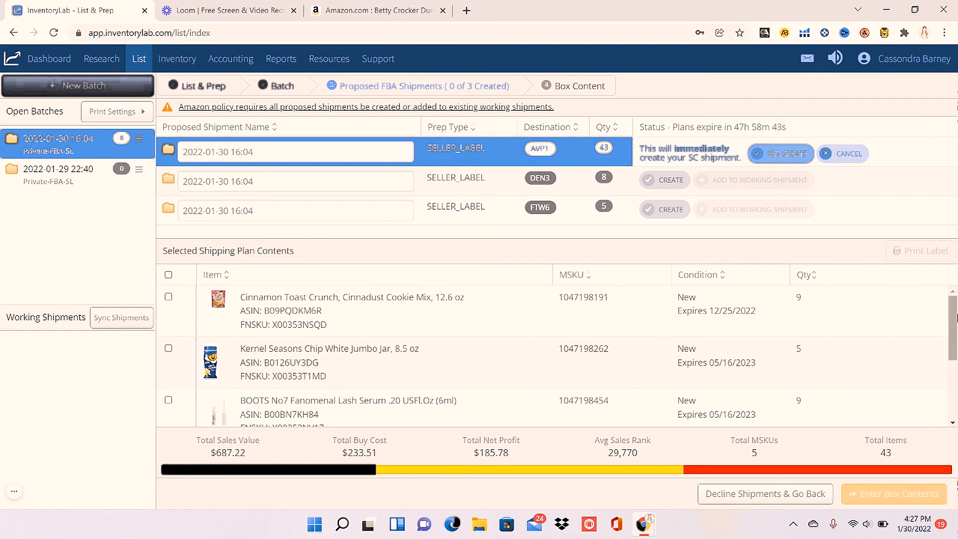
{"action": "scroll", "scroll_direction": "down", "scroll_amount": 3}
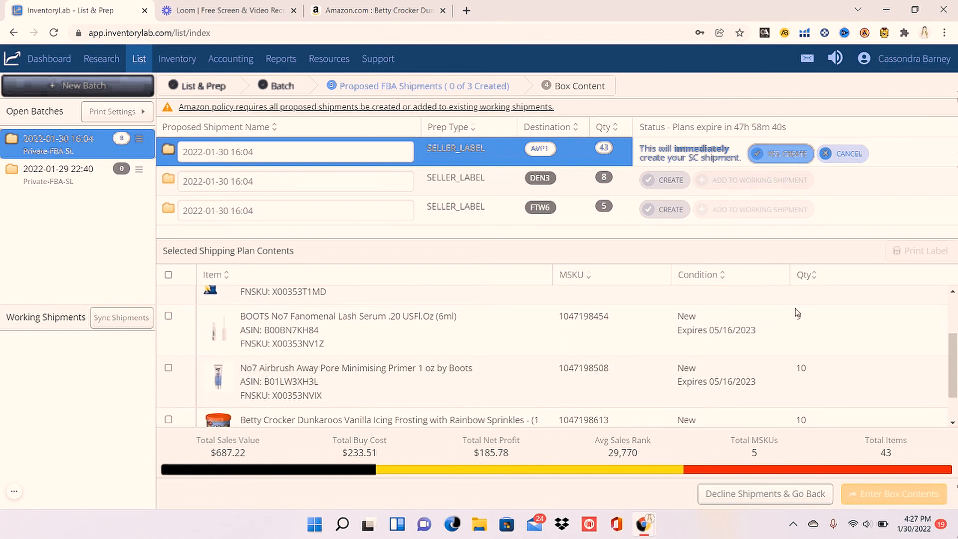
{"action": "scroll", "scroll_direction": "down", "scroll_amount": 3}
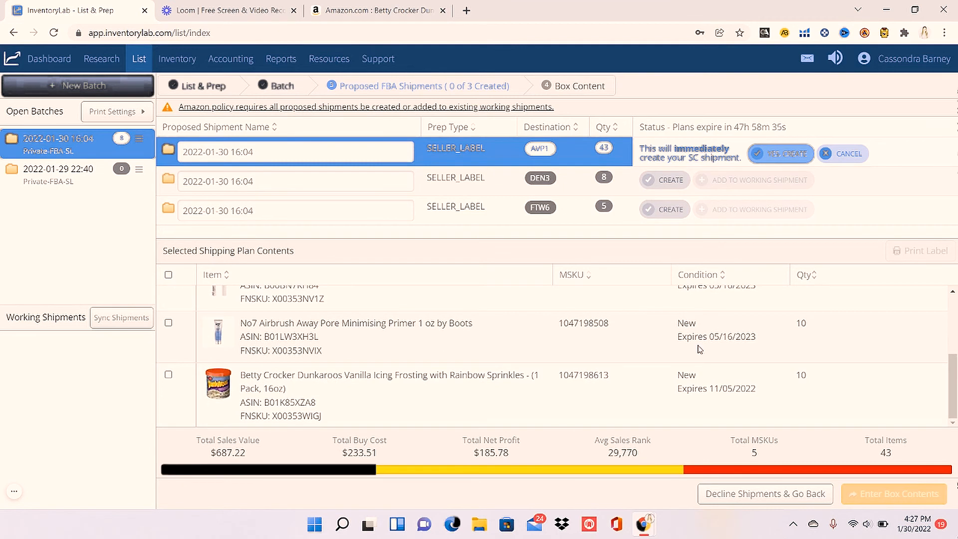
{"action": "mouse_move", "coordinate": [915, 352]}
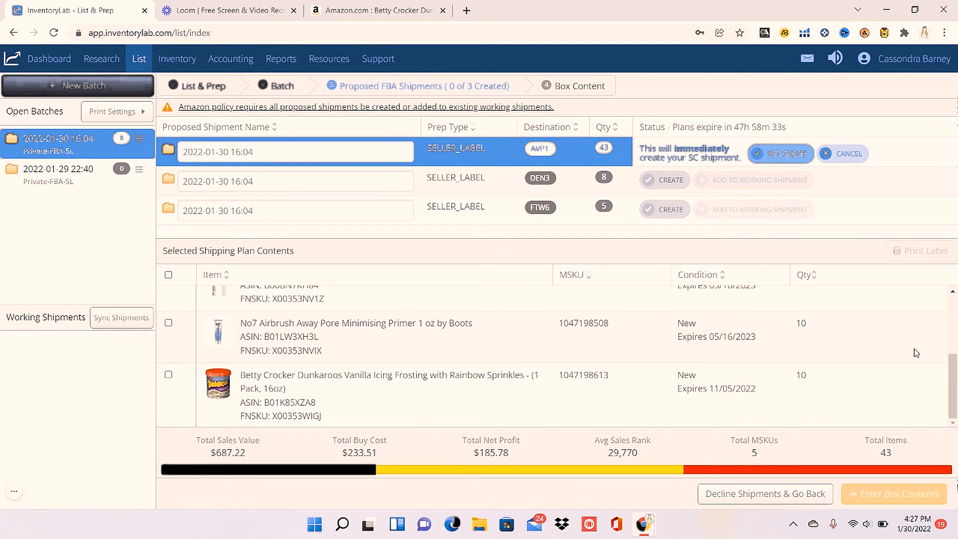
{"action": "mouse_move", "coordinate": [772, 402]}
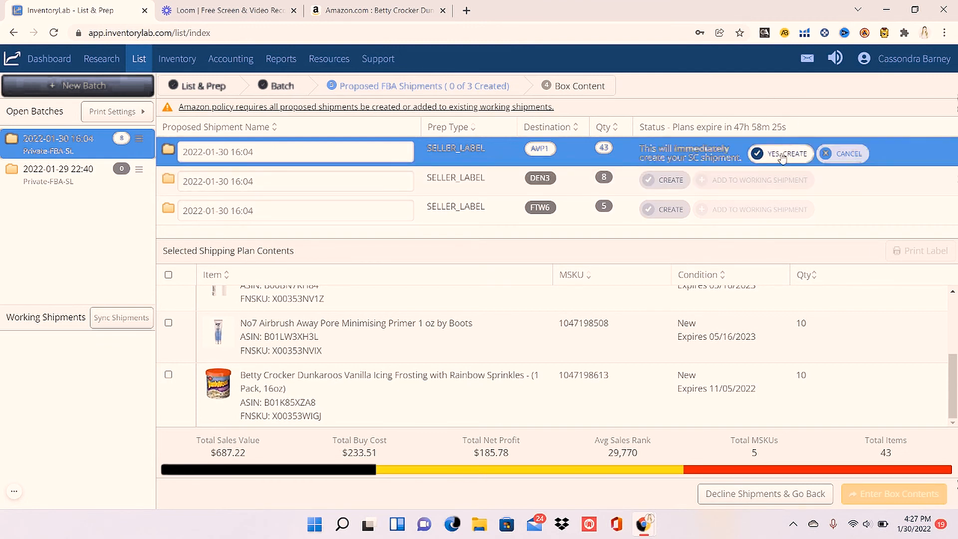
{"action": "left_click", "coordinate": [780, 154]}
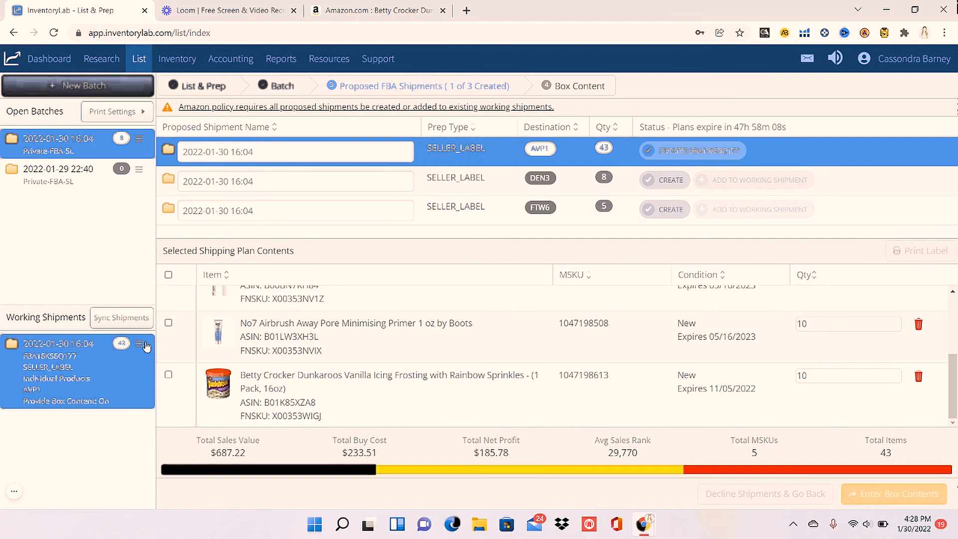
- Choose Box Content Information from the AVP1 working shipment's menu
{"action": "left_click", "coordinate": [140, 343]}
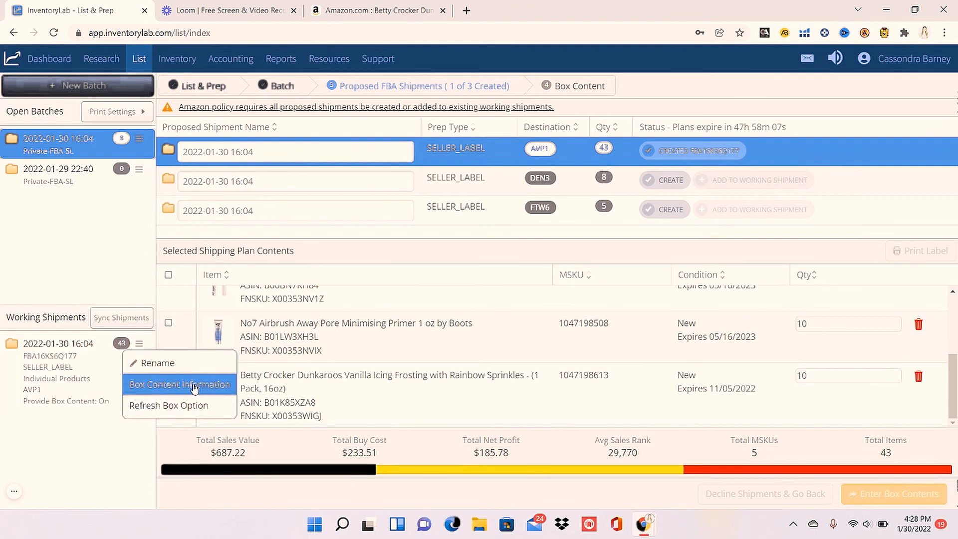
{"action": "left_click", "coordinate": [179, 384]}
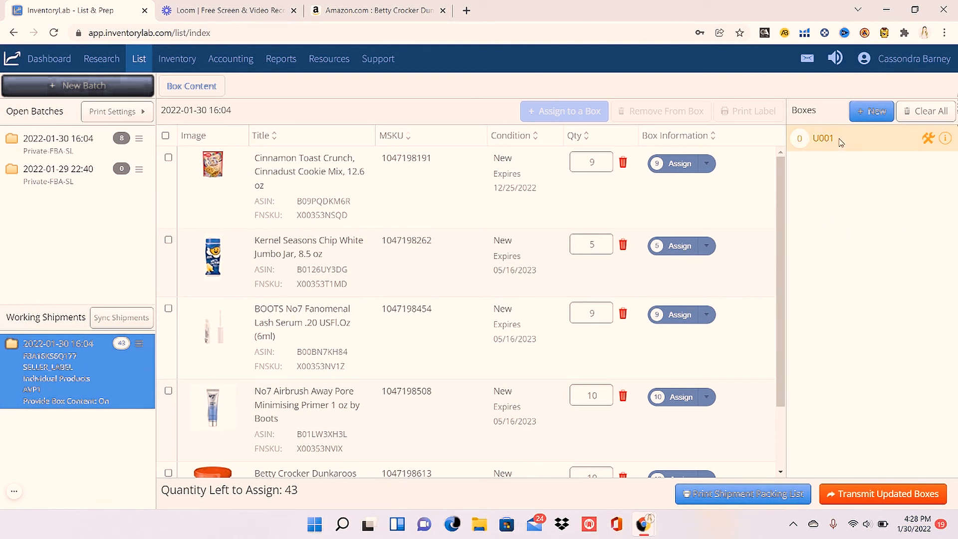
{"action": "mouse_move", "coordinate": [227, 163]}
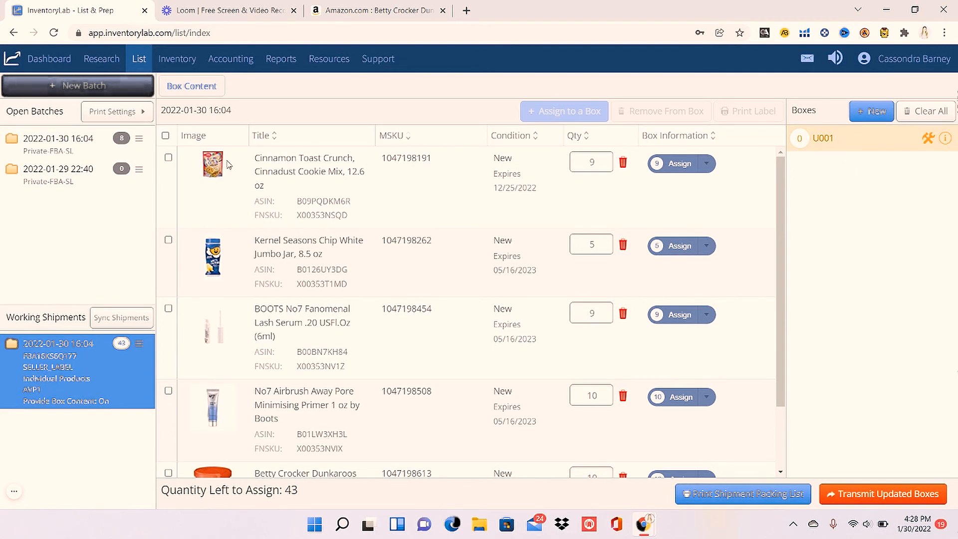
{"action": "mouse_move", "coordinate": [726, 173]}
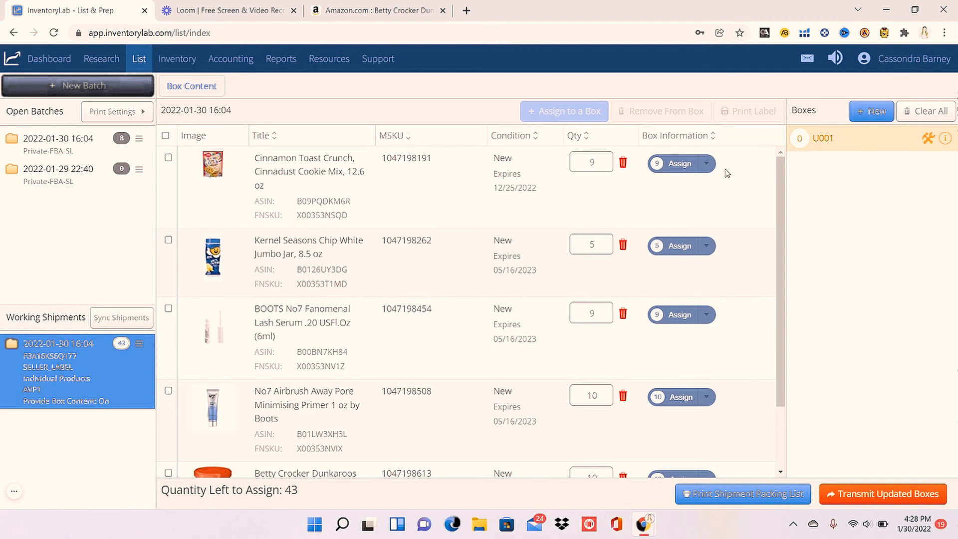
- Assign the 9 Cinnamon Toast Crunch and 5 Kernel Seasons jars to box U001
{"action": "left_click", "coordinate": [705, 163]}
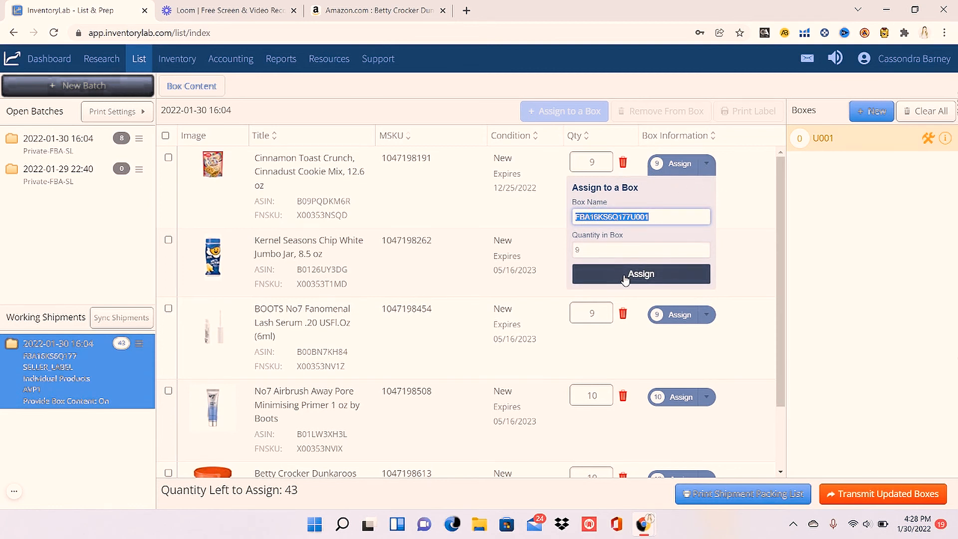
{"action": "left_click", "coordinate": [640, 273]}
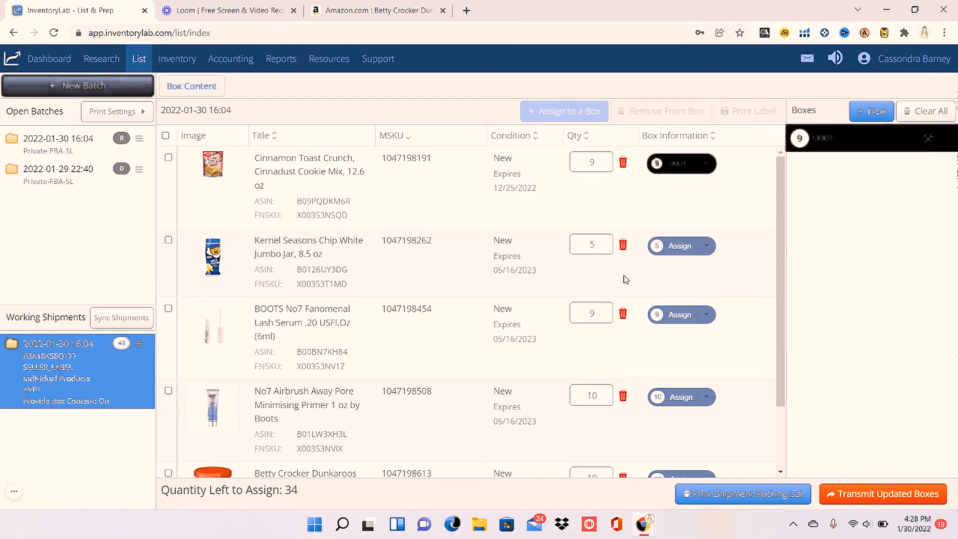
{"action": "mouse_move", "coordinate": [682, 132]}
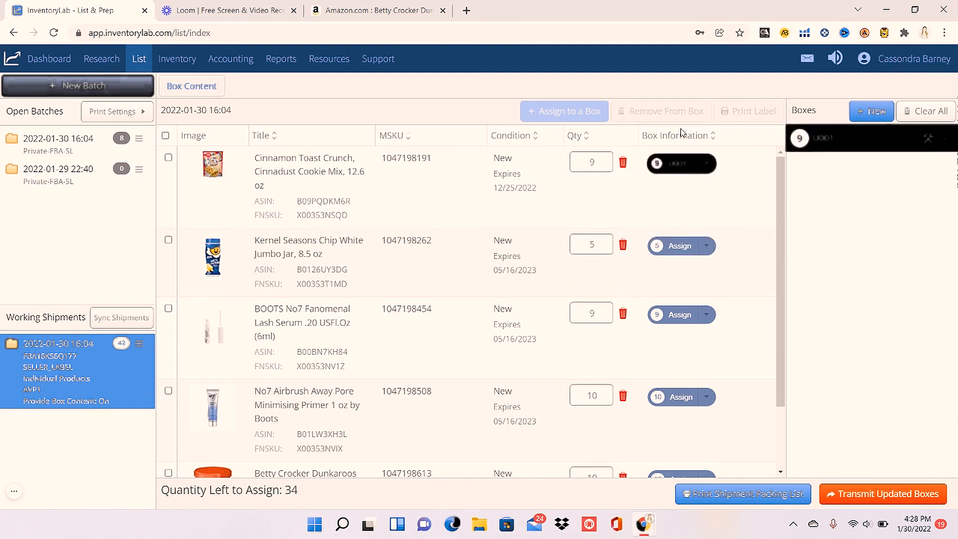
{"action": "mouse_move", "coordinate": [758, 224]}
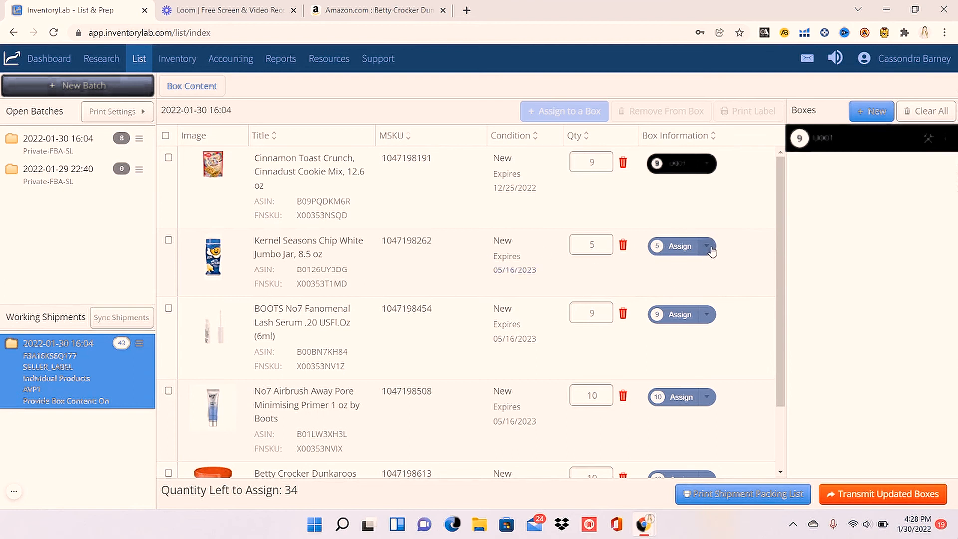
{"action": "left_click", "coordinate": [676, 245]}
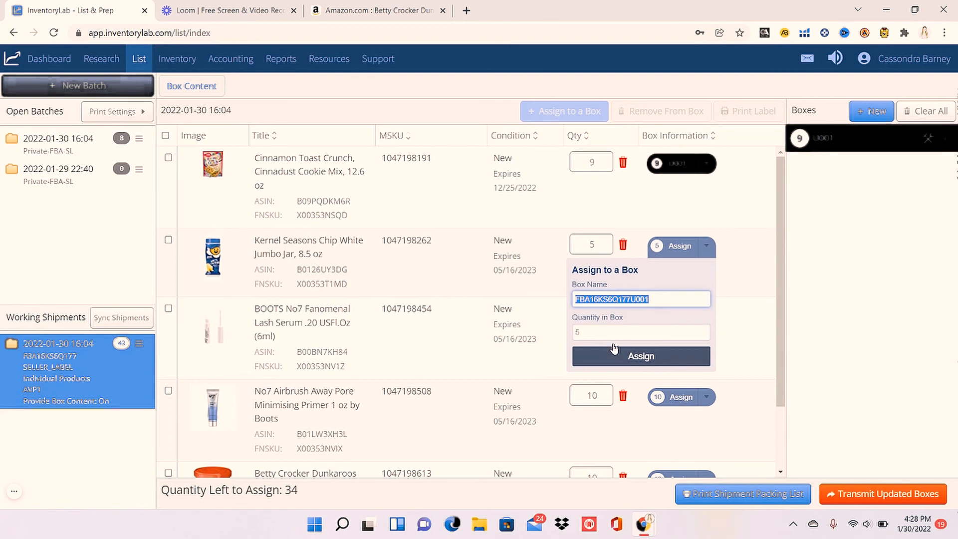
{"action": "left_click", "coordinate": [640, 356]}
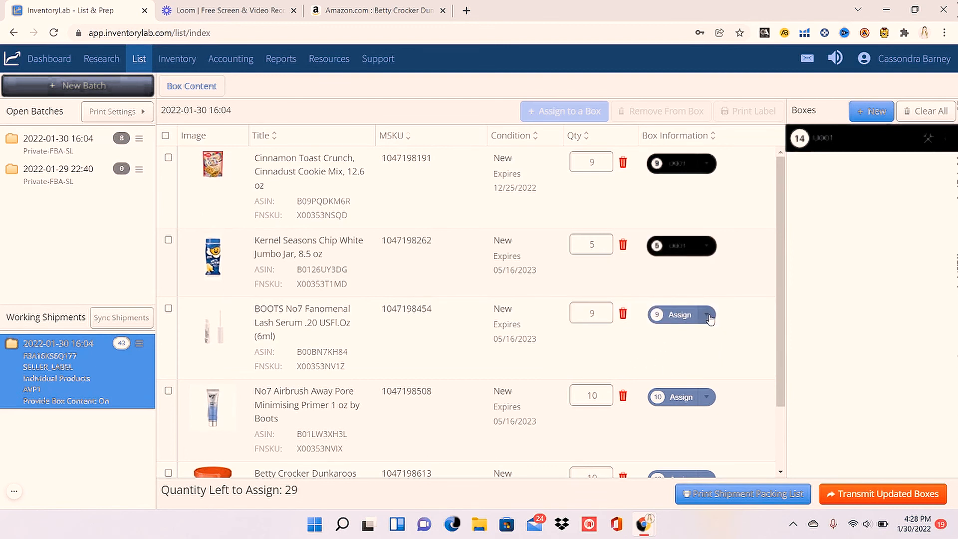
- Assign the 9 No7 lash serums and 10 No7 primers to box U001, leaving 10 units
{"action": "left_click", "coordinate": [708, 315]}
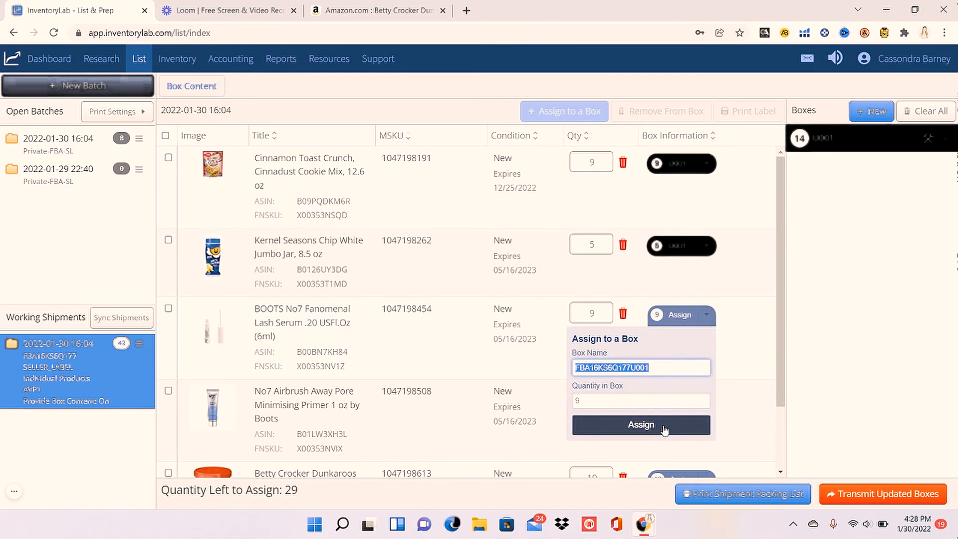
{"action": "left_click", "coordinate": [640, 425]}
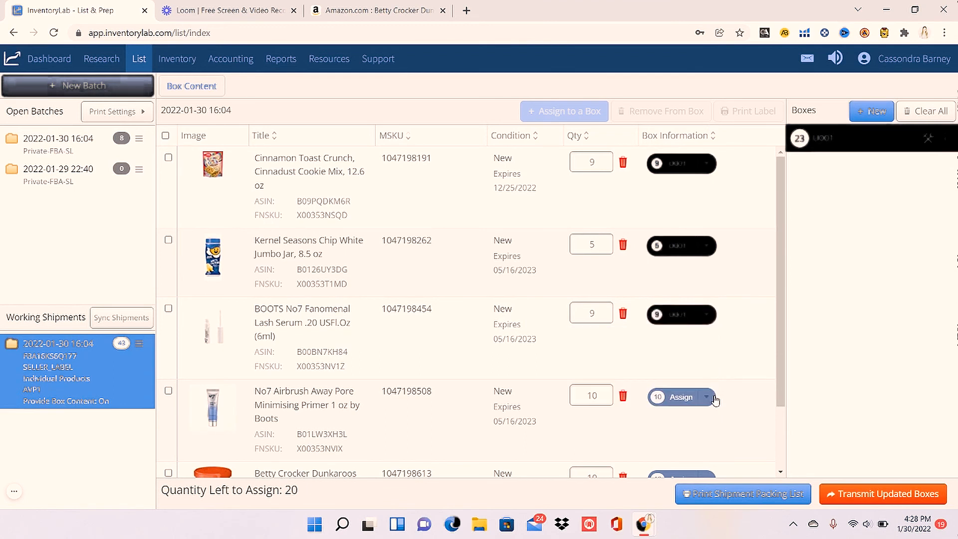
{"action": "left_click", "coordinate": [706, 397]}
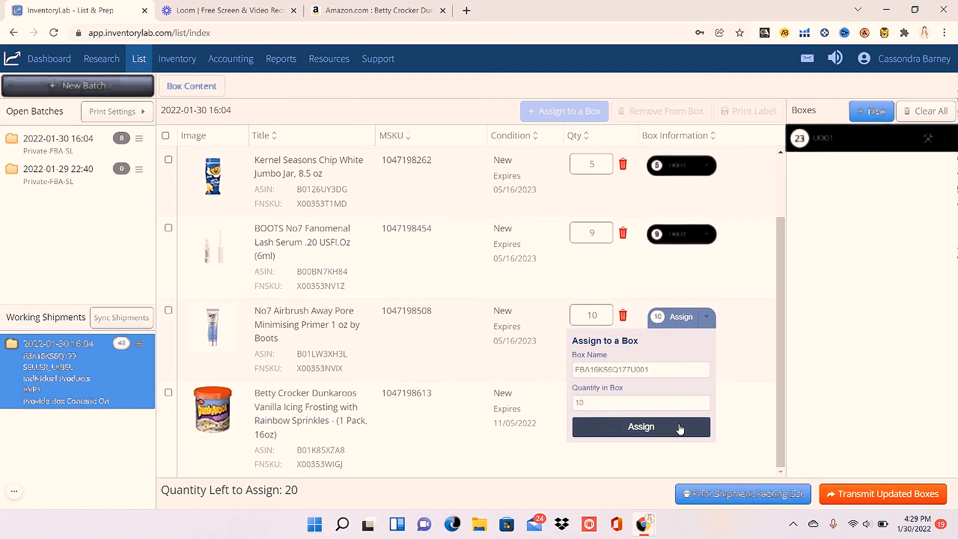
{"action": "left_click", "coordinate": [640, 425]}
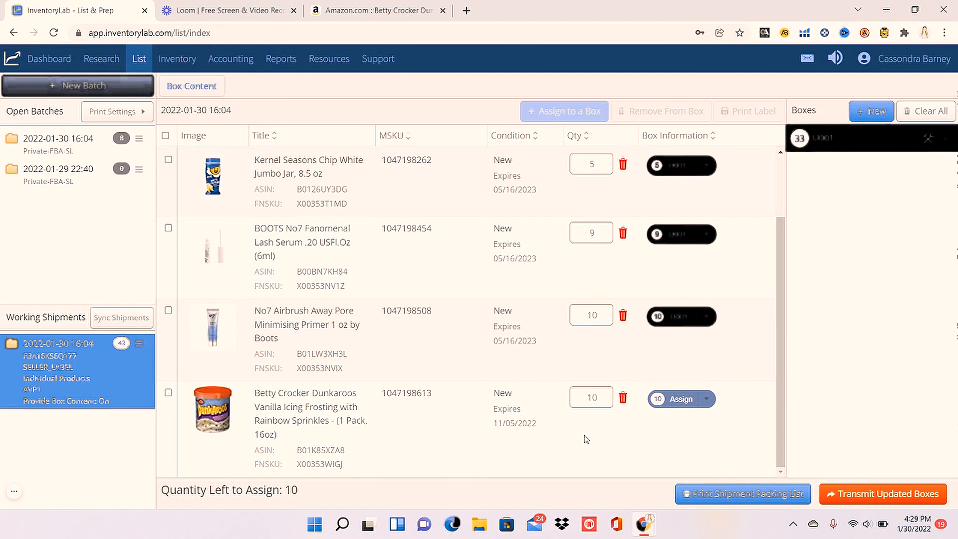
{"action": "mouse_move", "coordinate": [788, 374]}
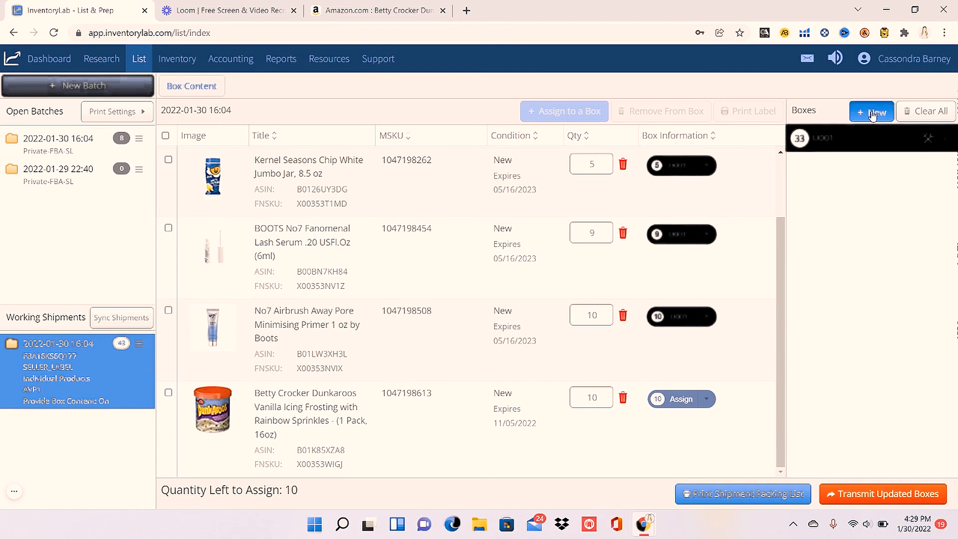
- Create one new shipping box, U002
{"action": "left_click", "coordinate": [872, 111]}
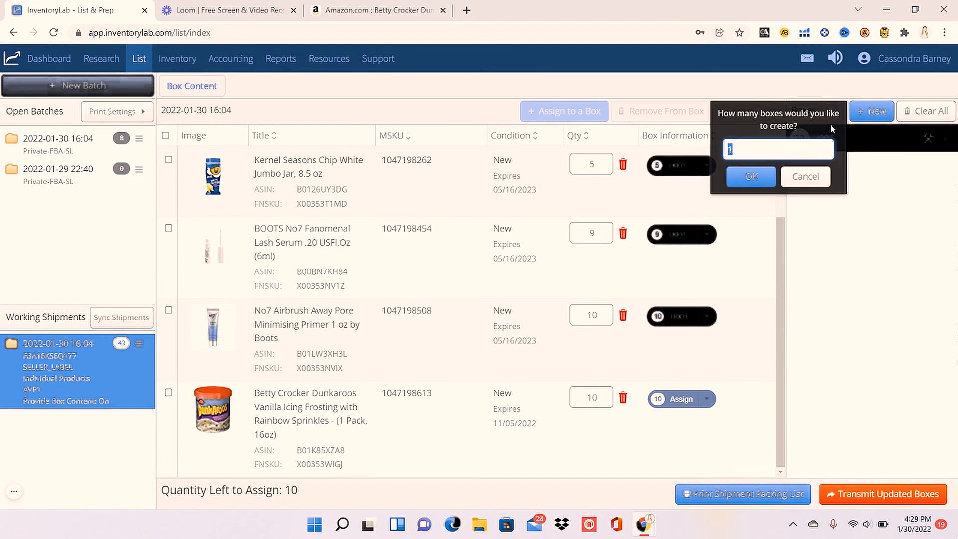
{"action": "left_click", "coordinate": [750, 176]}
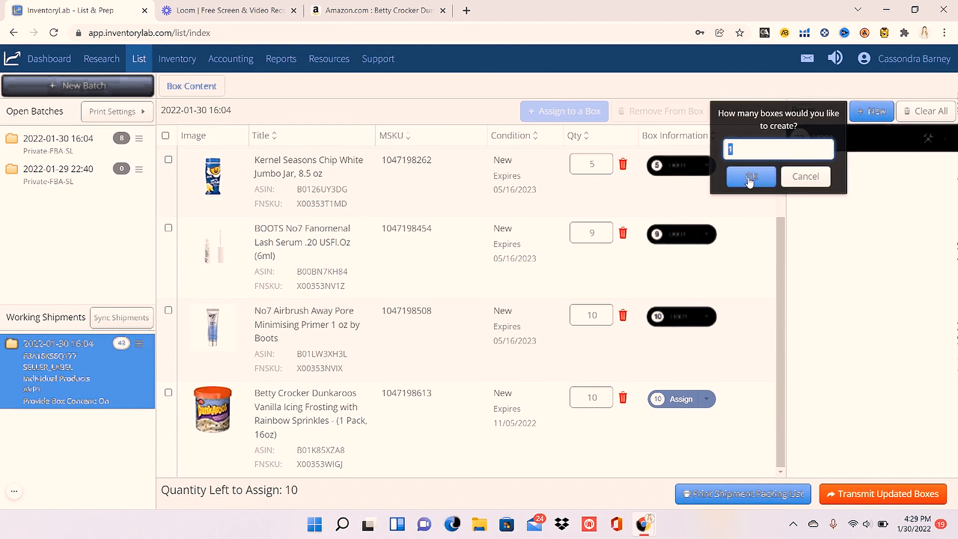
{"action": "left_click", "coordinate": [750, 177]}
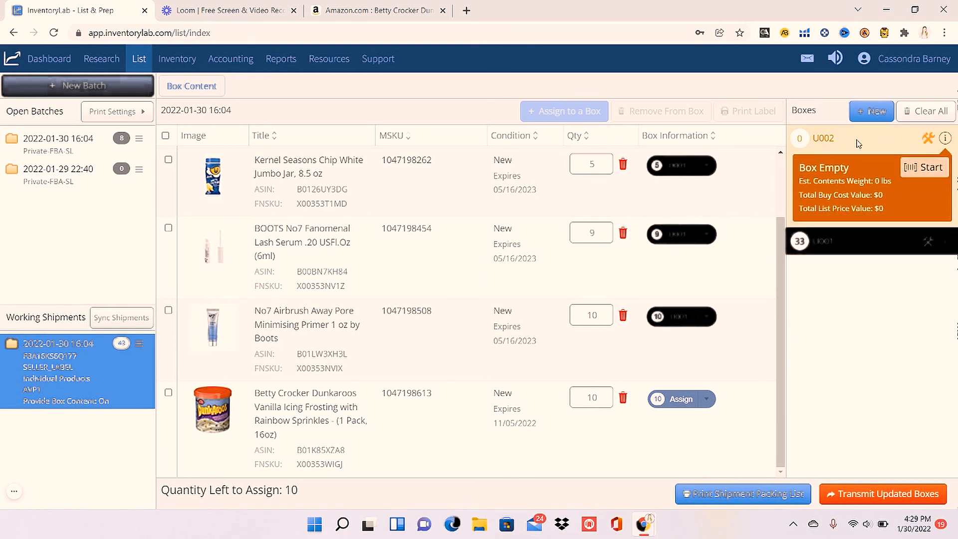
{"action": "mouse_move", "coordinate": [197, 422]}
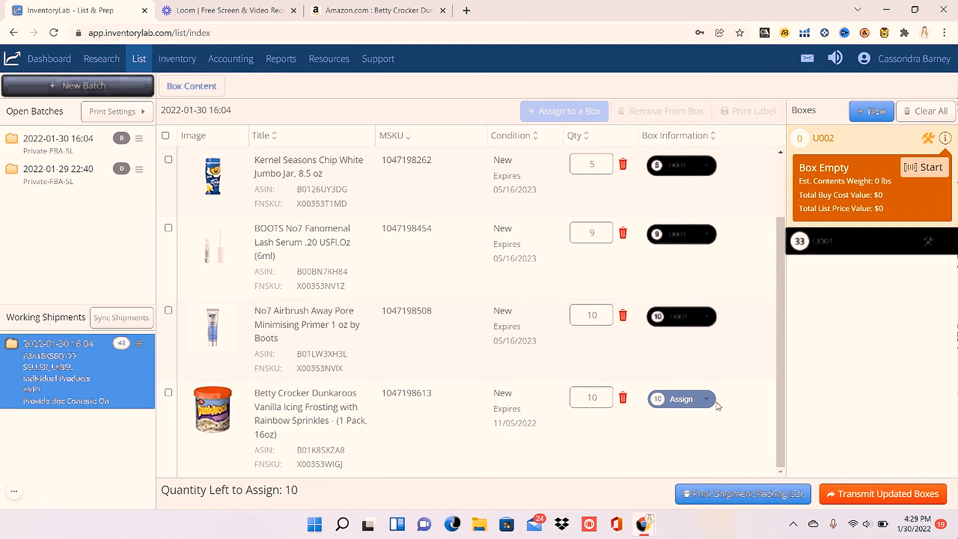
- Assign the 10 Dunkaroos frosting tubs to box U002, leaving zero units to assign
{"action": "left_click", "coordinate": [679, 399]}
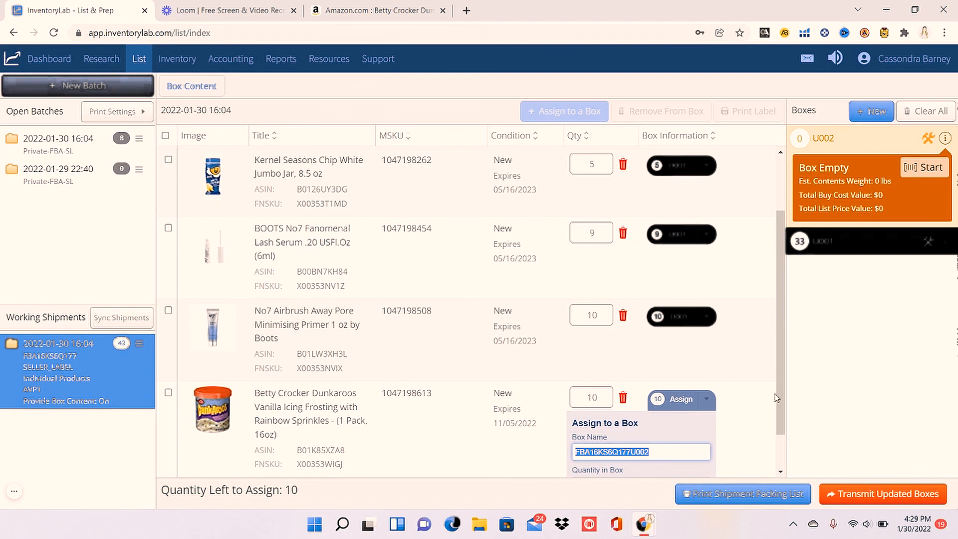
{"action": "scroll", "scroll_direction": "down", "scroll_amount": 3}
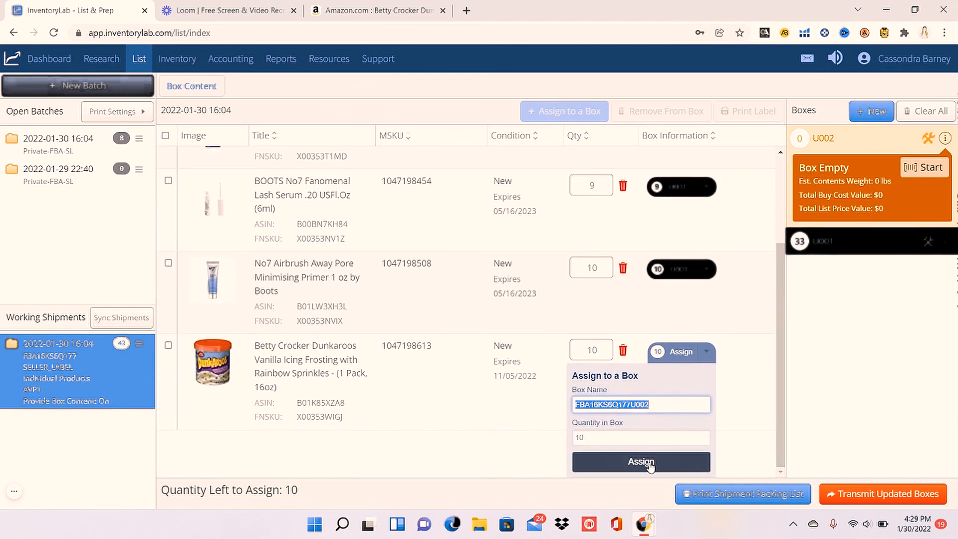
{"action": "left_click", "coordinate": [640, 460]}
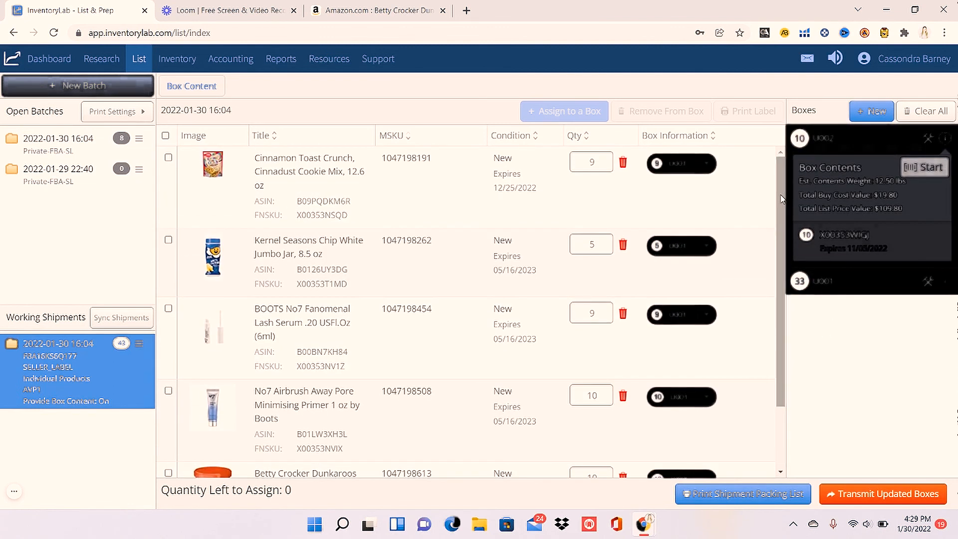
{"action": "mouse_move", "coordinate": [684, 420]}
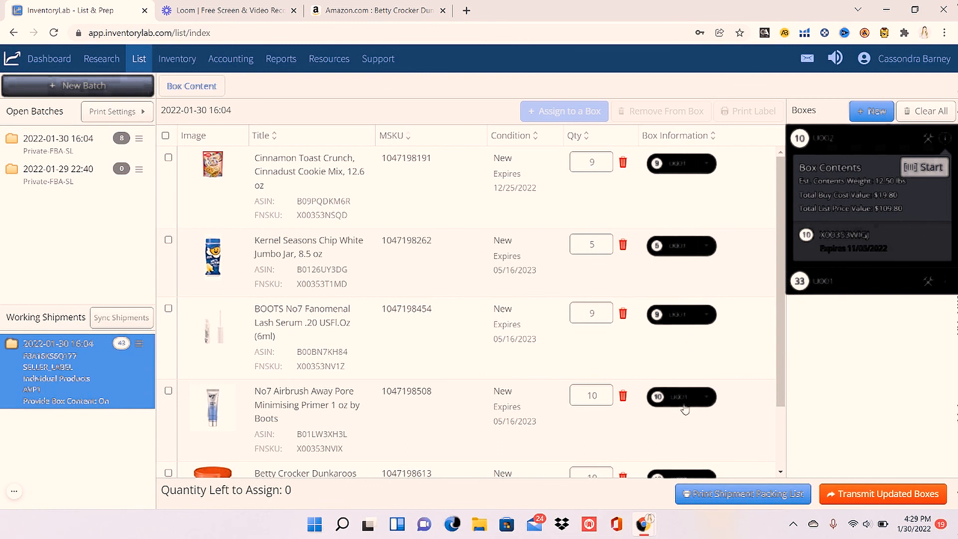
{"action": "scroll", "scroll_direction": "down", "scroll_amount": 3}
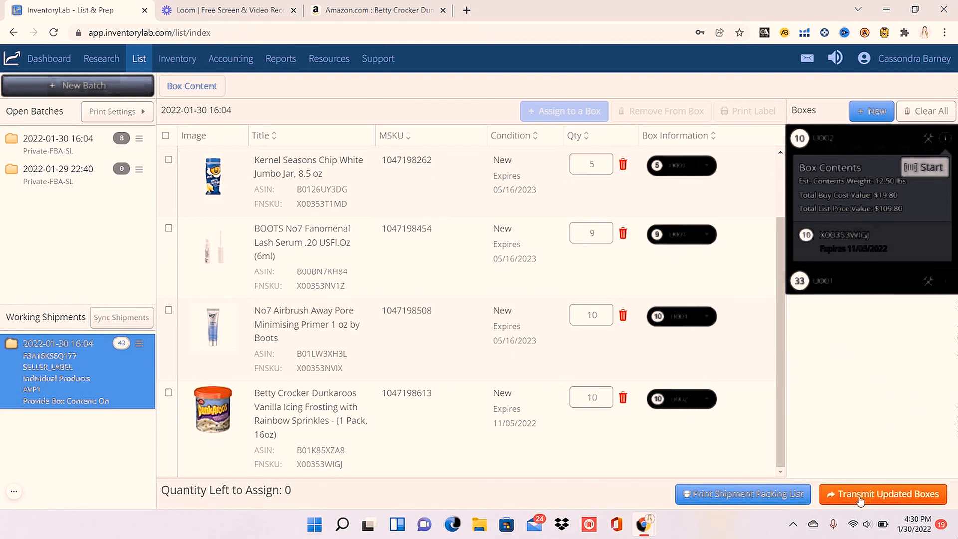
- Transmit the updated boxes to Seller Central and skip the weight-and-dimensions step
{"action": "left_click", "coordinate": [880, 494]}
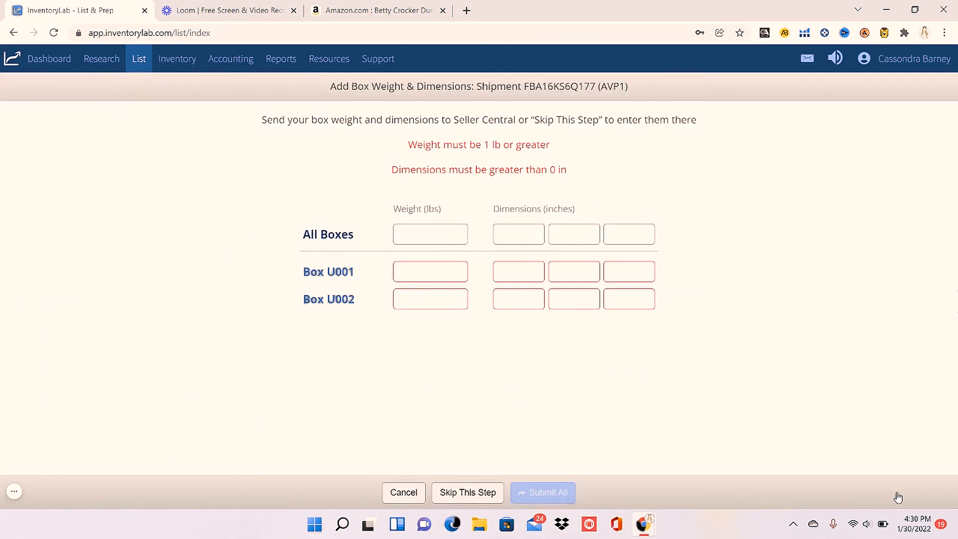
{"action": "left_click", "coordinate": [430, 233]}
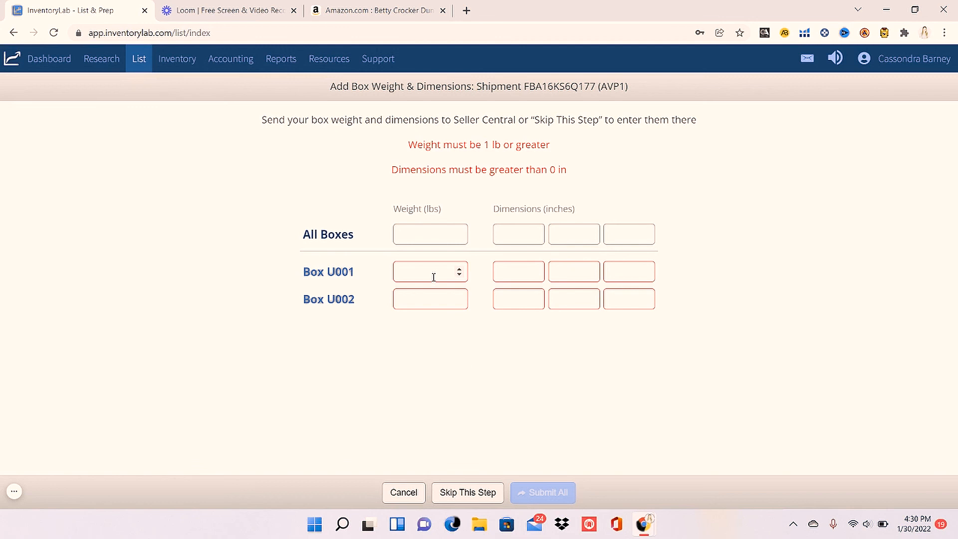
{"action": "left_click", "coordinate": [426, 271]}
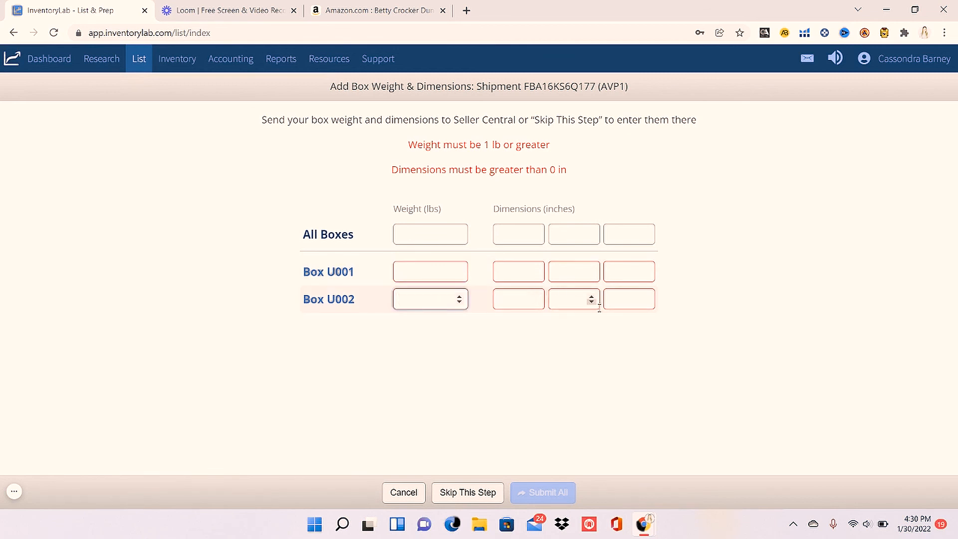
{"action": "left_click", "coordinate": [542, 492]}
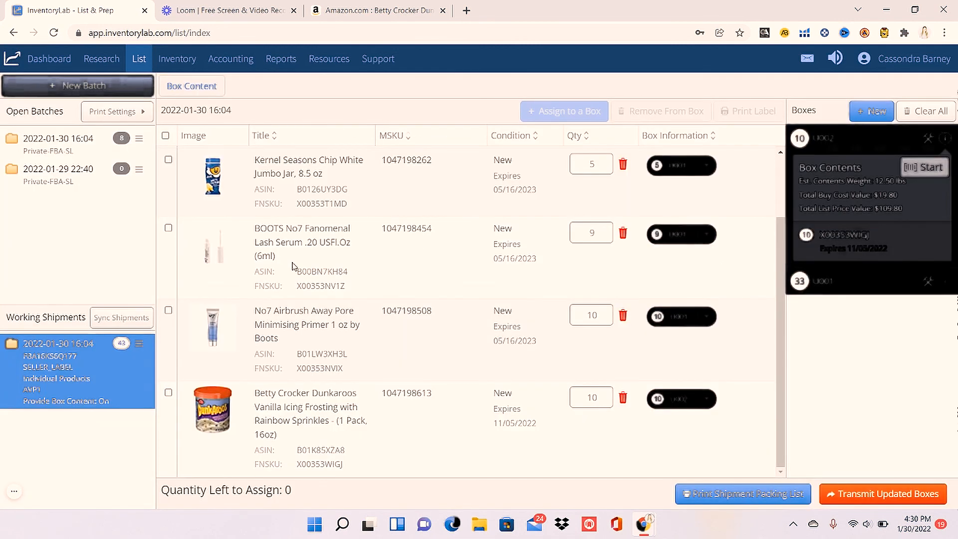
{"action": "mouse_move", "coordinate": [48, 417]}
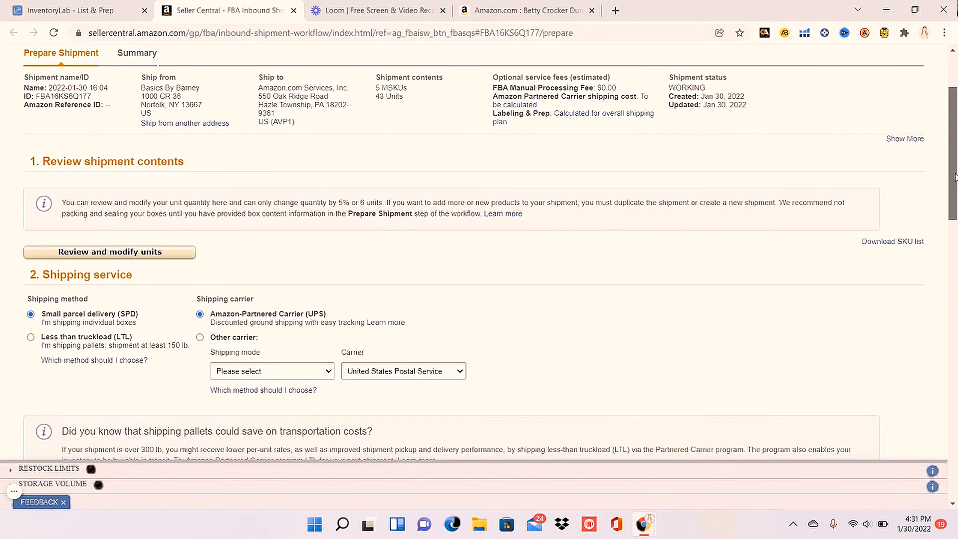
- Scroll down the Prepare Shipment page to the box list and Shipping charges section
{"action": "scroll", "scroll_direction": "down", "scroll_amount": 3}
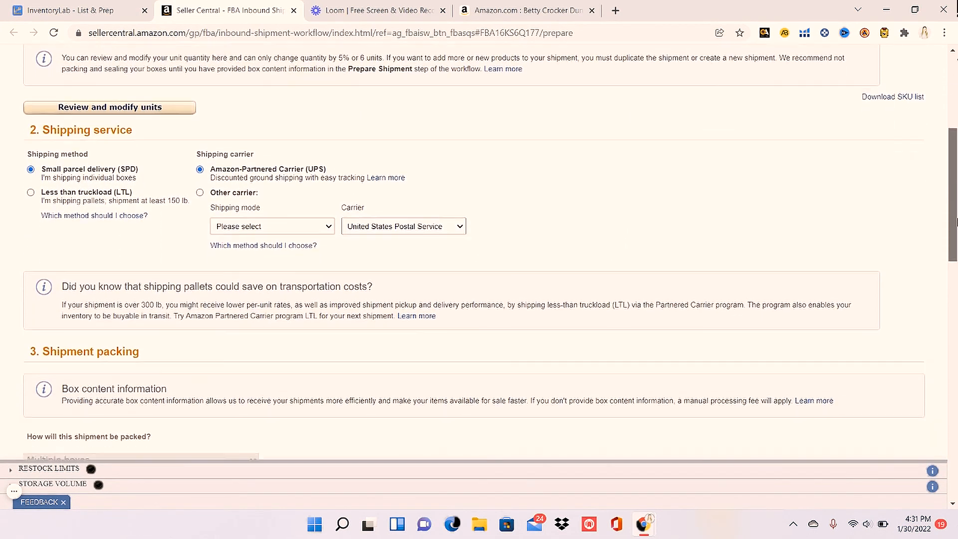
{"action": "scroll", "scroll_direction": "down", "scroll_amount": 3}
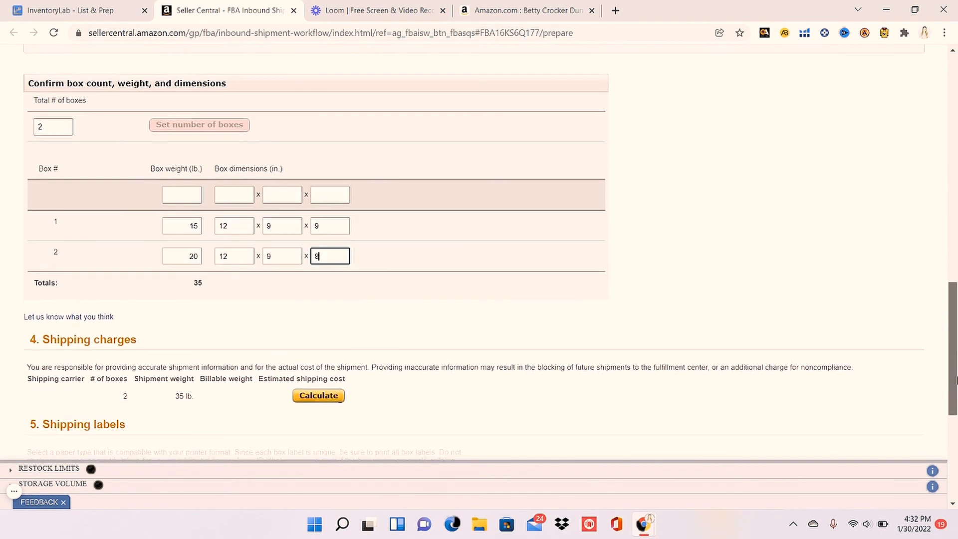
{"action": "scroll", "scroll_direction": "down", "scroll_amount": 3}
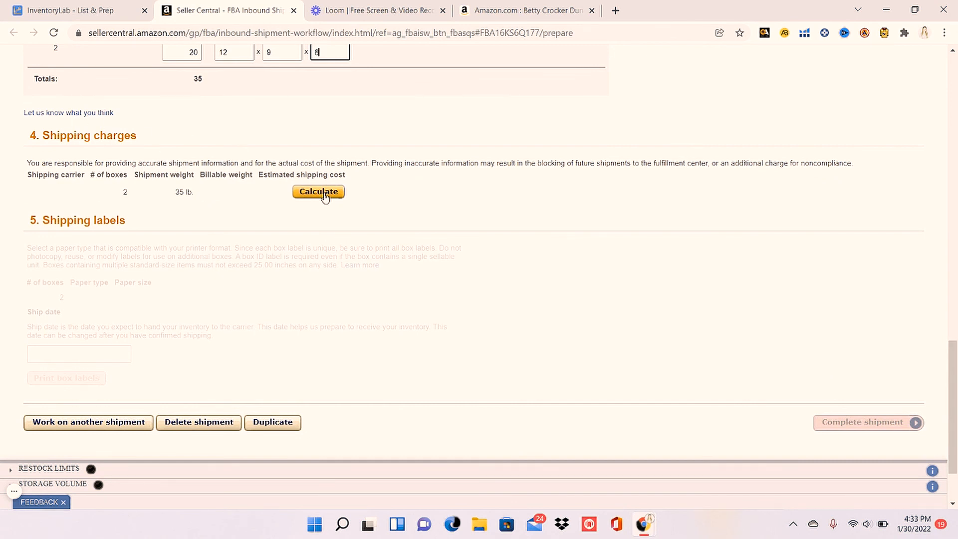
{"action": "mouse_move", "coordinate": [186, 252]}
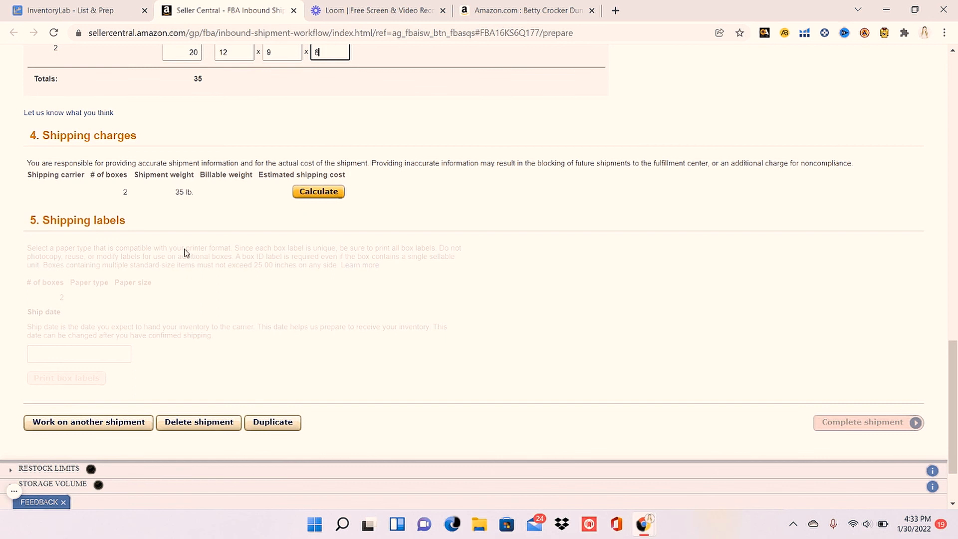